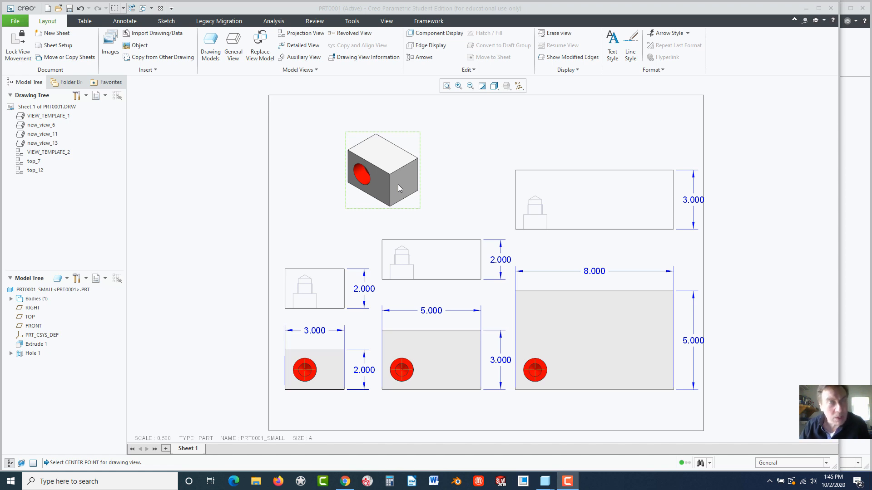
{"action": "mouse_move", "coordinate": [370, 203]}
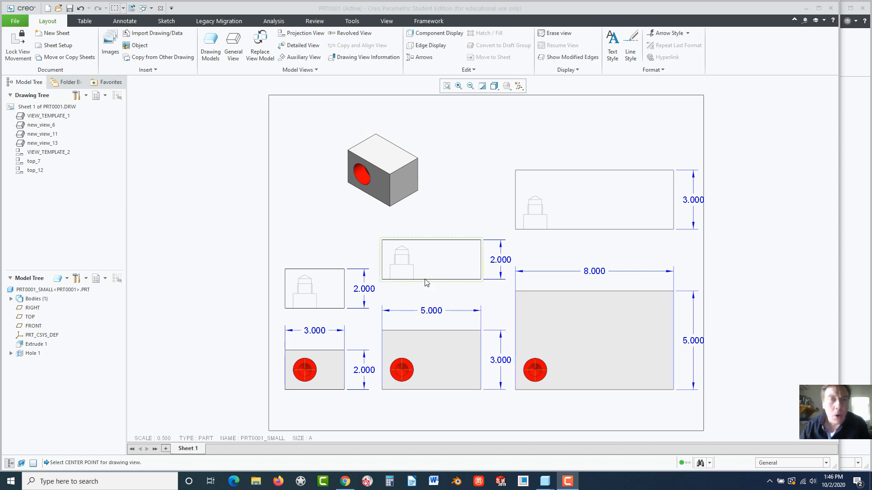
- Create a new solid part file named E18
{"action": "left_click", "coordinate": [458, 212]}
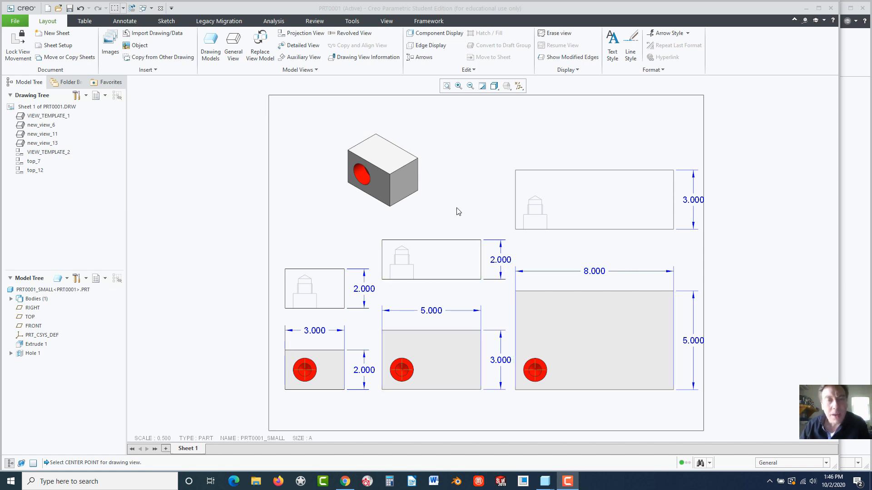
{"action": "left_click", "coordinate": [383, 174]}
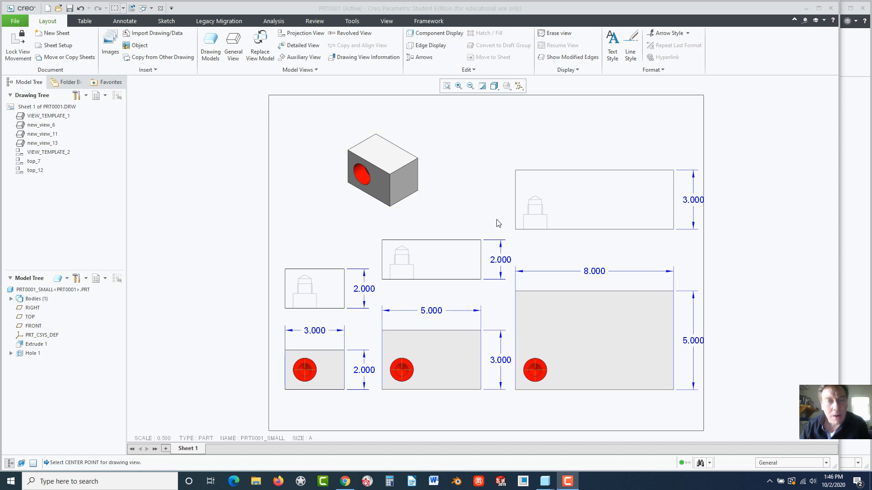
{"action": "left_click", "coordinate": [439, 251]}
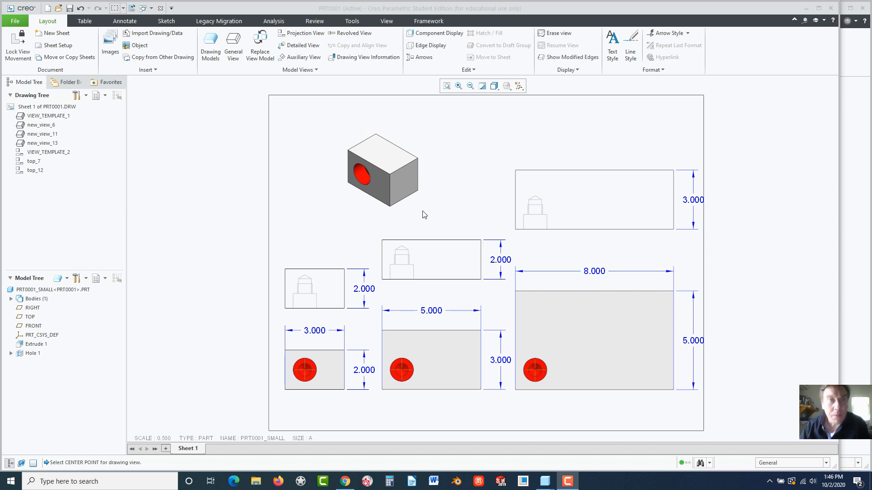
{"action": "mouse_move", "coordinate": [215, 124]}
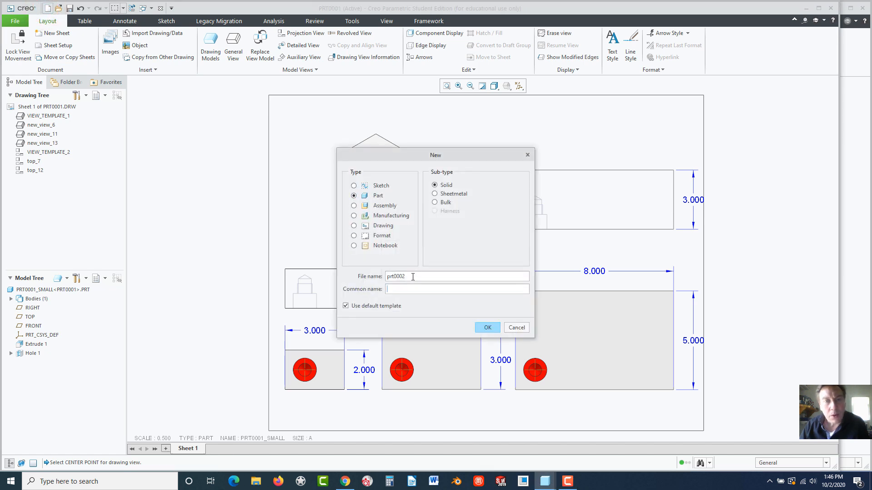
{"action": "triple_click", "coordinate": [395, 277]}
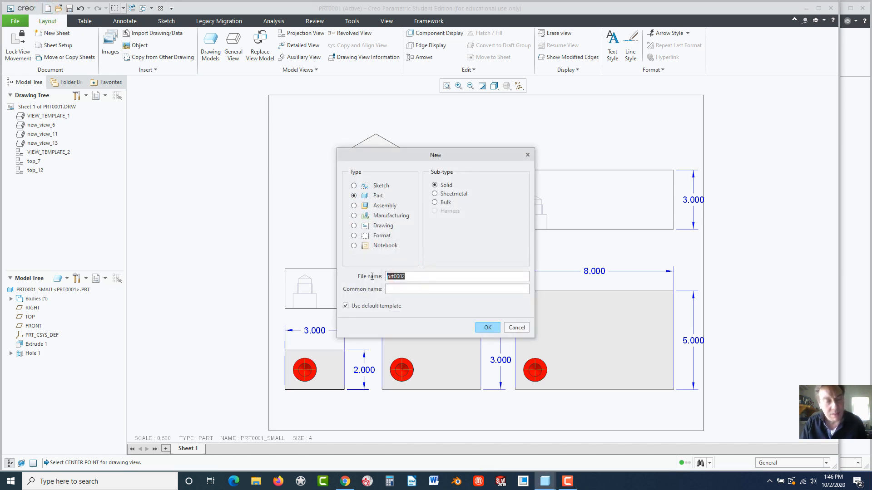
{"action": "type", "text": "E18"}
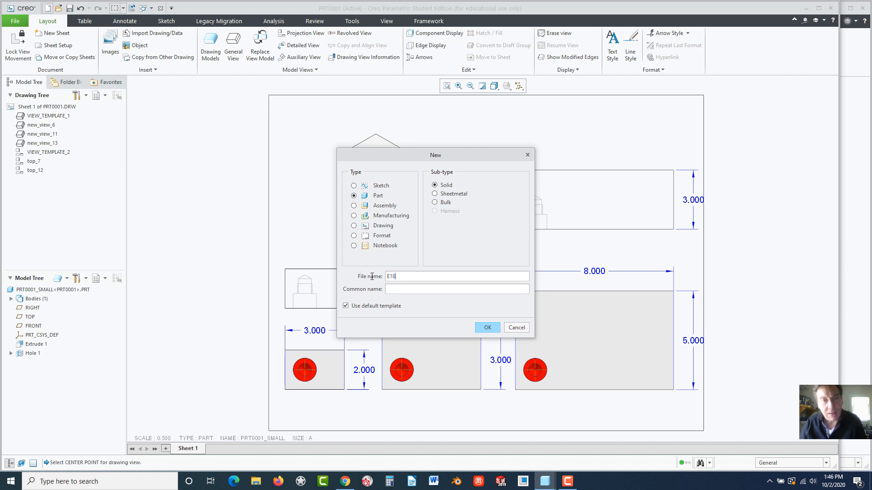
{"action": "left_click", "coordinate": [487, 327]}
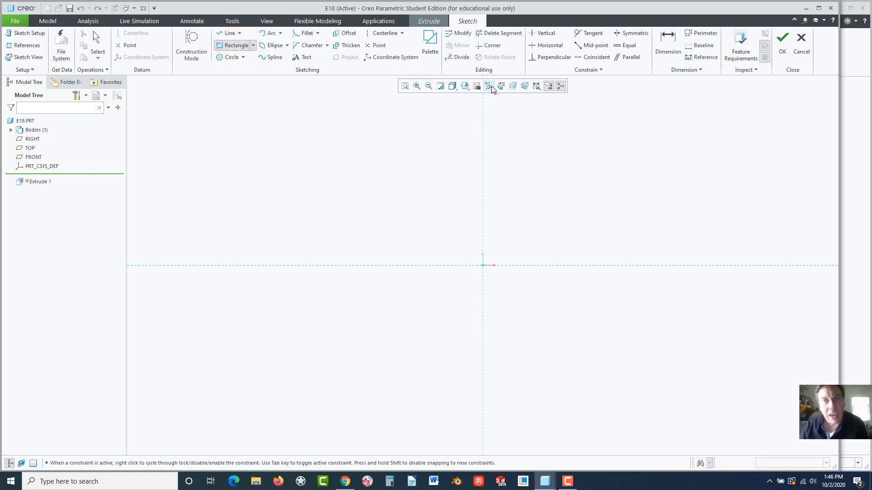
- Draw a rectangle from the sketch origin, dimensioned 5.000 wide by 3.000 tall
{"action": "left_click", "coordinate": [489, 86]}
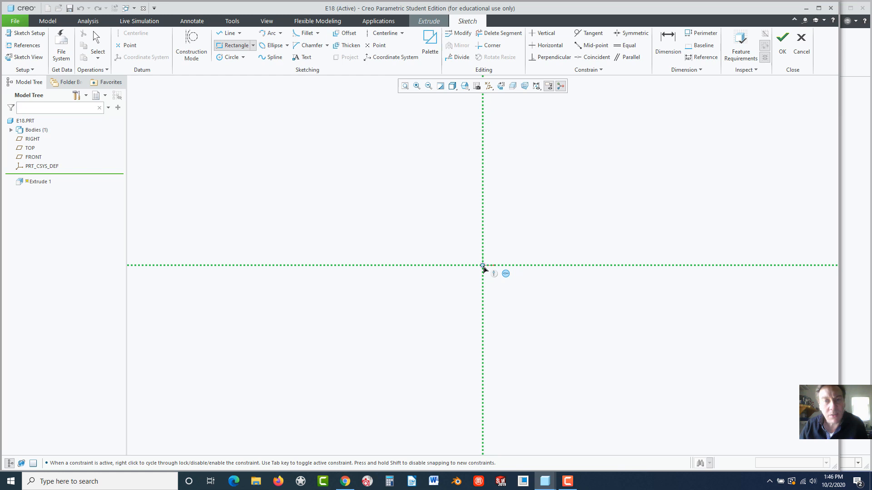
{"action": "left_click_drag", "start_coordinate": [482, 266], "coordinate": [572, 216]}
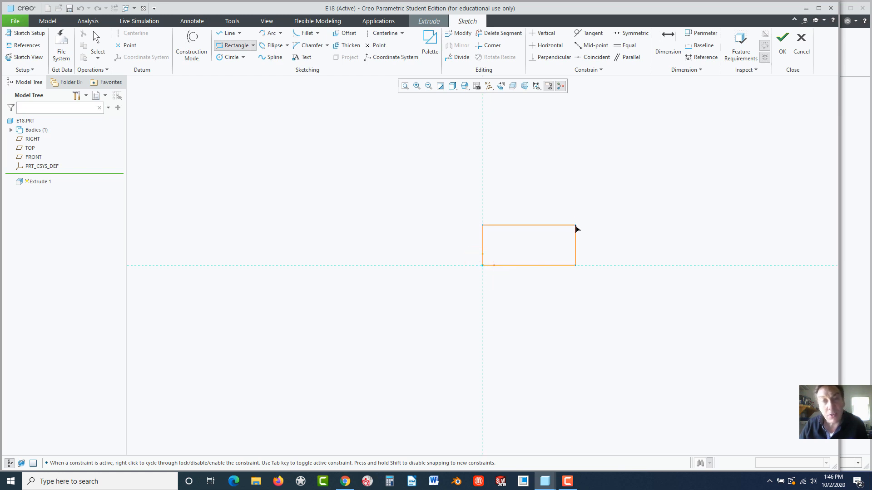
{"action": "left_click", "coordinate": [576, 226]}
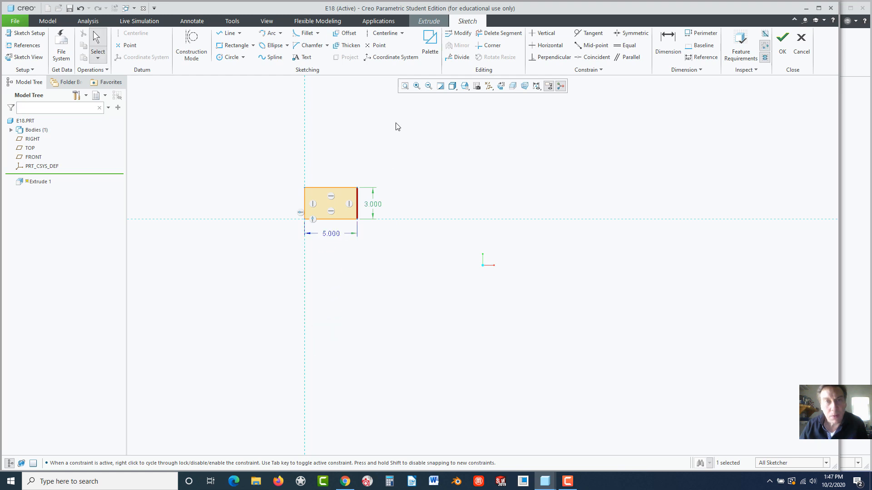
{"action": "left_click", "coordinate": [415, 86]}
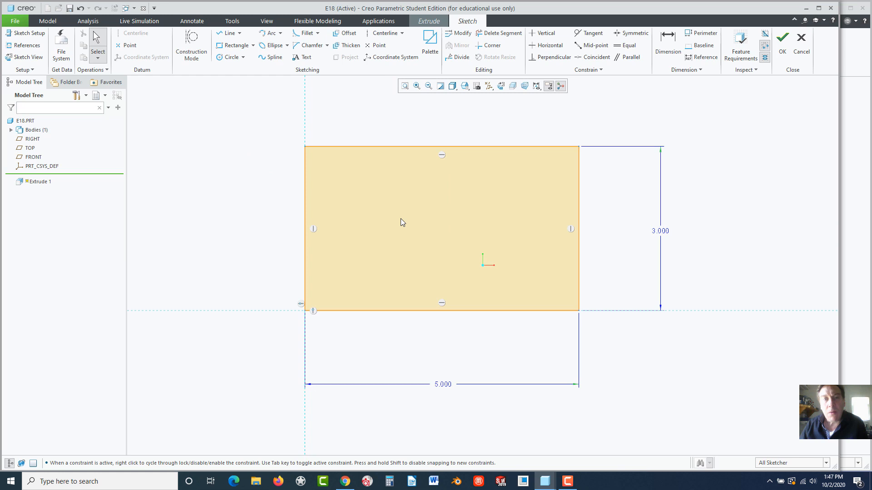
{"action": "mouse_move", "coordinate": [374, 242]}
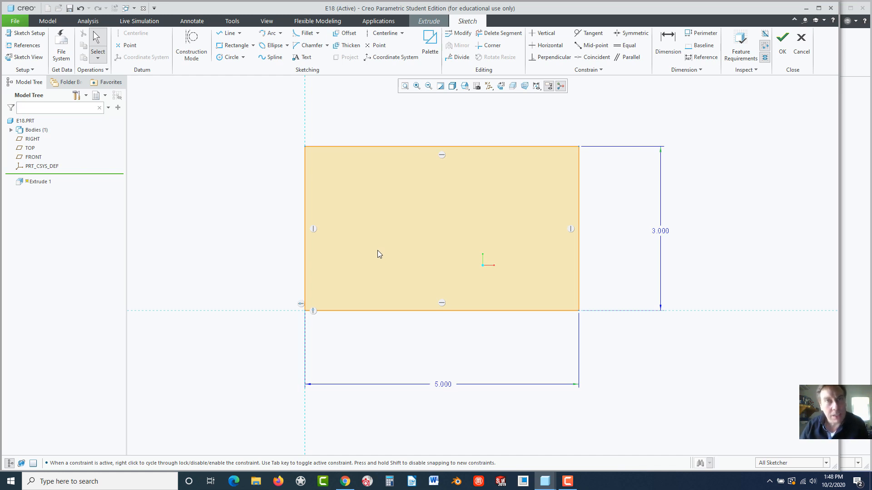
{"action": "mouse_move", "coordinate": [776, 51]}
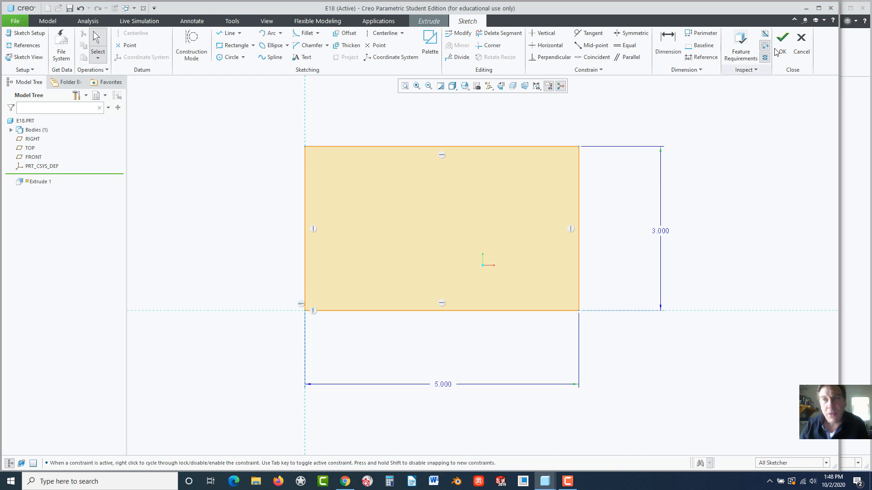
- Accept the rectangle sketch and extrude it 2.000 deep as Extrude 1
{"action": "left_click", "coordinate": [784, 37]}
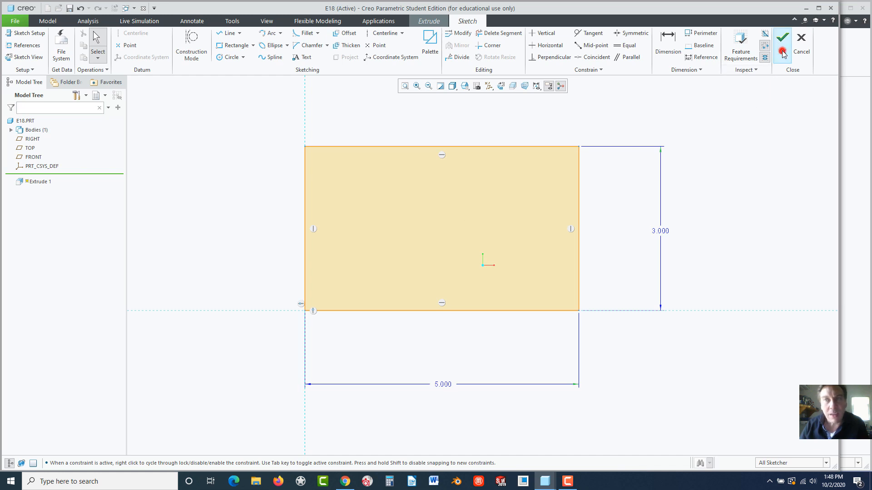
{"action": "left_click", "coordinate": [784, 40]}
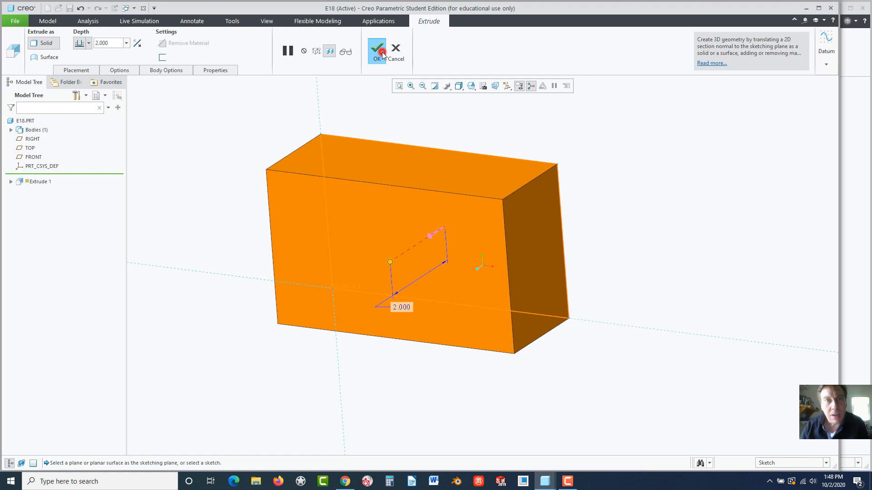
{"action": "left_click", "coordinate": [379, 49]}
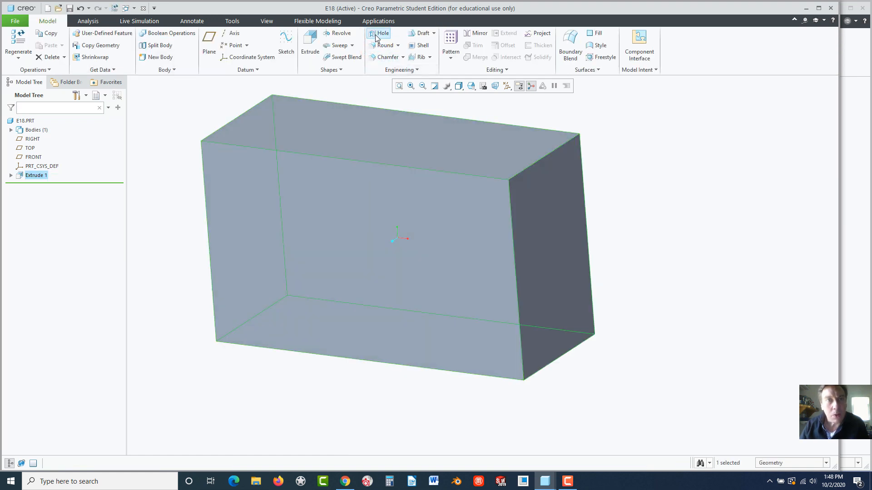
- Start a standard counterbored hole of diameter 0.750 on the block's front face
{"action": "left_click", "coordinate": [377, 33]}
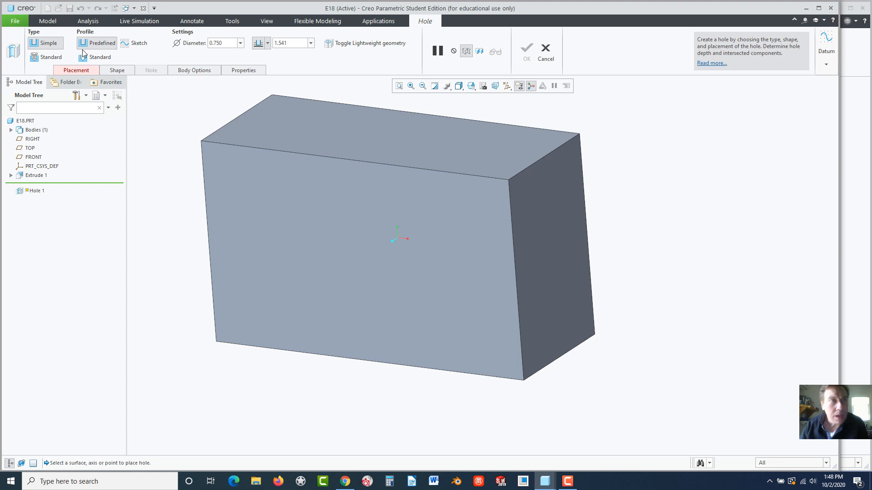
{"action": "left_click", "coordinate": [84, 57]}
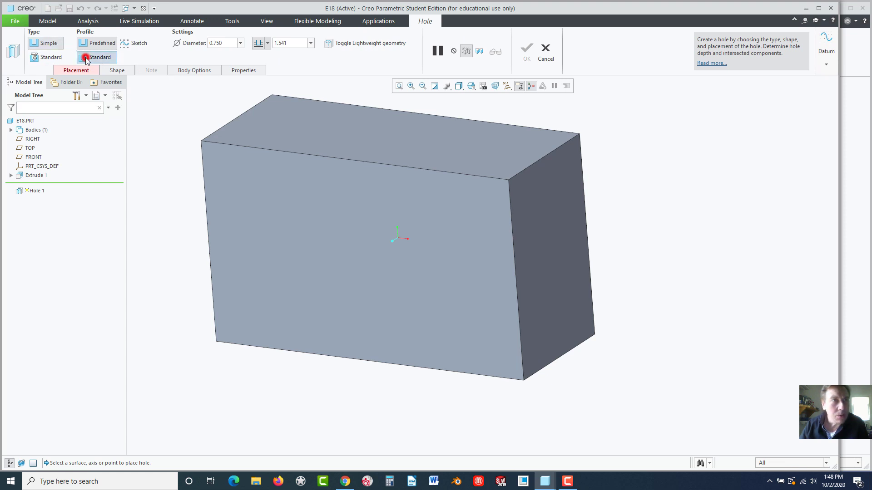
{"action": "left_click", "coordinate": [85, 57]}
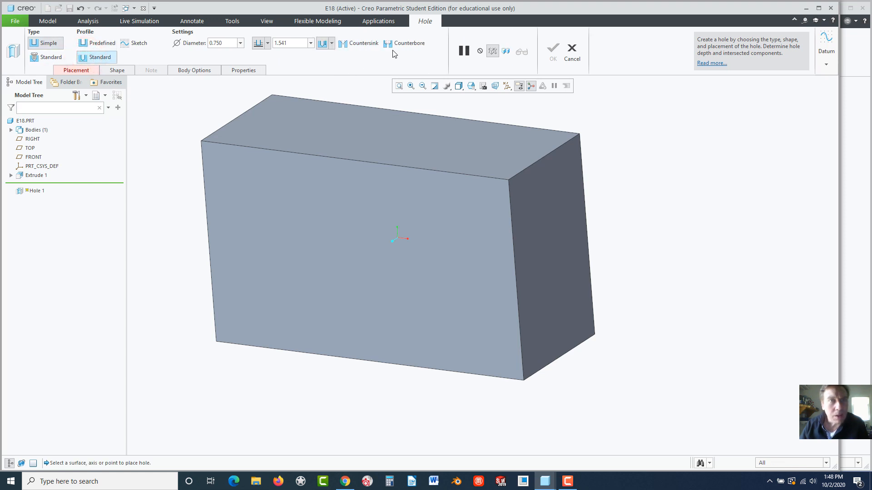
{"action": "left_click", "coordinate": [388, 42]}
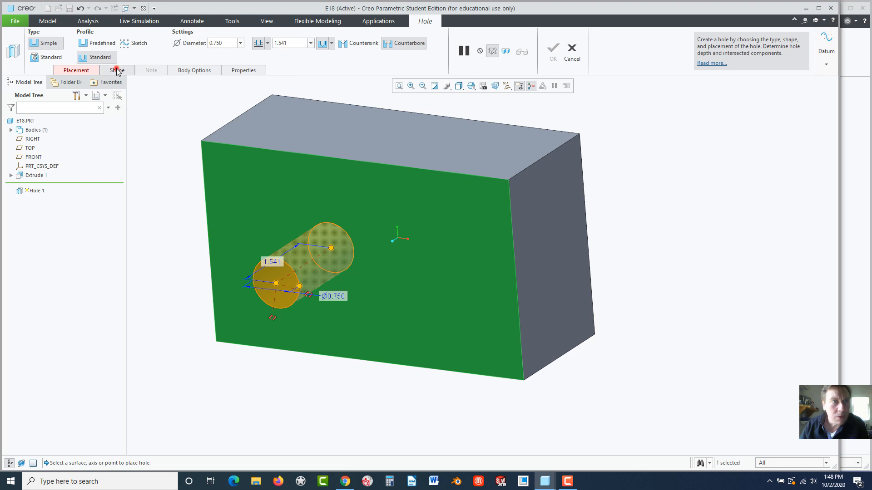
- Show the hole's Shape settings: counterbore 1.350 diameter, 0.825 deep, 118.0 tip angle
{"action": "left_click", "coordinate": [117, 70]}
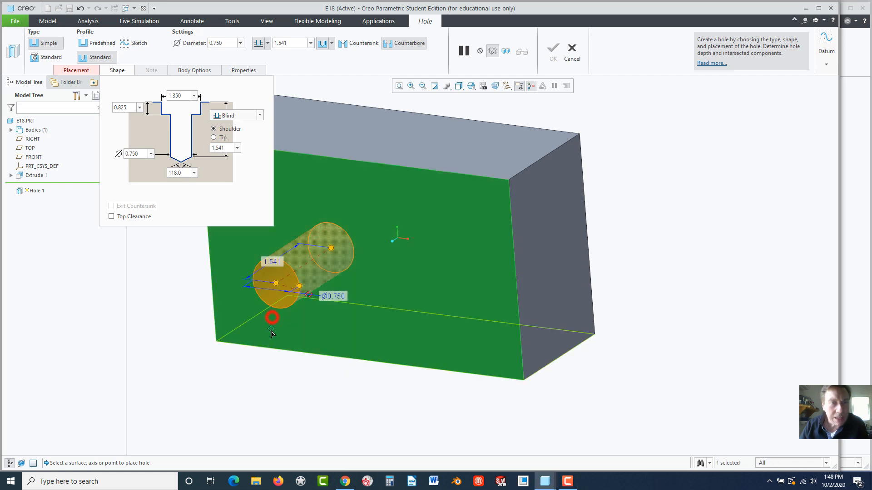
{"action": "mouse_move", "coordinate": [279, 332]}
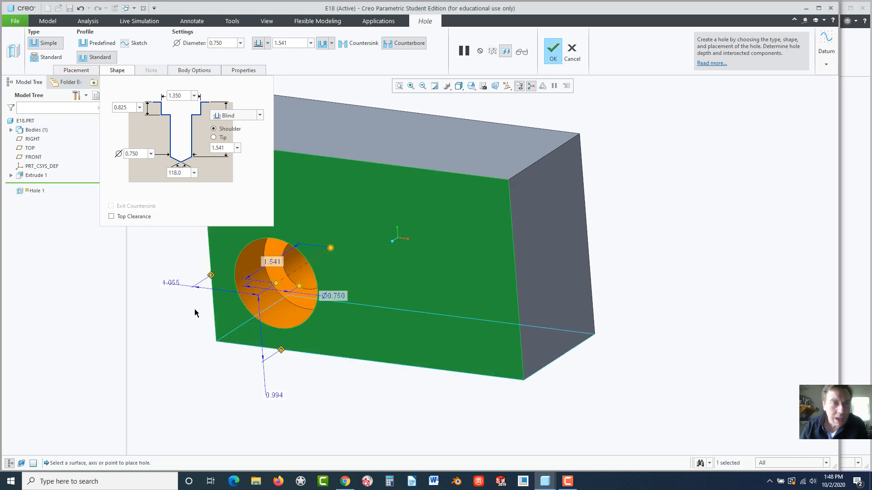
{"action": "mouse_move", "coordinate": [283, 296]}
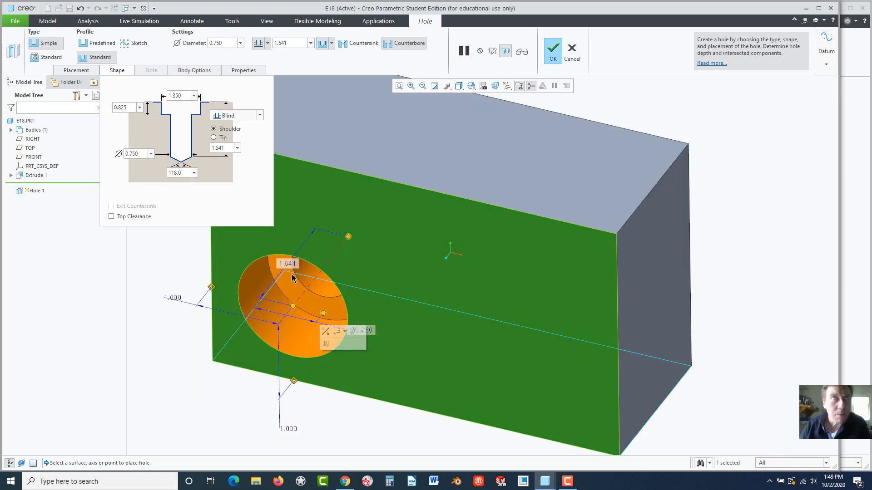
{"action": "mouse_move", "coordinate": [271, 333]}
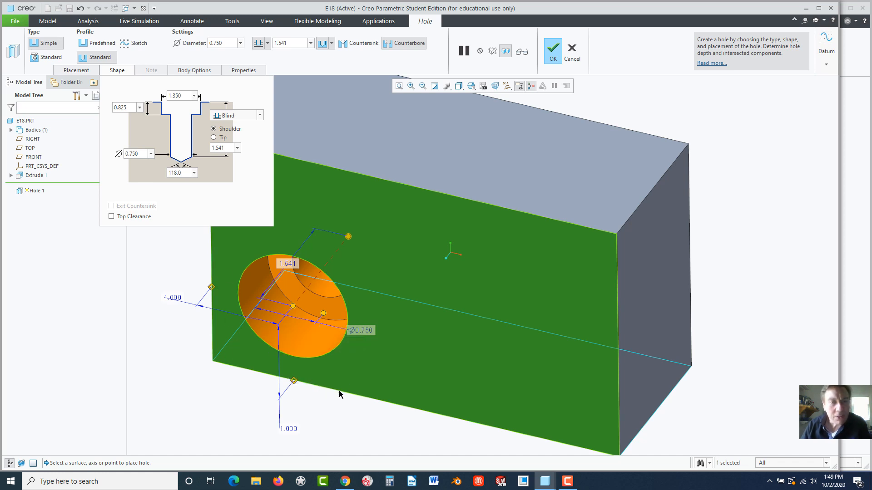
{"action": "mouse_move", "coordinate": [194, 124]}
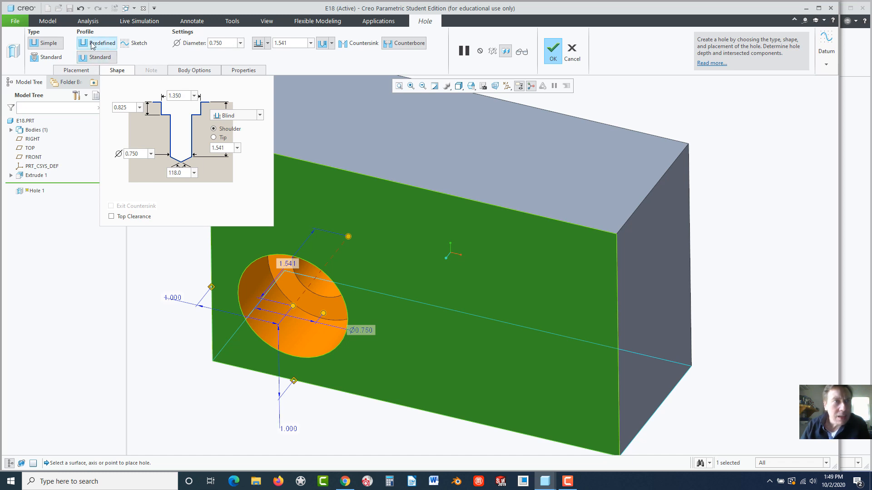
- Make the counterbored standard hole a tapped UNC 3/4-10 thread
{"action": "left_click", "coordinate": [94, 43]}
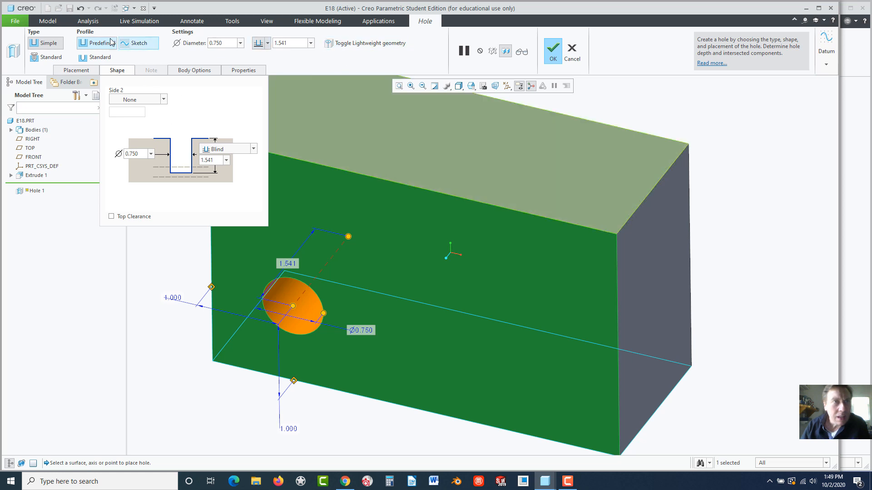
{"action": "left_click", "coordinate": [43, 56]}
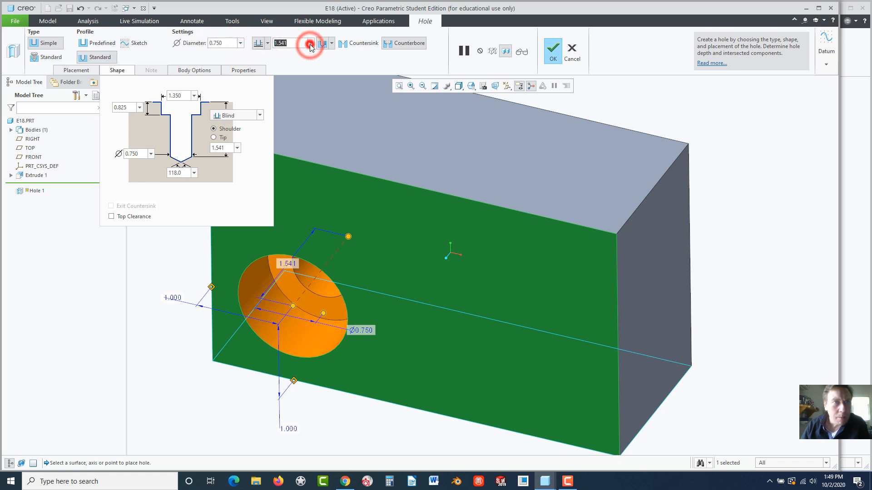
{"action": "left_click", "coordinate": [75, 70]}
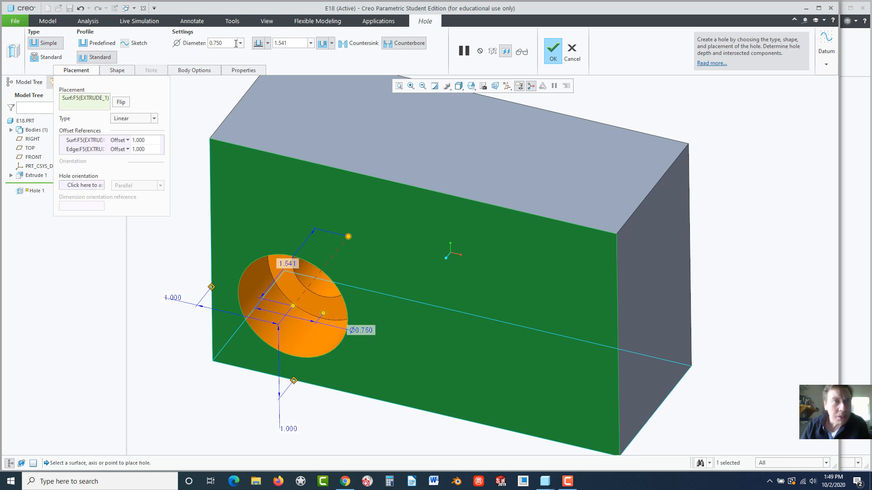
{"action": "mouse_move", "coordinate": [235, 43]}
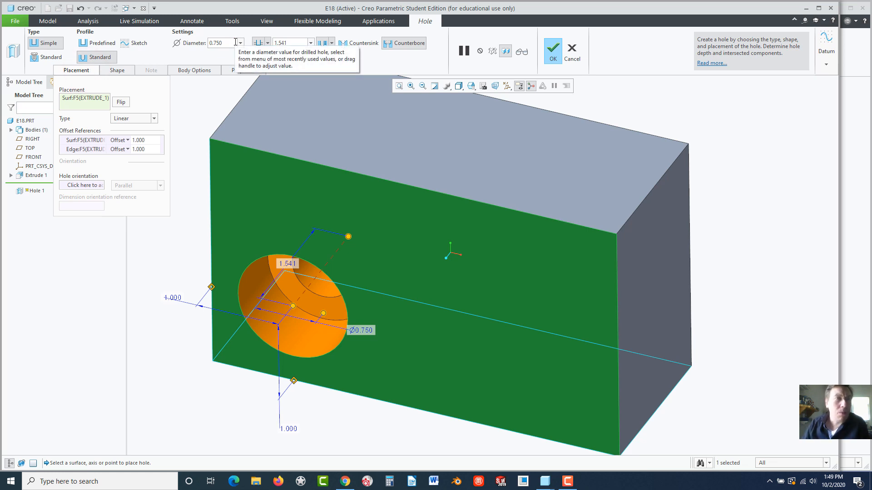
{"action": "left_click", "coordinate": [36, 57]}
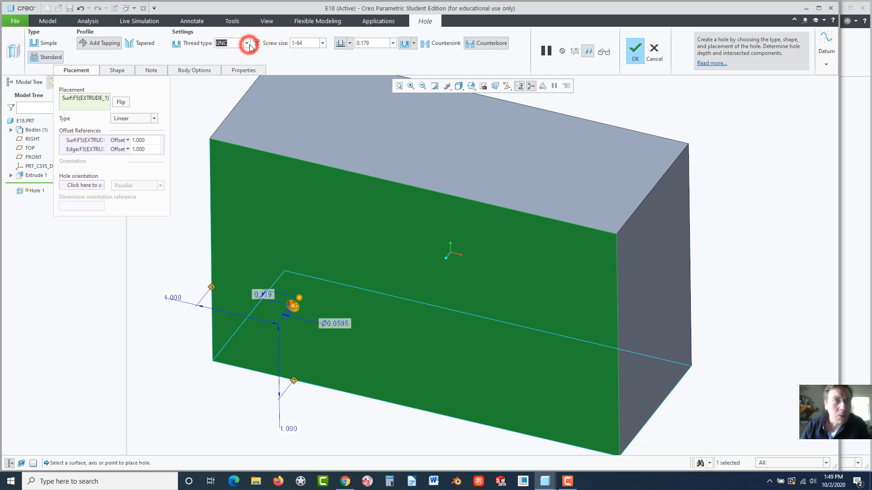
{"action": "left_click", "coordinate": [322, 43]}
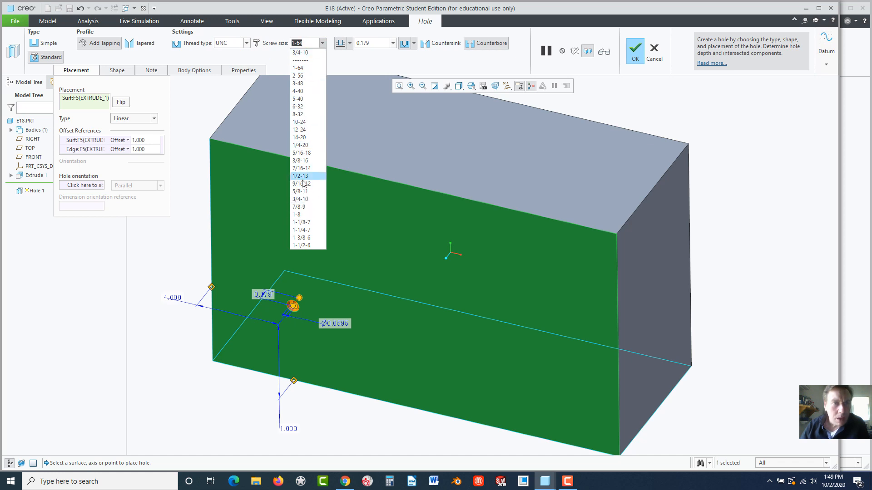
{"action": "left_click", "coordinate": [302, 53]}
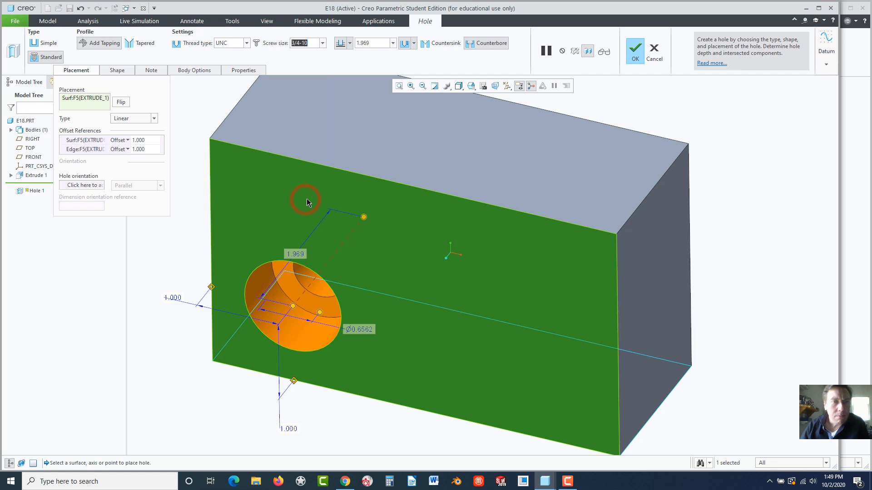
{"action": "mouse_move", "coordinate": [329, 305]}
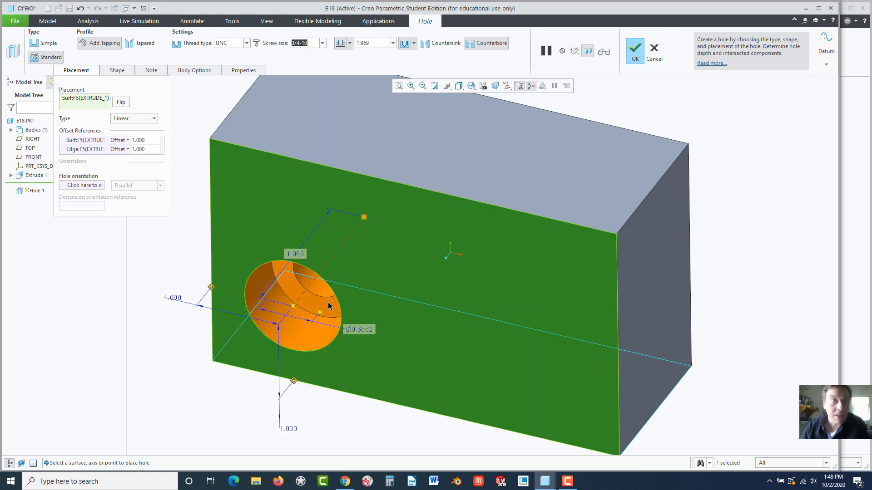
{"action": "mouse_move", "coordinate": [503, 233]}
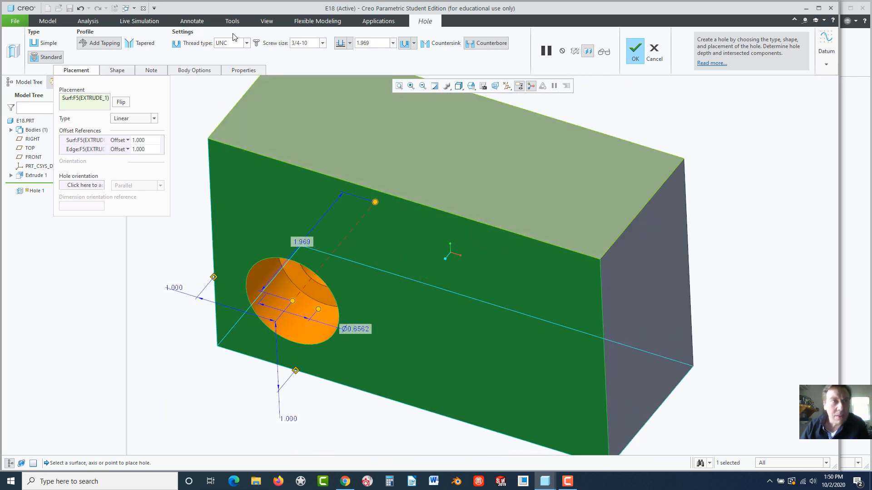
- Change the hole's variable thread depth from 1.575 to 1.250
{"action": "left_click", "coordinate": [117, 70]}
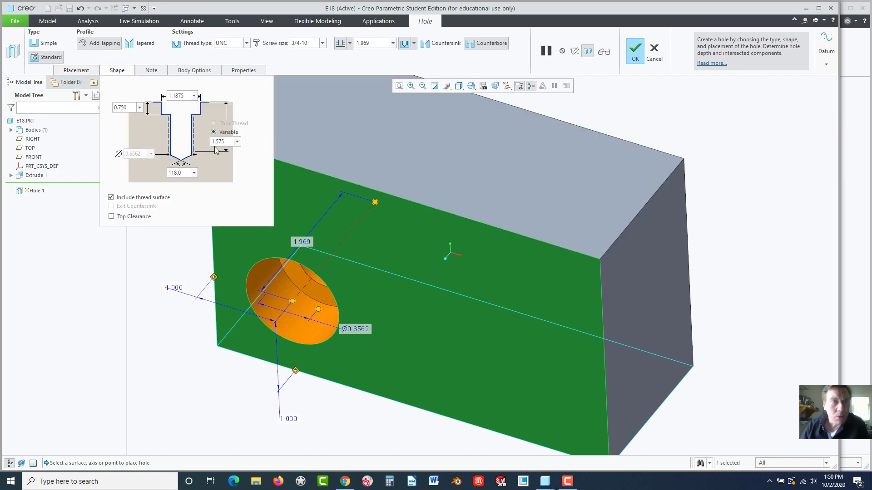
{"action": "mouse_move", "coordinate": [197, 159]}
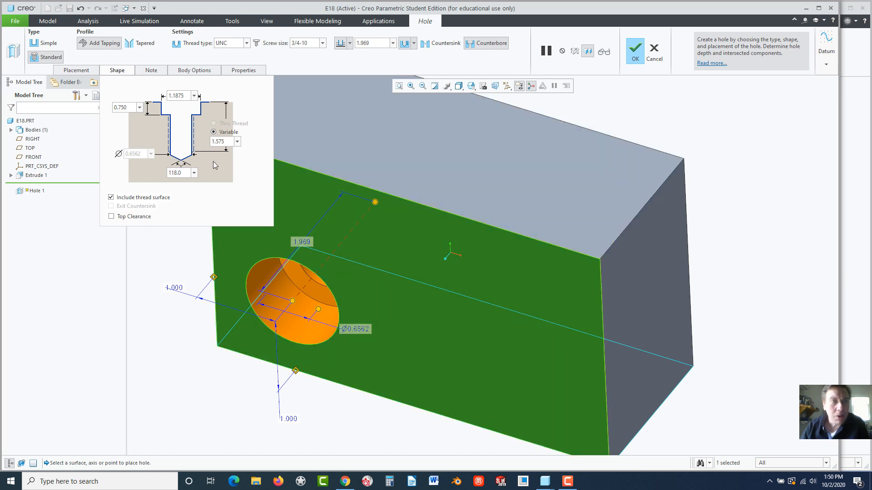
{"action": "left_click", "coordinate": [221, 141]}
{"action": "type", "text": "1.250"}
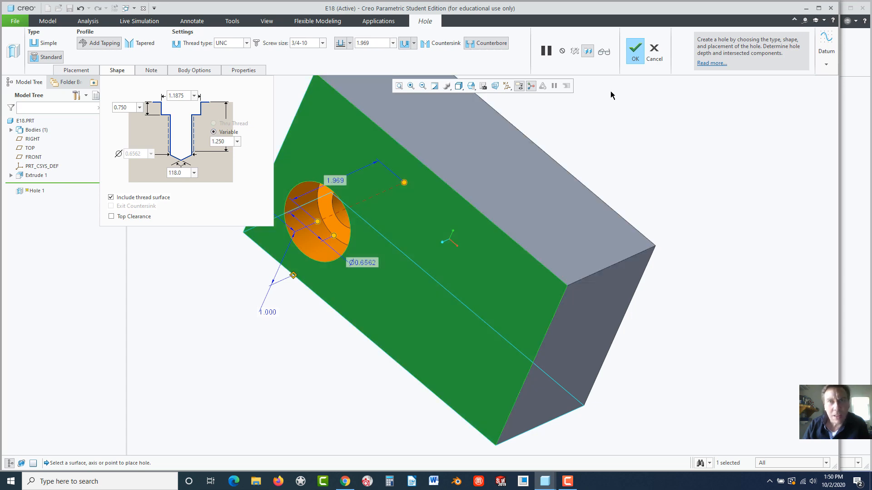
- Finish Hole 1, then redefine it with a 1.000 tap depth and 1.500 drill depth
{"action": "left_click", "coordinate": [634, 49]}
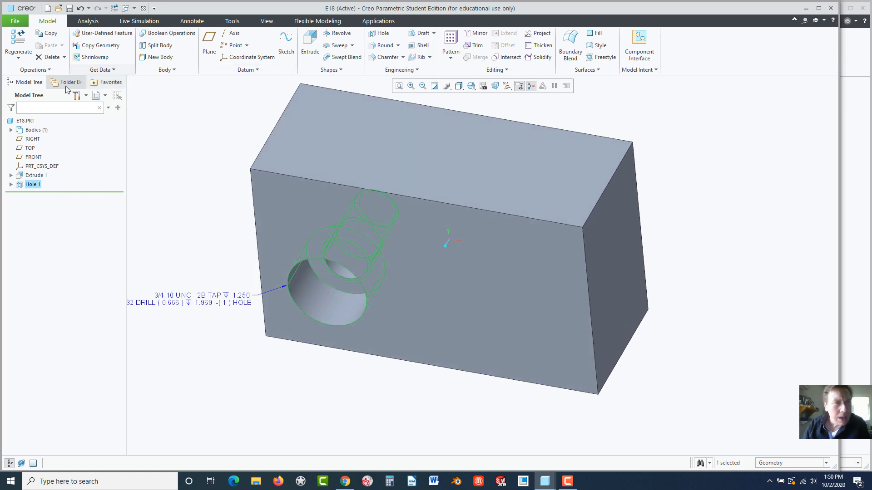
{"action": "right_click", "coordinate": [33, 184]}
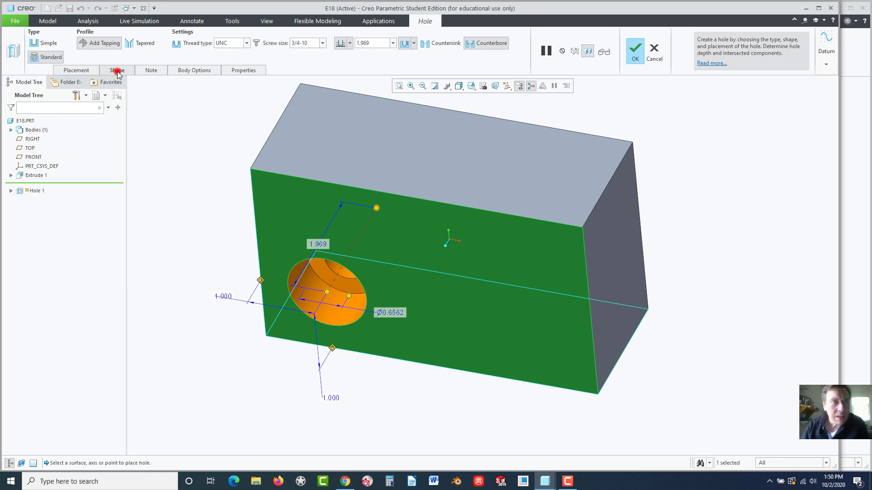
{"action": "left_click", "coordinate": [117, 70]}
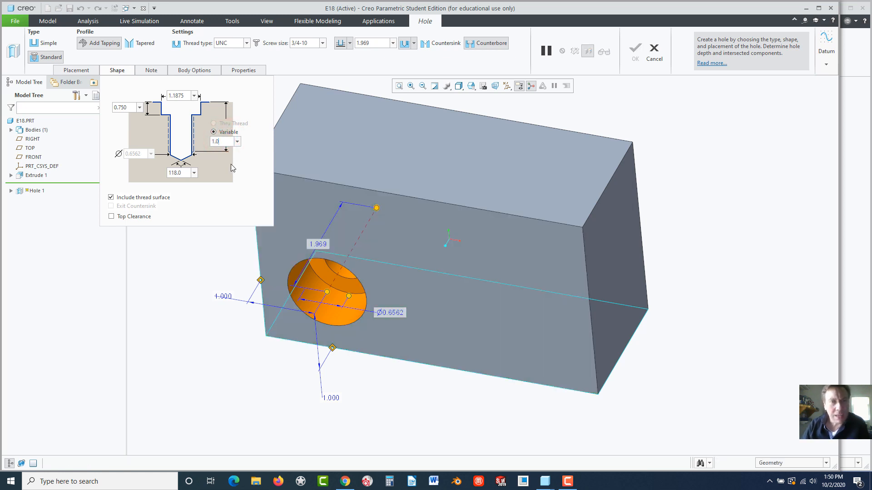
{"action": "left_click", "coordinate": [376, 207]}
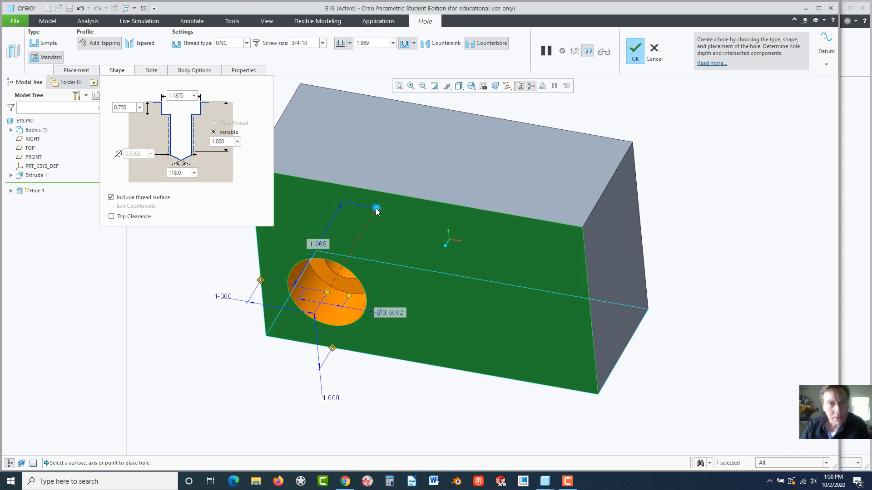
{"action": "left_click_drag", "start_coordinate": [377, 209], "coordinate": [358, 239]}
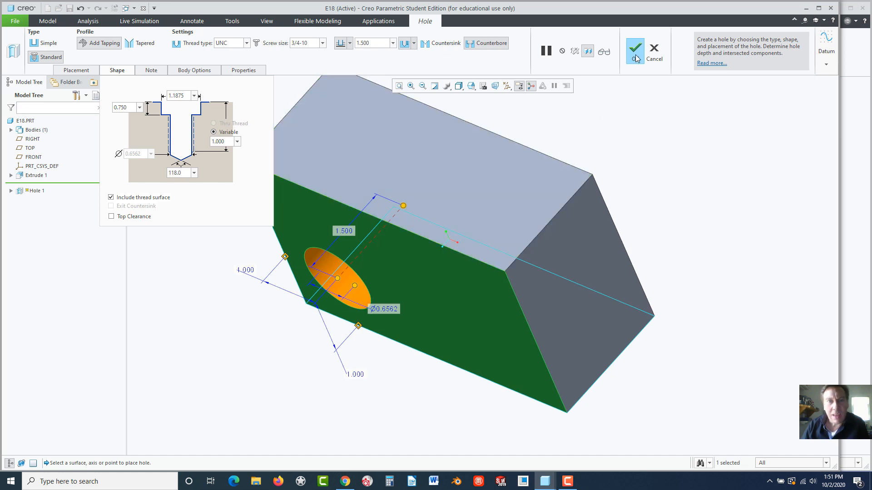
{"action": "left_click", "coordinate": [637, 47]}
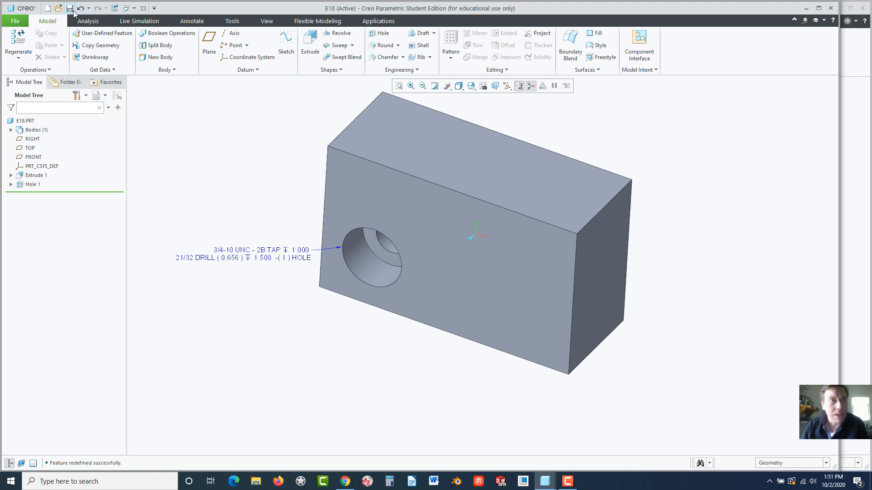
- Save the E18 part with its redefined tapped hole
{"action": "left_click", "coordinate": [69, 9]}
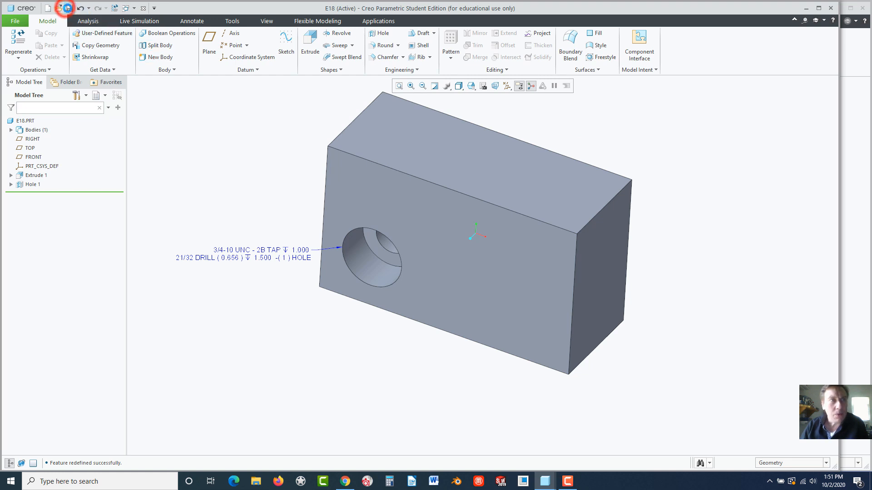
{"action": "left_click", "coordinate": [57, 8]}
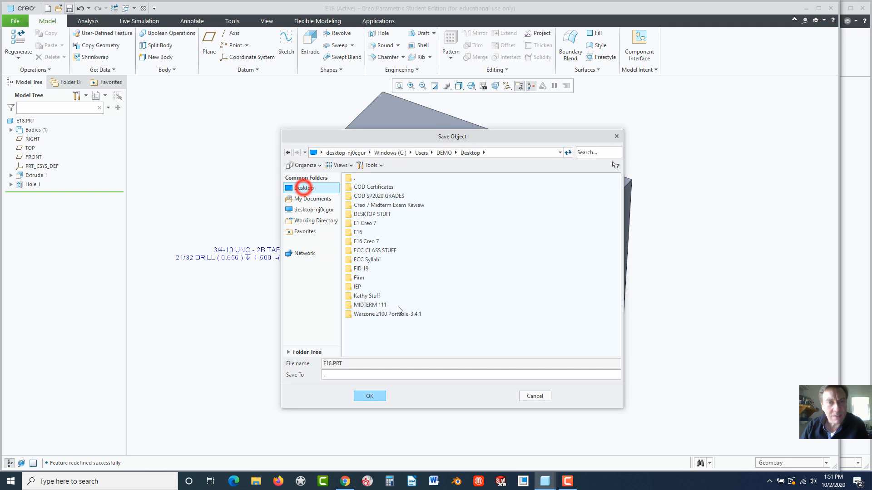
{"action": "left_click", "coordinate": [369, 396]}
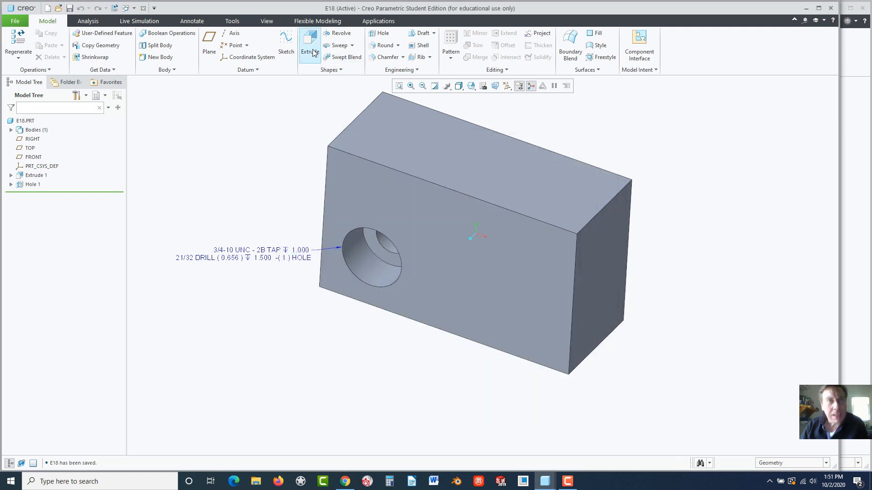
- Open the part's Family Table and insert the new instances
{"action": "left_click", "coordinate": [232, 21]}
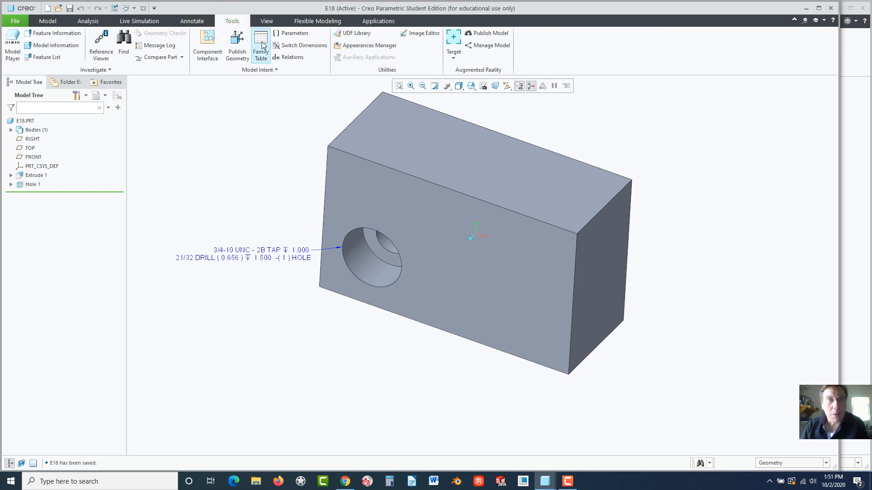
{"action": "left_click", "coordinate": [260, 44]}
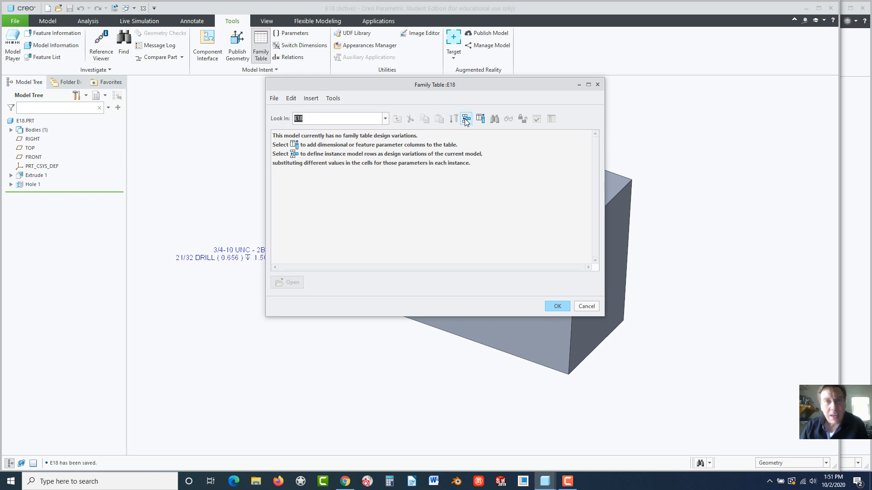
{"action": "mouse_move", "coordinate": [465, 119]}
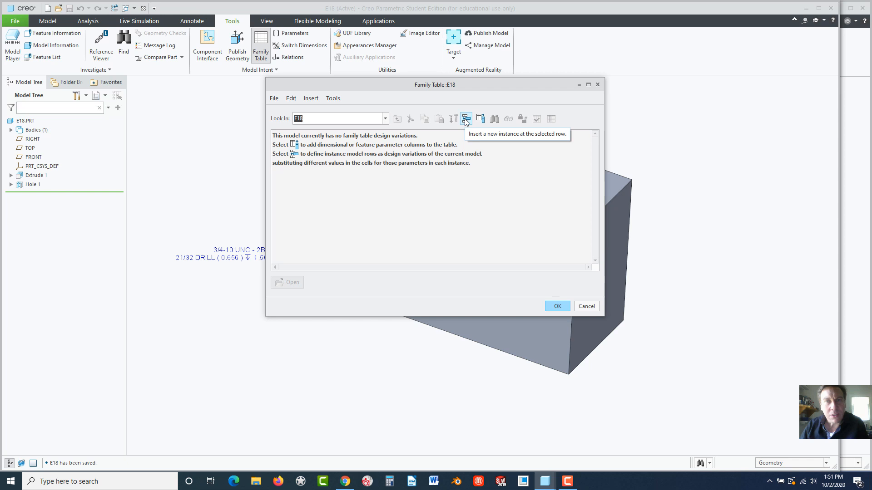
{"action": "left_click", "coordinate": [467, 118]}
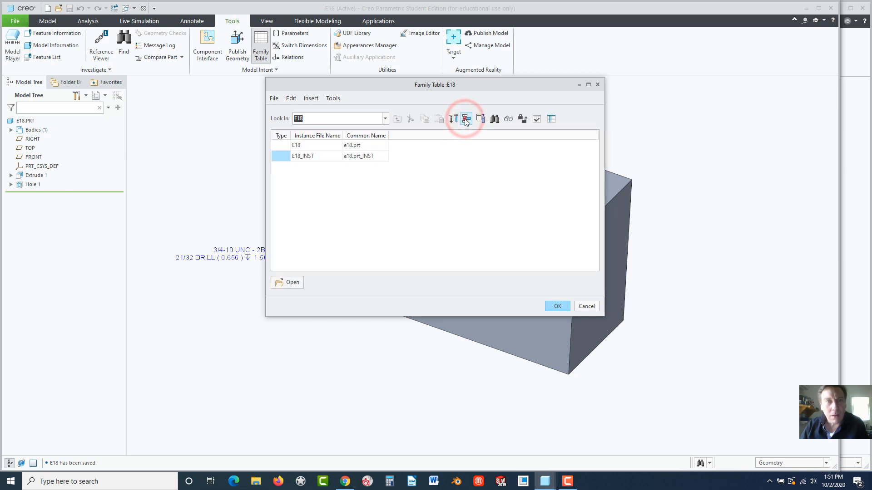
{"action": "left_click", "coordinate": [466, 118]}
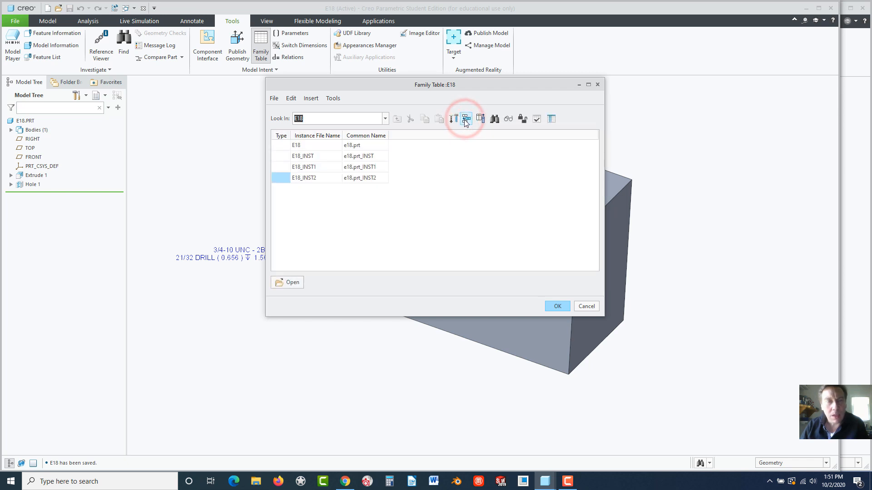
{"action": "left_click", "coordinate": [466, 119]}
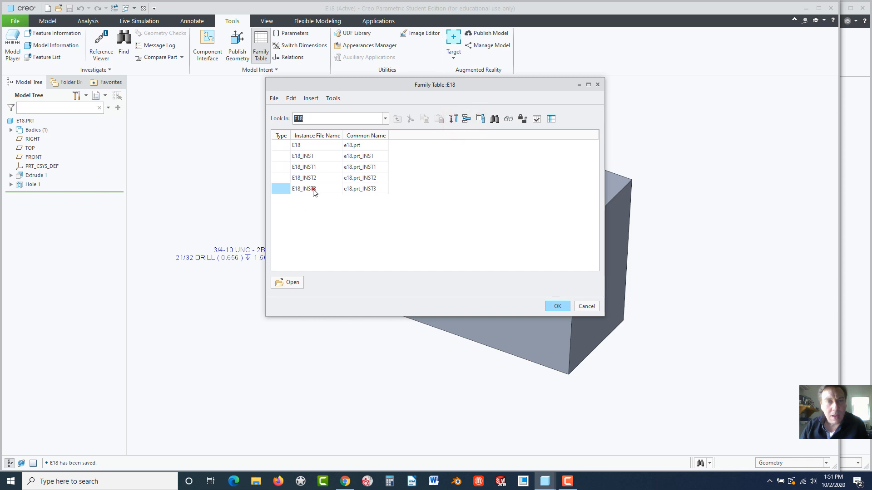
- Rename the instances E18_SMALL, E18_MED, E18_MED_NO_HOLE and E18_LARGE
{"action": "double_click", "coordinate": [311, 189]}
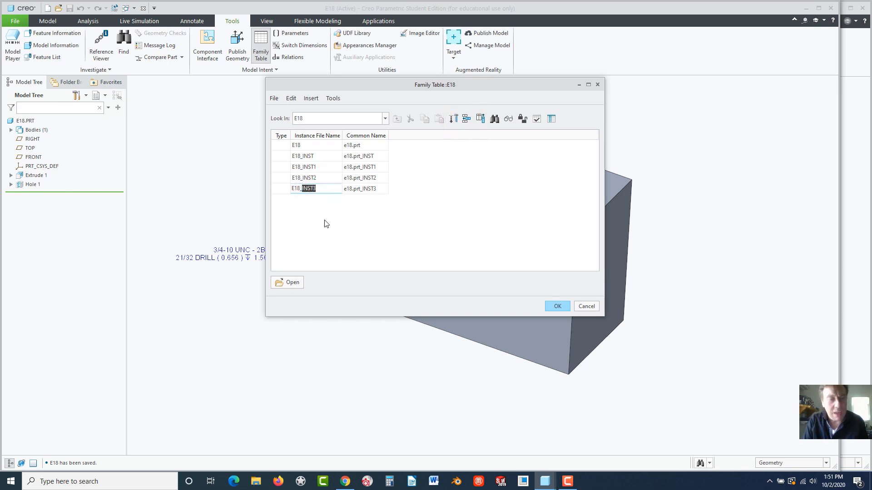
{"action": "type", "text": "E18_LARGE"}
{"action": "left_click", "coordinate": [316, 178]}
{"action": "type", "text": "E18_MED"}
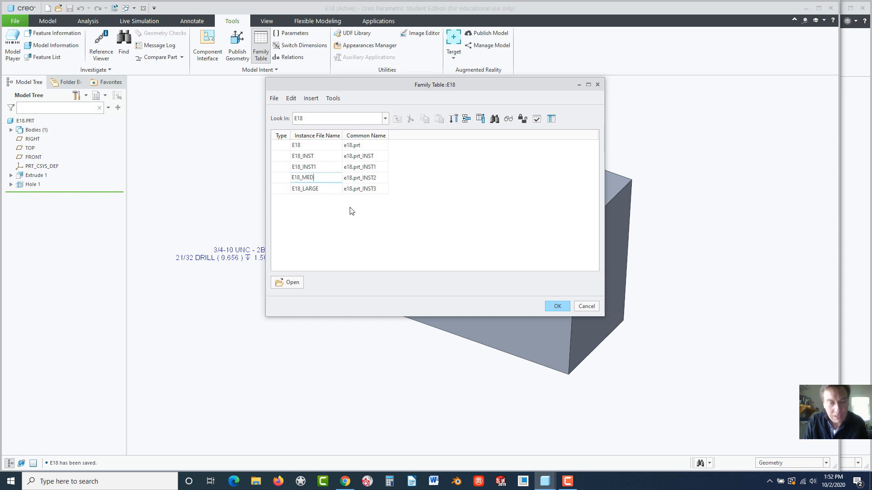
{"action": "type", "text": "_"}
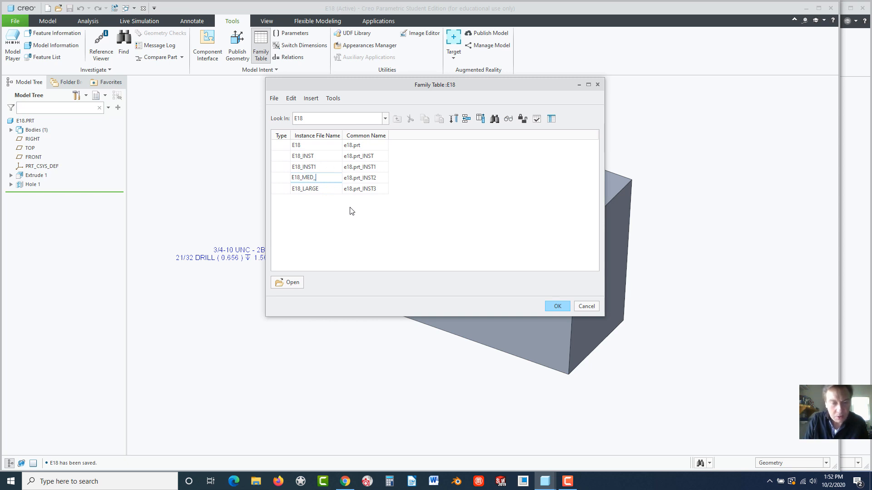
{"action": "type", "text": "NO_HOL"}
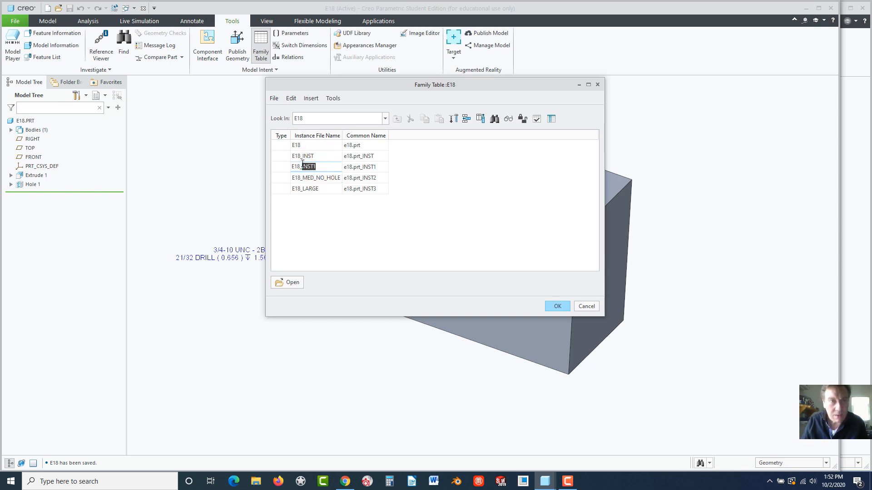
{"action": "type", "text": "E18_MED"}
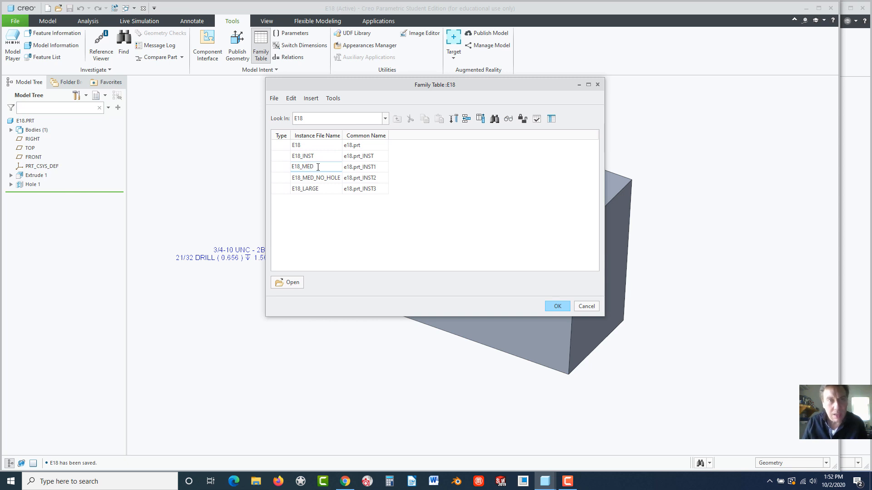
{"action": "double_click", "coordinate": [314, 155]}
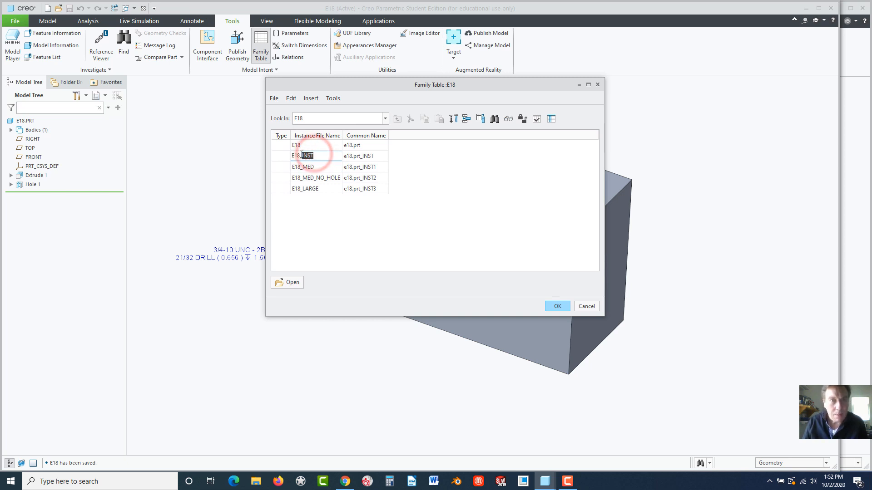
{"action": "type", "text": "E18_SMALL"}
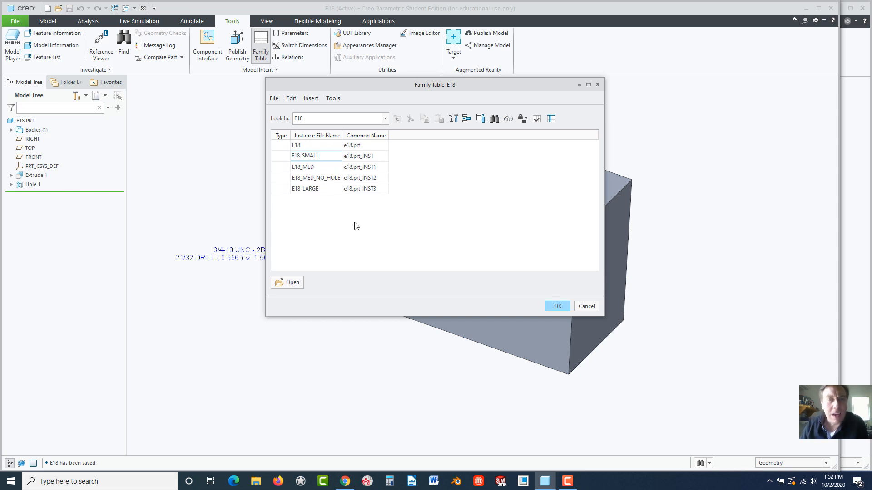
{"action": "mouse_move", "coordinate": [478, 160]}
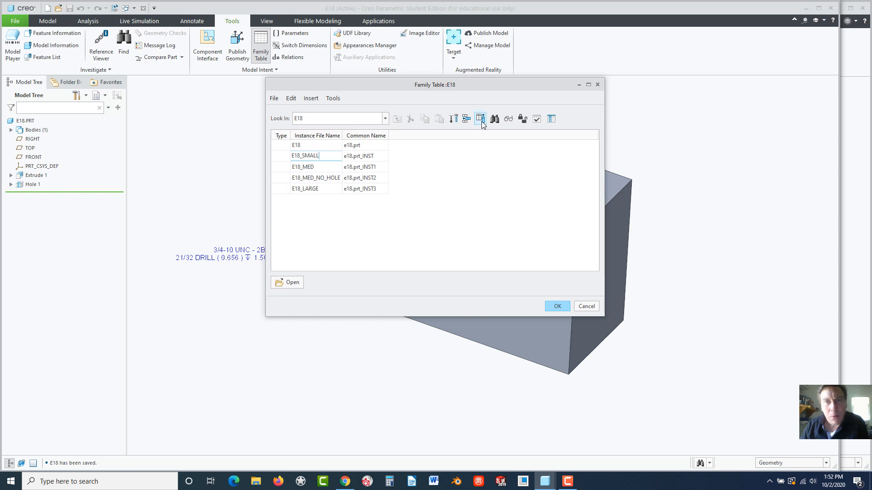
{"action": "mouse_move", "coordinate": [480, 119]}
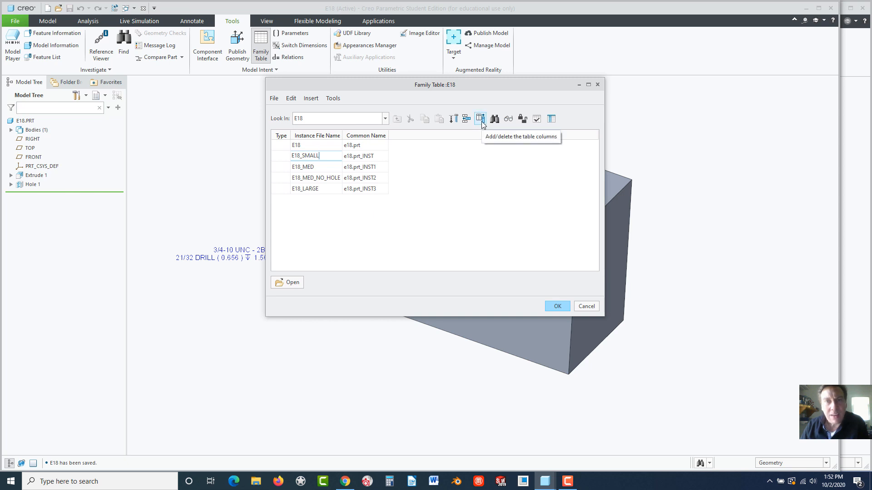
- Add the Hole 1 feature and dimensions 5.000, 3.000, 2.000 as family table columns
{"action": "left_click", "coordinate": [478, 119]}
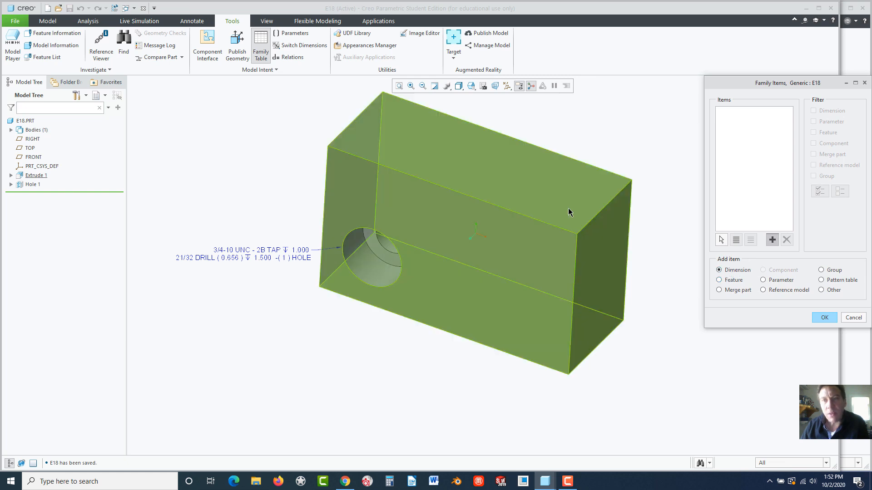
{"action": "mouse_move", "coordinate": [440, 305]}
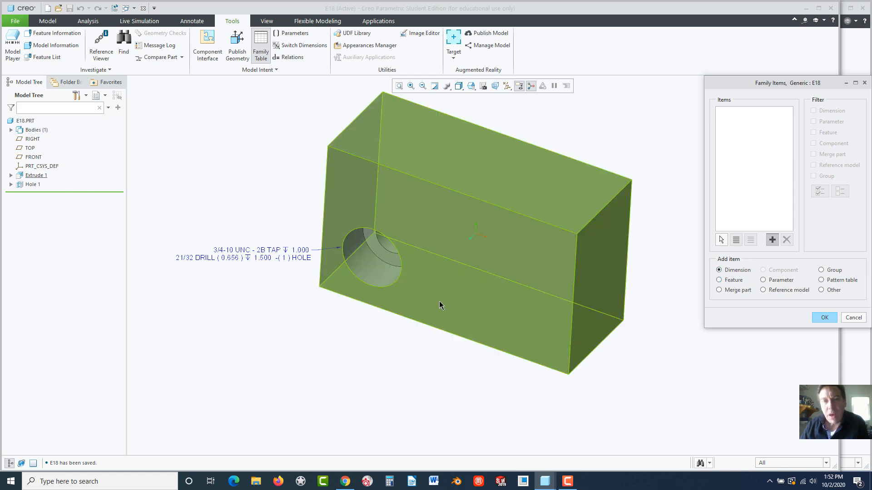
{"action": "left_click", "coordinate": [719, 280]}
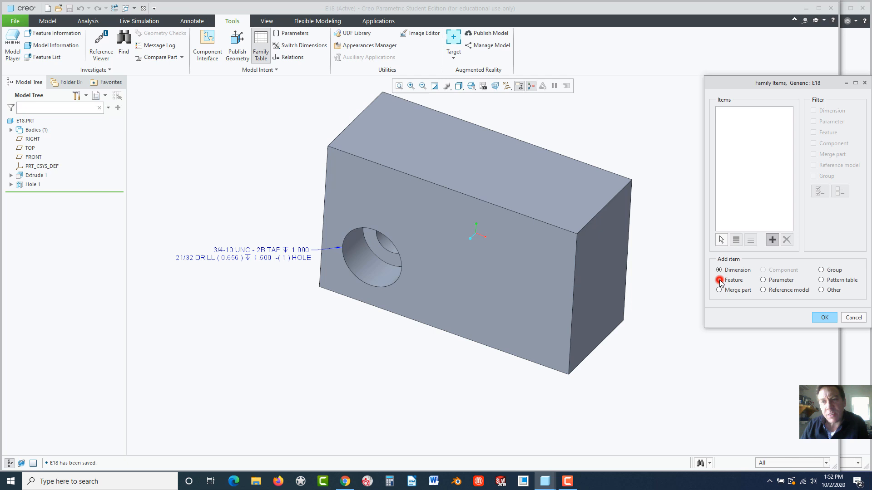
{"action": "left_click", "coordinate": [719, 279]}
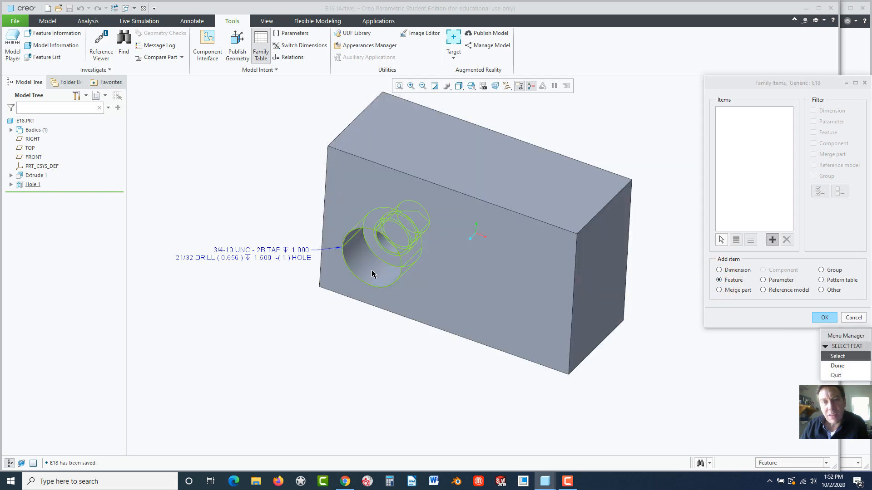
{"action": "left_click", "coordinate": [369, 267]}
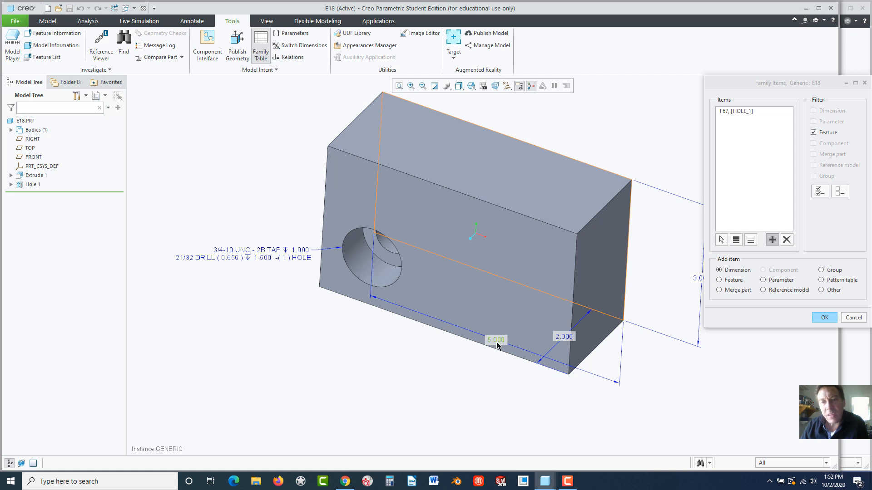
{"action": "mouse_move", "coordinate": [498, 345]}
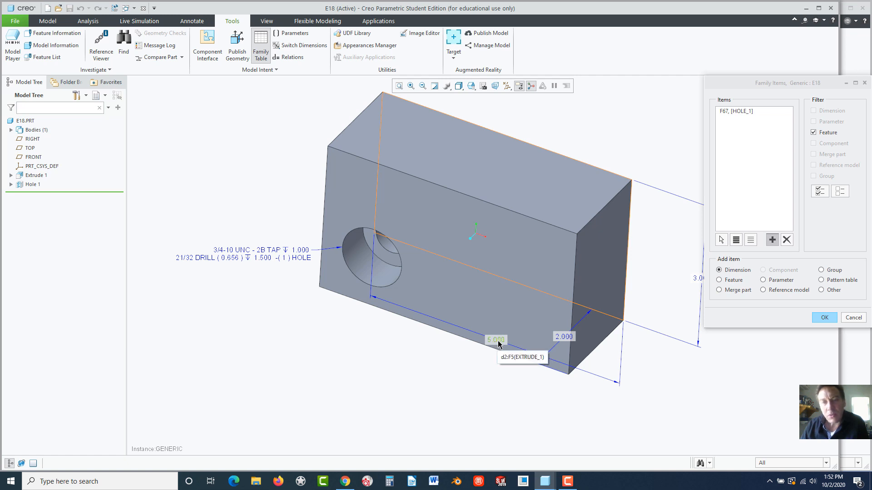
{"action": "left_click", "coordinate": [494, 340]}
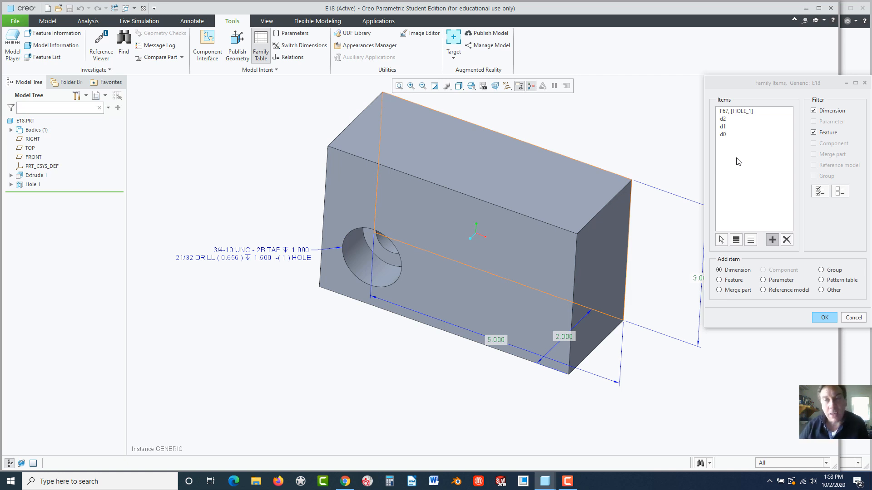
{"action": "mouse_move", "coordinate": [824, 317]}
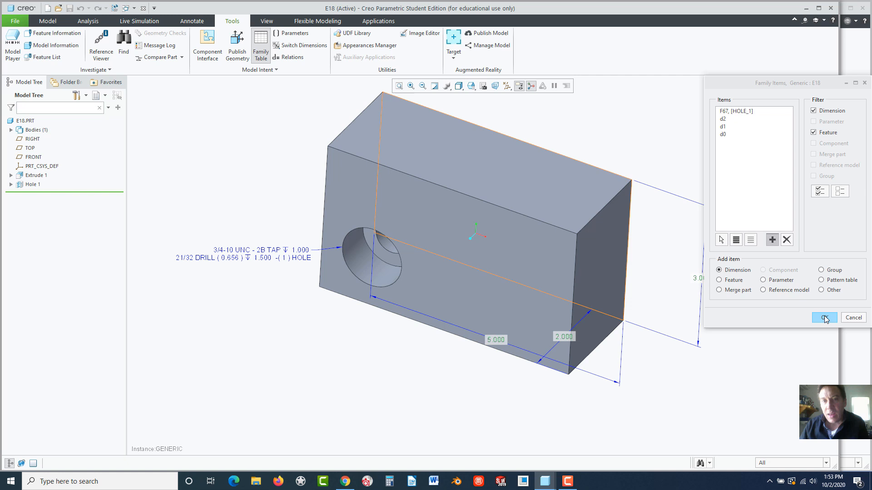
{"action": "left_click", "coordinate": [824, 318]}
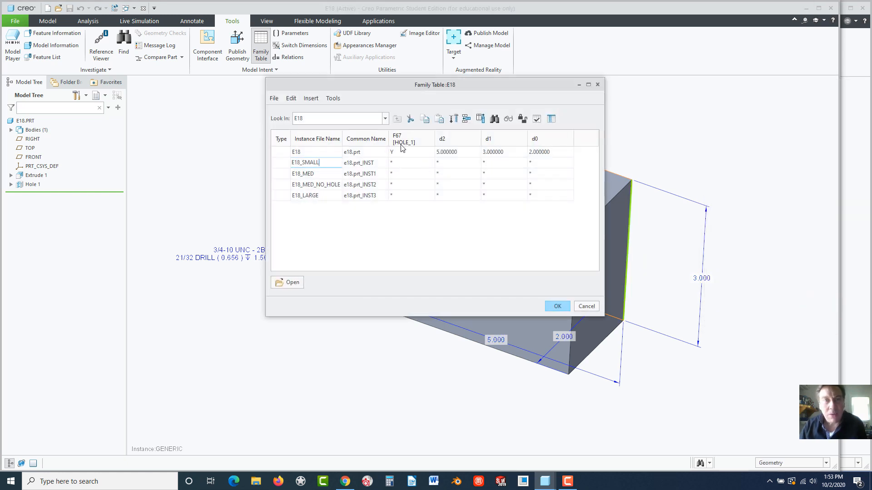
- Set HOLE_1 to Y for SMALL, MED and LARGE, and N for E18_MED_NO_HOLE
{"action": "left_click", "coordinate": [397, 163]}
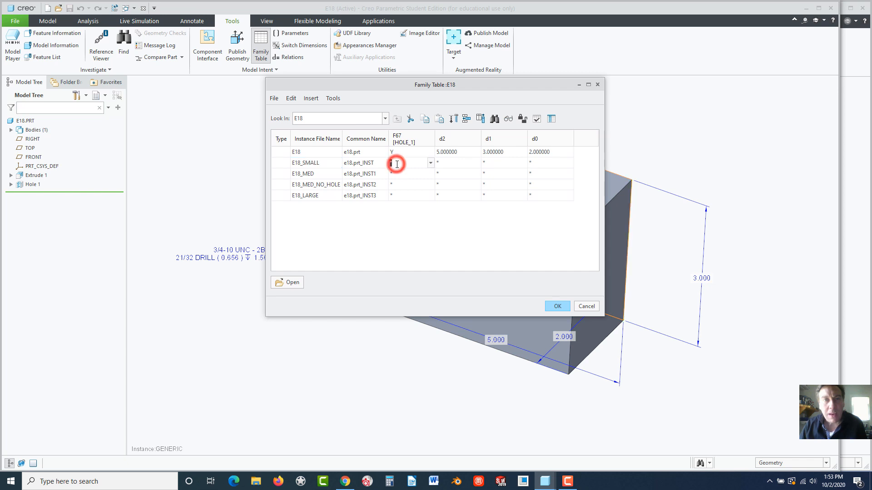
{"action": "left_click", "coordinate": [430, 163]}
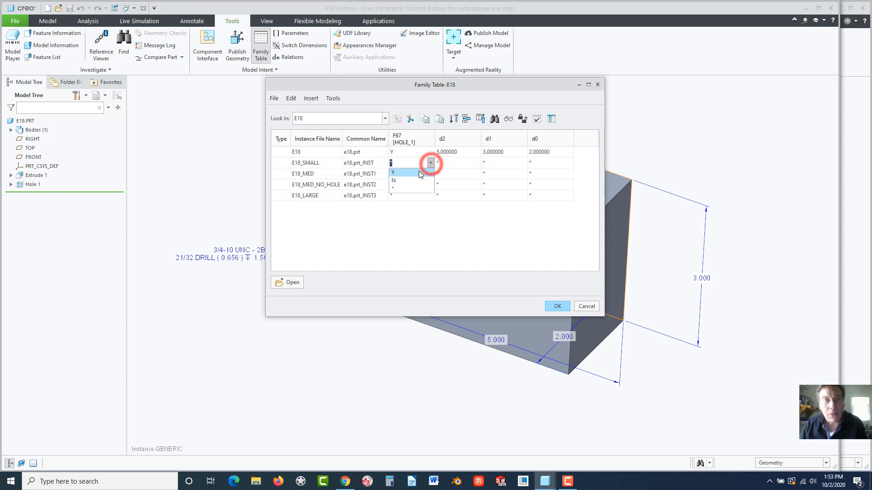
{"action": "left_click", "coordinate": [393, 173]}
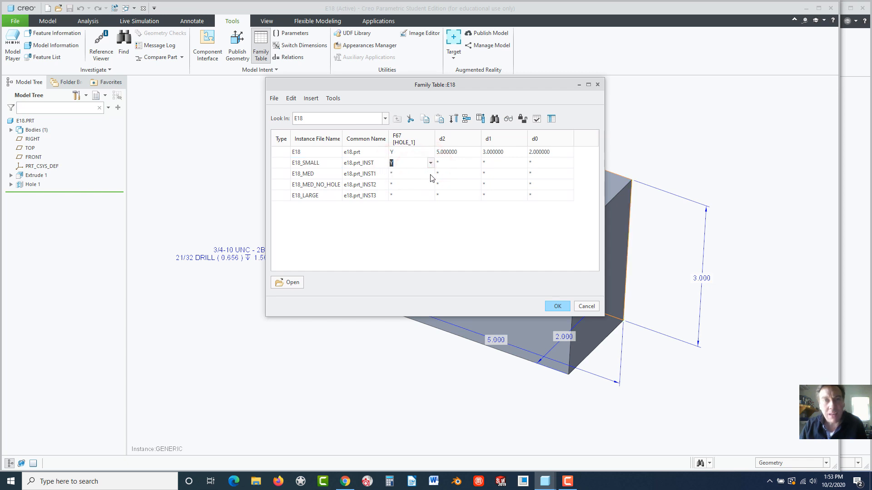
{"action": "left_click", "coordinate": [430, 174]}
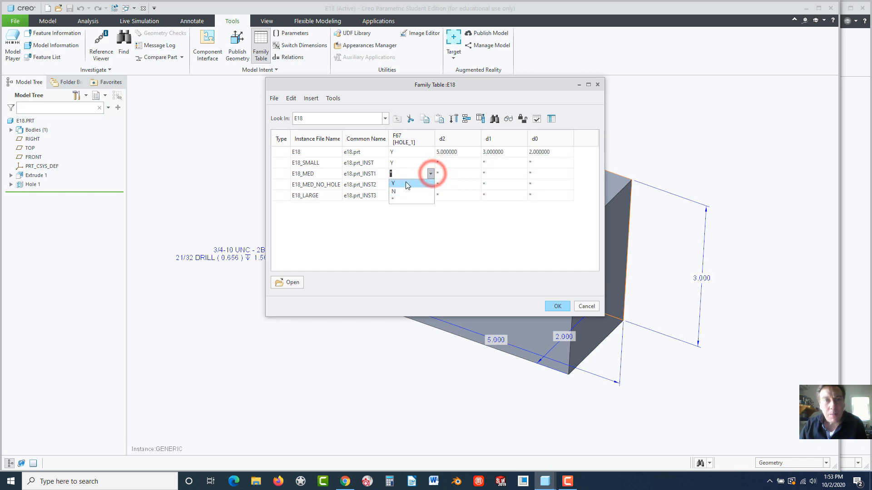
{"action": "left_click", "coordinate": [393, 183]}
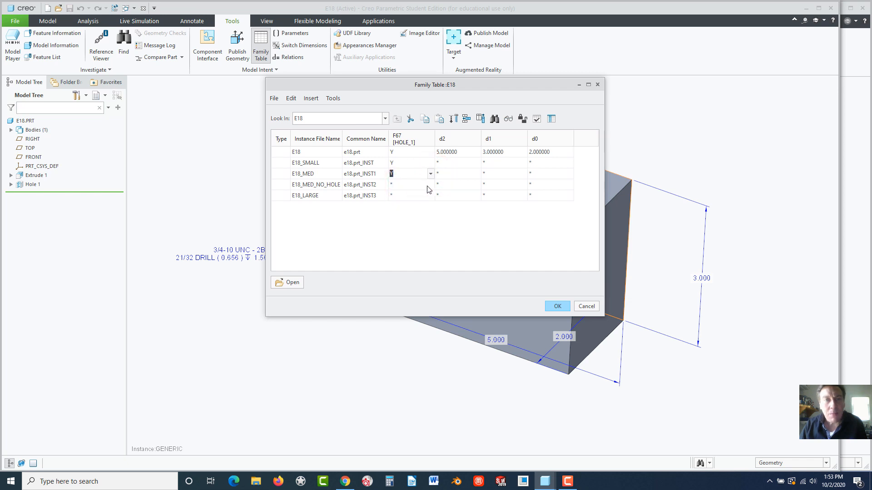
{"action": "left_click", "coordinate": [430, 184]}
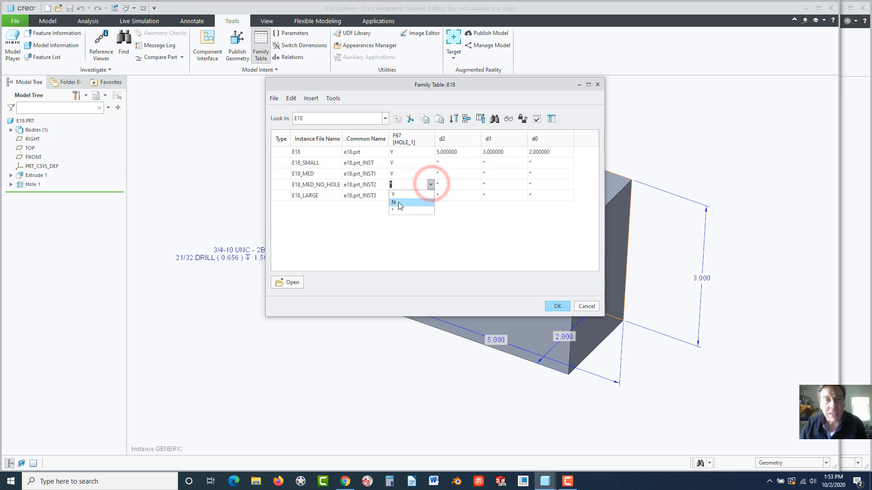
{"action": "left_click", "coordinate": [393, 202]}
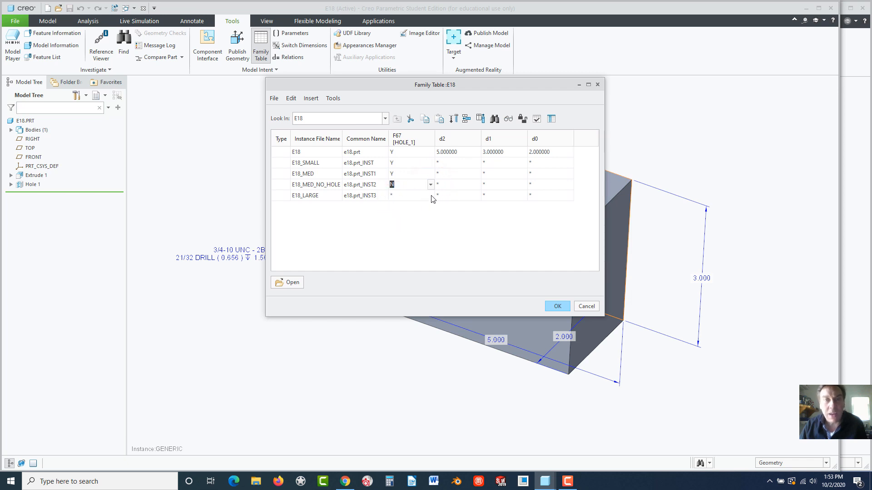
{"action": "left_click", "coordinate": [429, 195]}
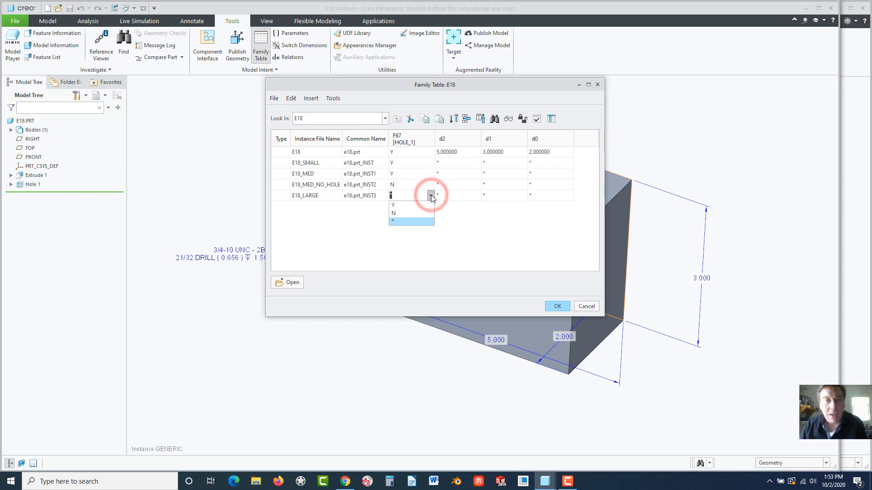
{"action": "left_click", "coordinate": [393, 205]}
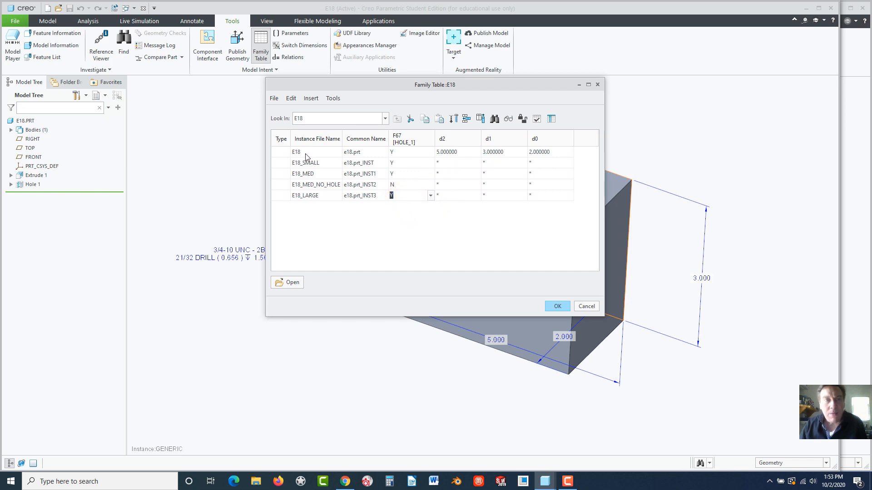
- Enter d2 values 3, 5, 5, 8 for the four instances
{"action": "left_click", "coordinate": [443, 162]}
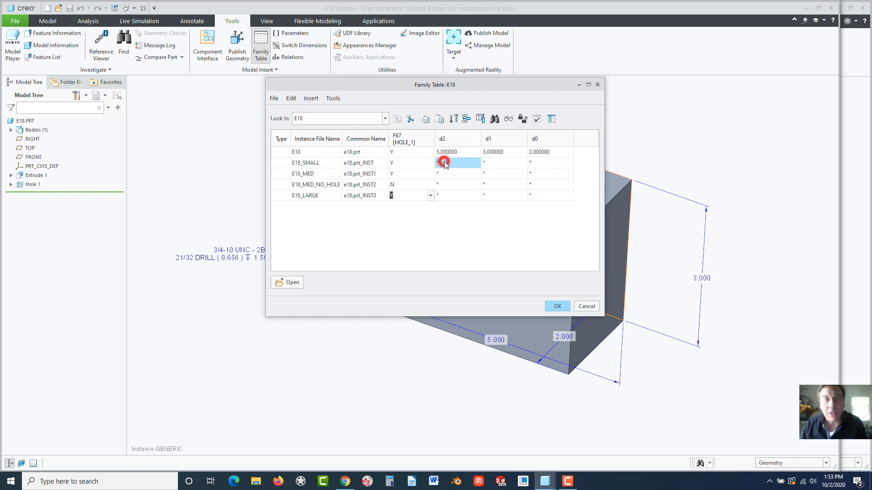
{"action": "left_click", "coordinate": [444, 162]}
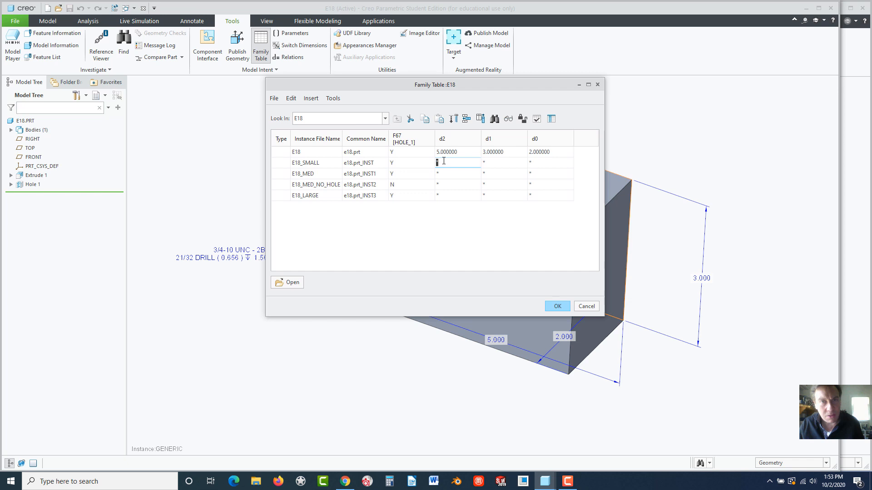
{"action": "type", "text": "3"}
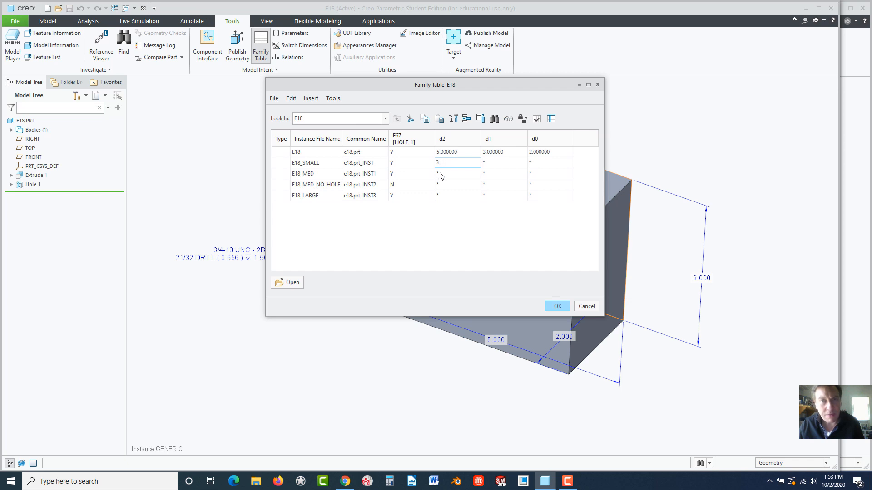
{"action": "left_click", "coordinate": [456, 174]}
{"action": "type", "text": "5"}
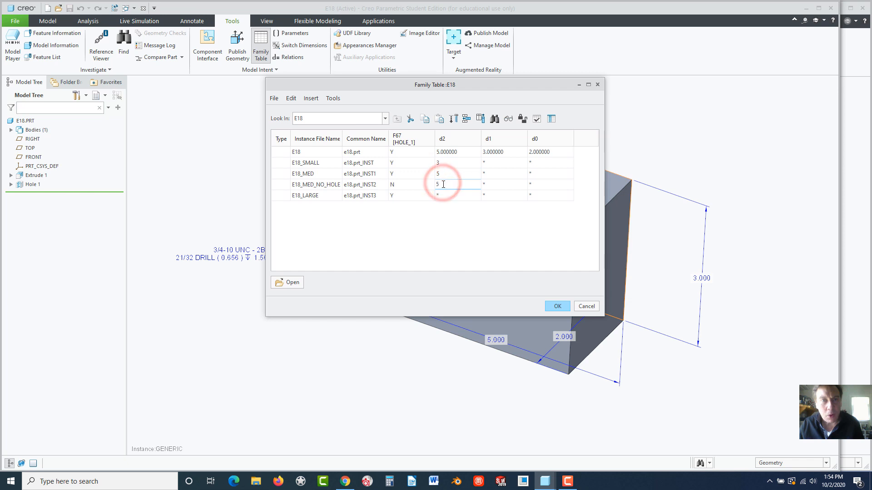
{"action": "left_click", "coordinate": [441, 195]}
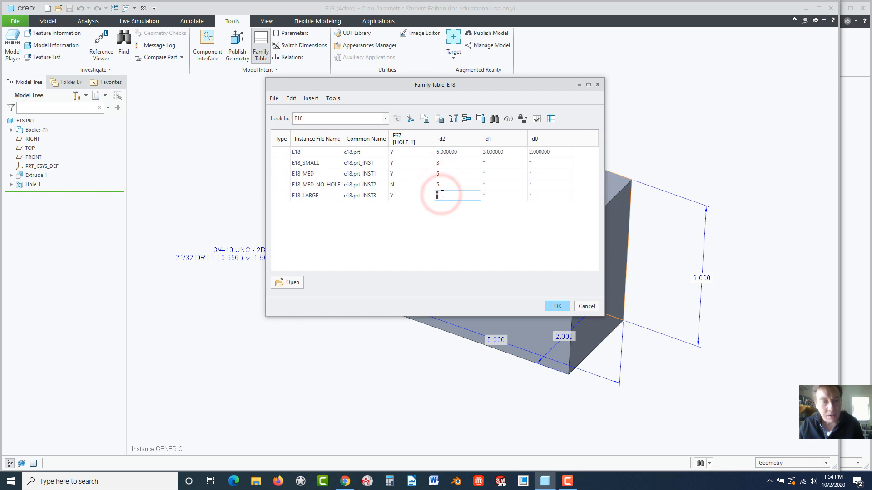
{"action": "type", "text": "8"}
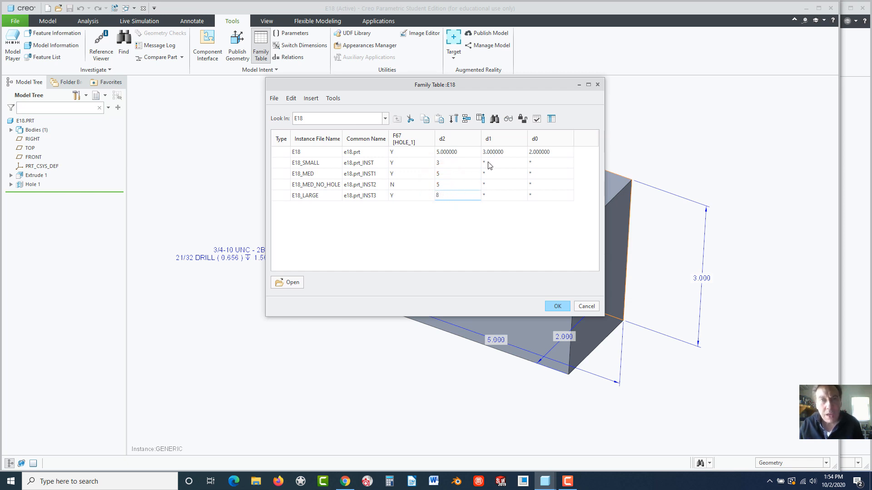
- Enter d1 values 2, 3, 3, 5 and d0 values 2, 2, 2, 3, then verify instances
{"action": "left_click", "coordinate": [490, 162]}
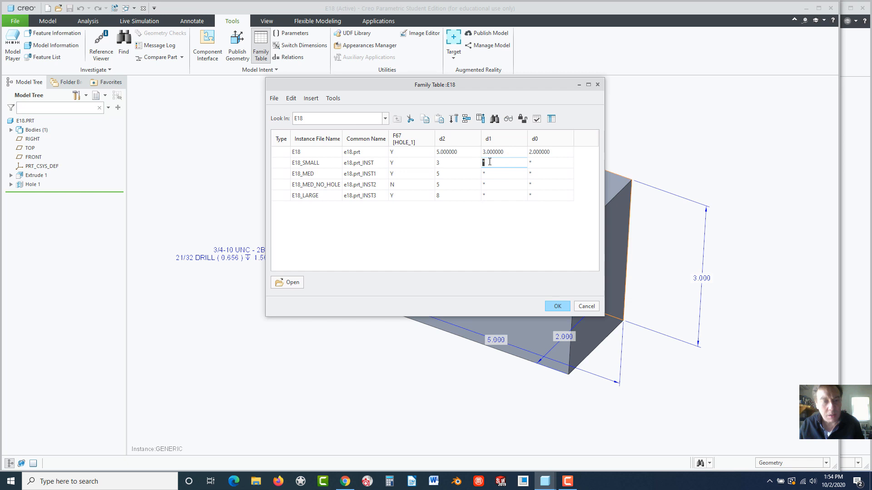
{"action": "type", "text": "2"}
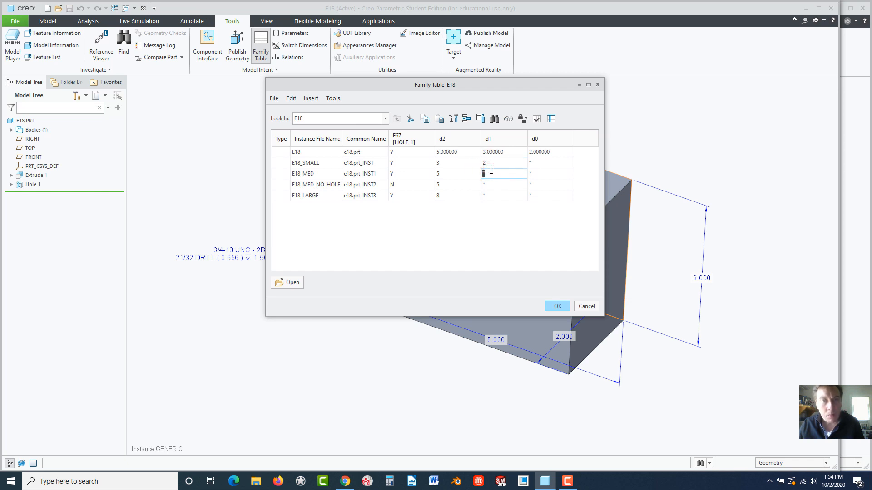
{"action": "type", "text": "3"}
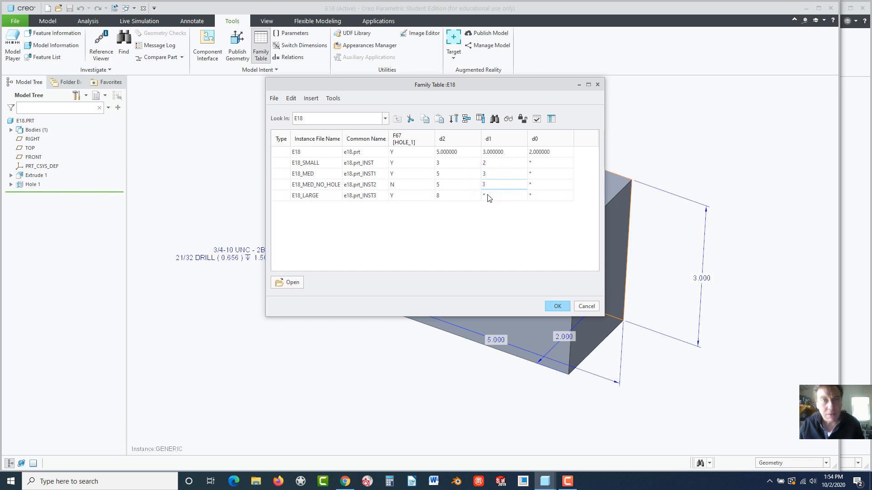
{"action": "left_click", "coordinate": [484, 195]}
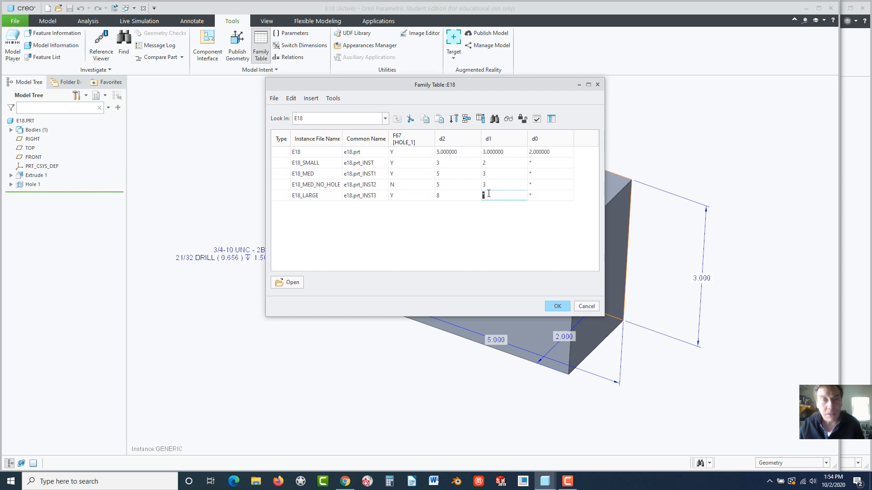
{"action": "type", "text": "5"}
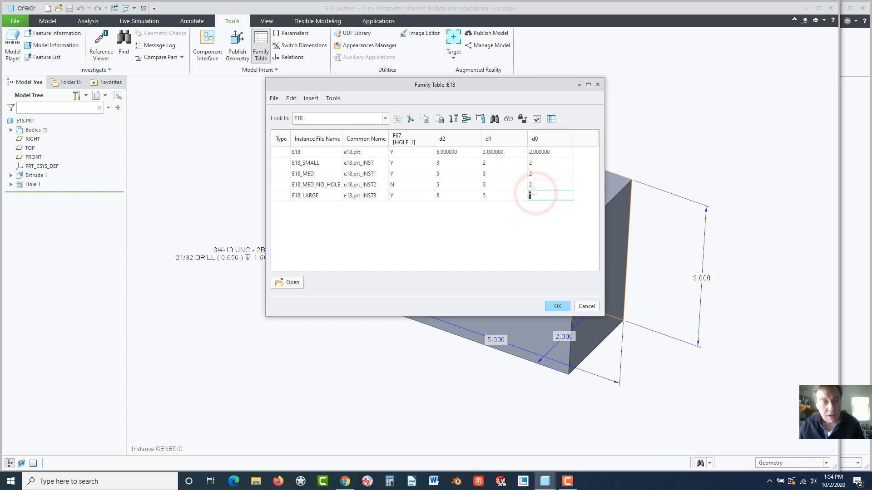
{"action": "type", "text": "3"}
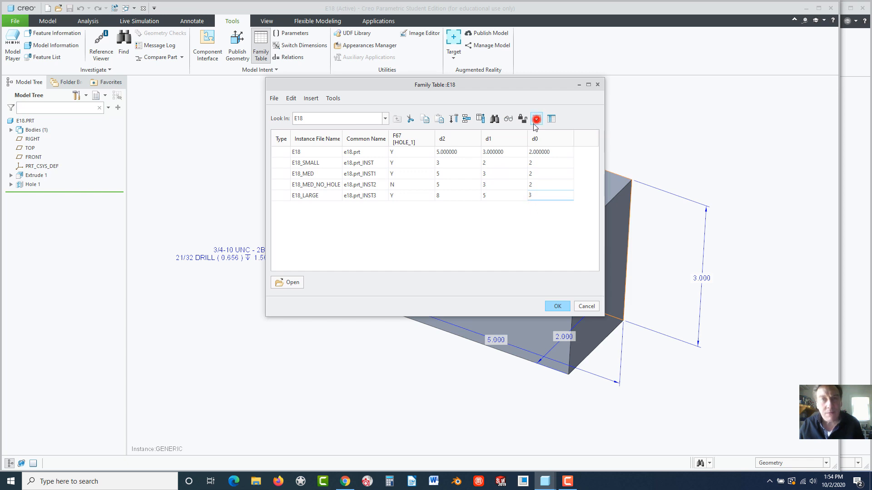
{"action": "left_click", "coordinate": [537, 118]}
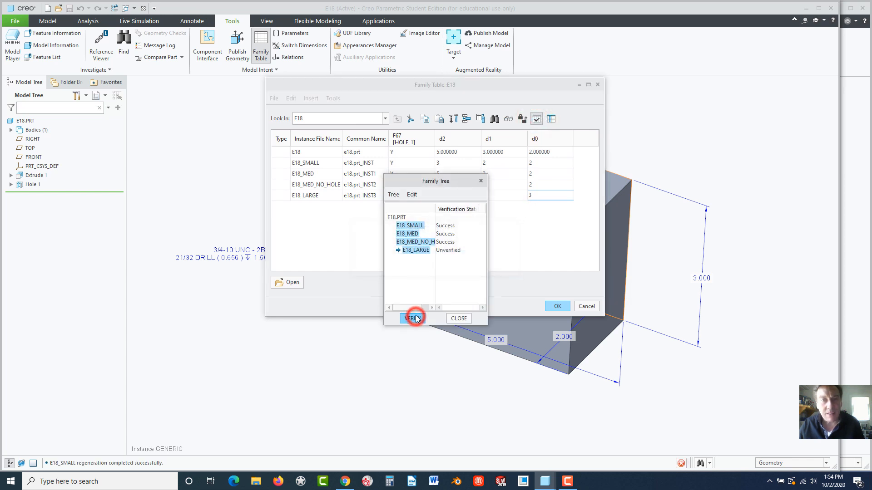
- Verify E18_LARGE regenerates, close the verification results and accept the family table
{"action": "left_click", "coordinate": [413, 319]}
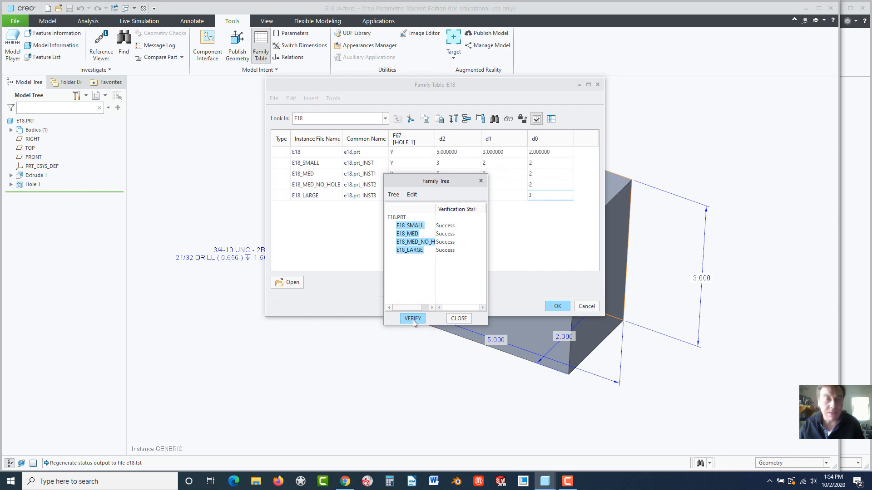
{"action": "mouse_move", "coordinate": [446, 317]}
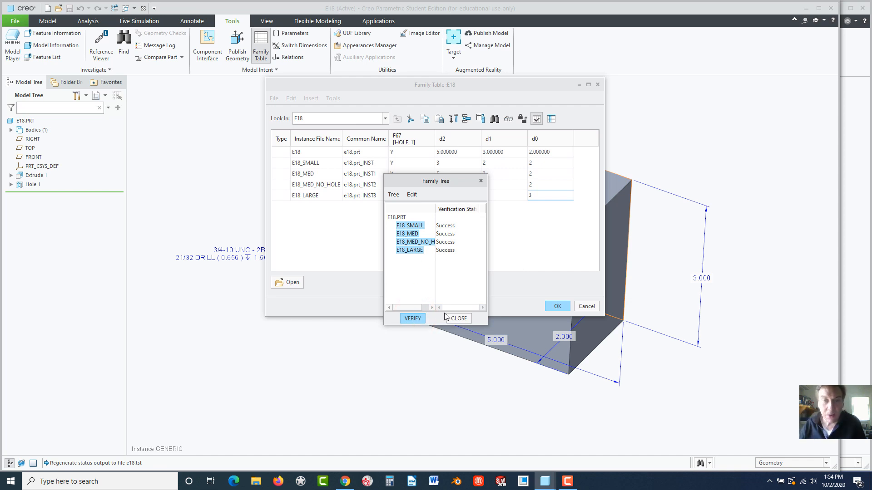
{"action": "left_click", "coordinate": [557, 306]}
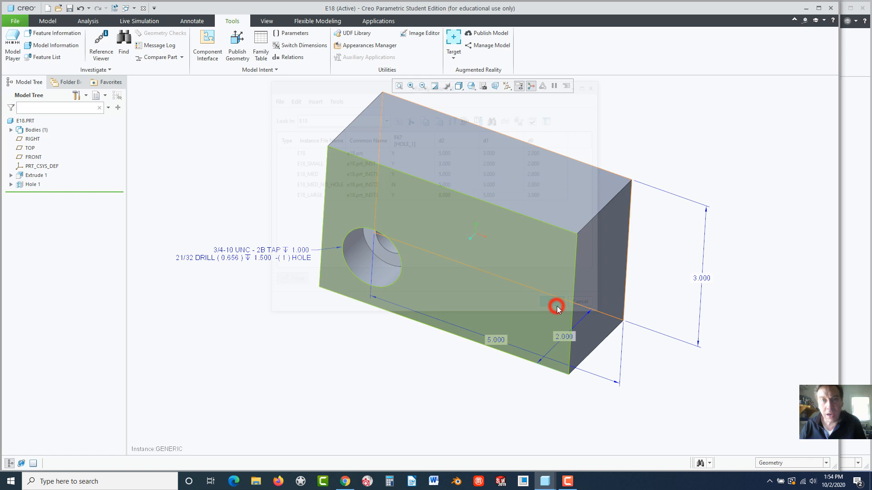
{"action": "left_click", "coordinate": [557, 308]}
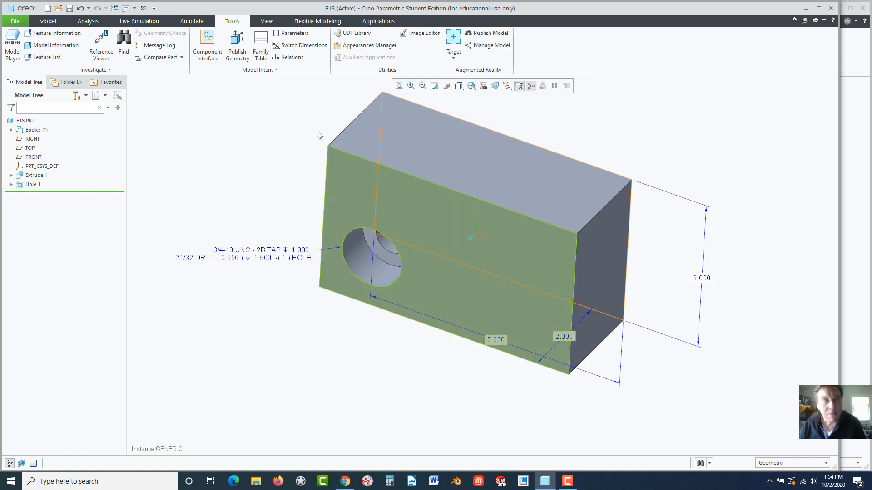
- Give the hole's inner surface a green appearance and save the E18 part
{"action": "left_click", "coordinate": [266, 21]}
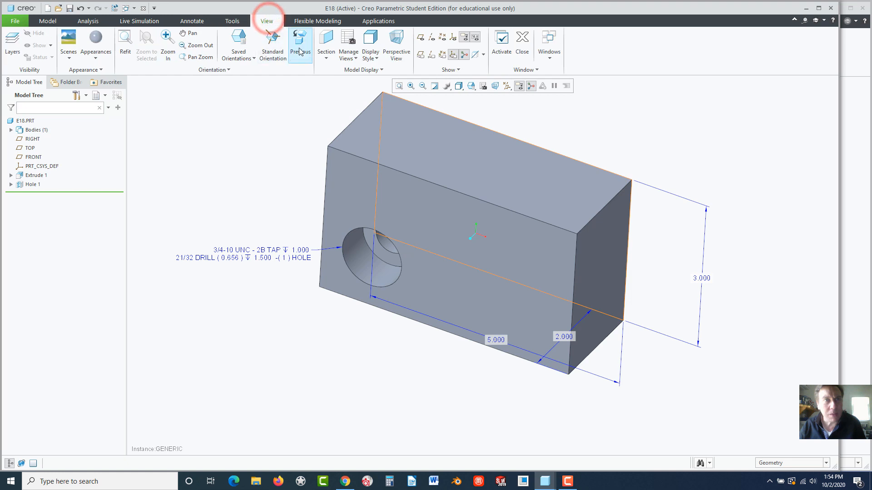
{"action": "left_click", "coordinate": [95, 43]}
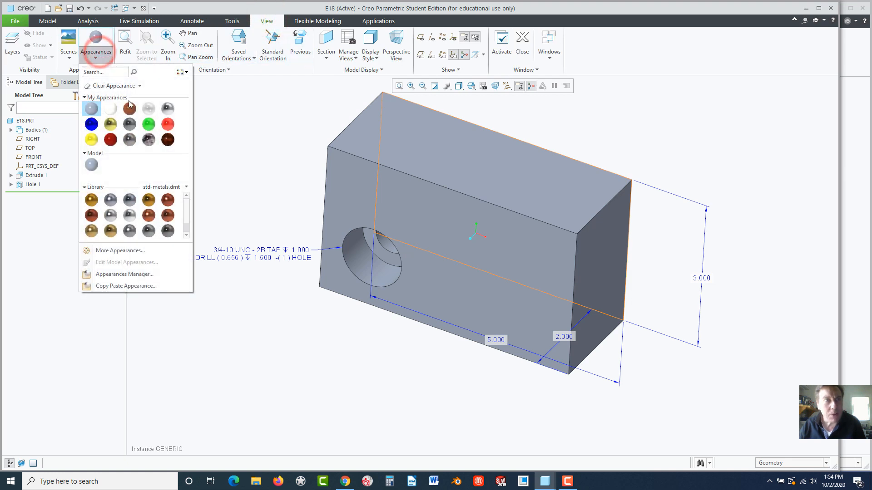
{"action": "mouse_move", "coordinate": [167, 127]}
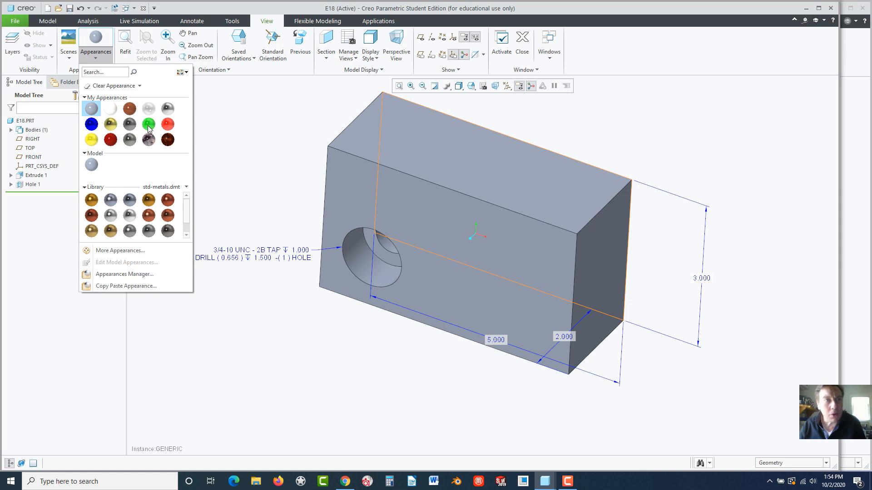
{"action": "left_click", "coordinate": [148, 125]}
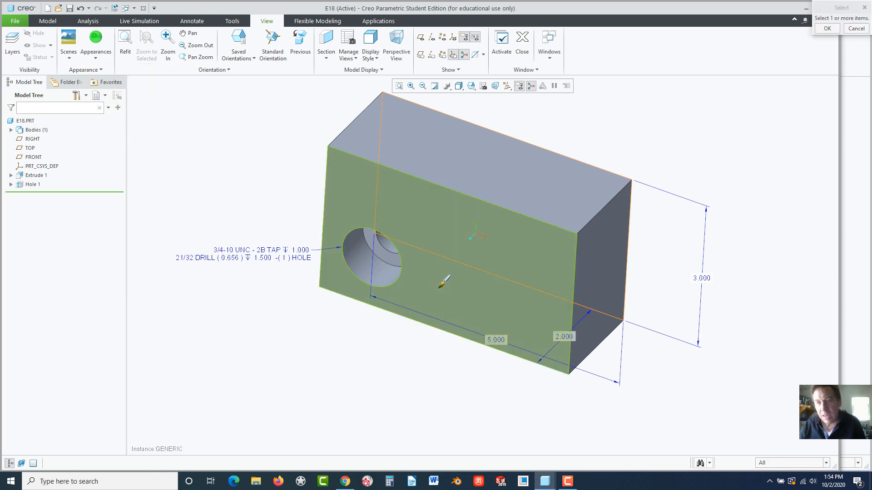
{"action": "left_click", "coordinate": [827, 463]}
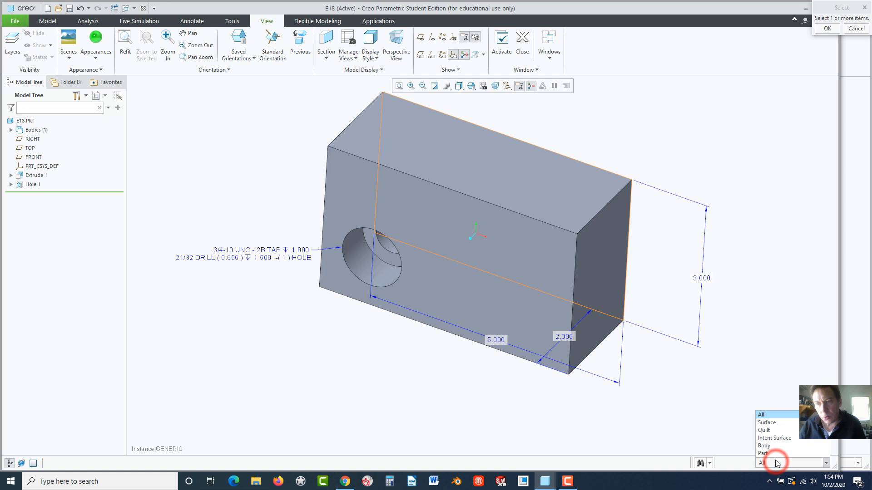
{"action": "left_click", "coordinate": [767, 422]}
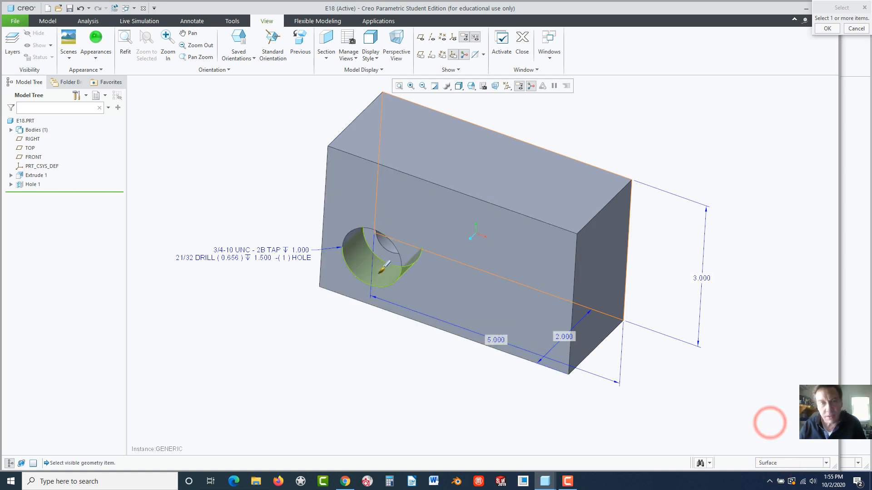
{"action": "left_click", "coordinate": [384, 257]}
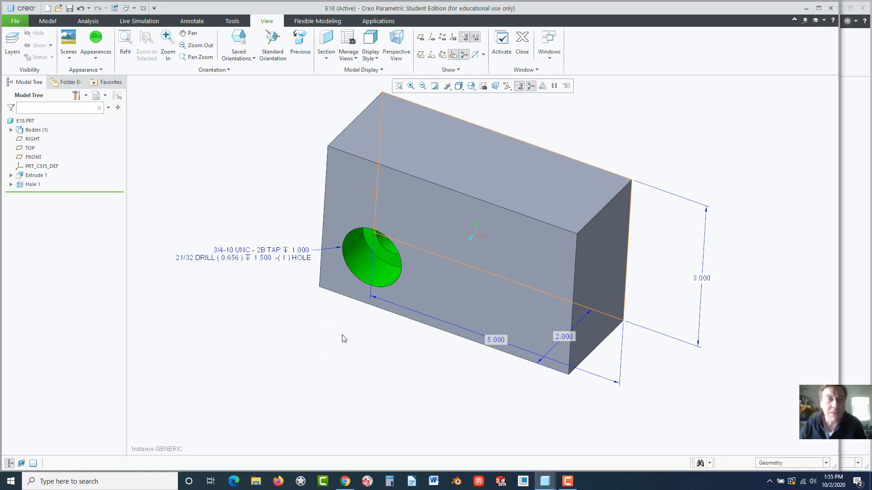
{"action": "mouse_move", "coordinate": [252, 182]}
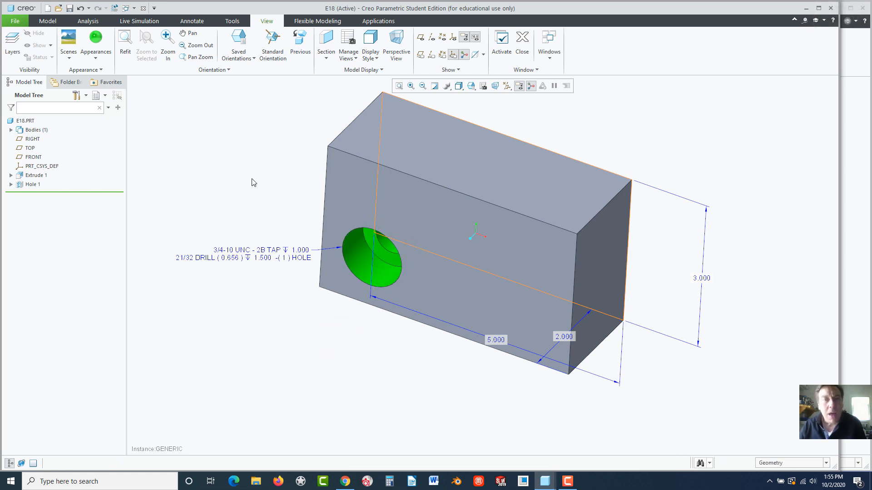
{"action": "mouse_move", "coordinate": [487, 375]}
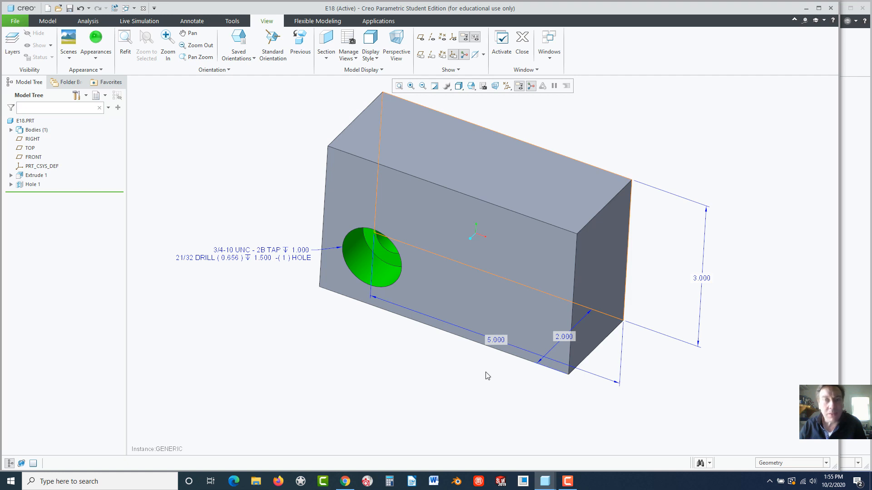
{"action": "mouse_move", "coordinate": [673, 331]}
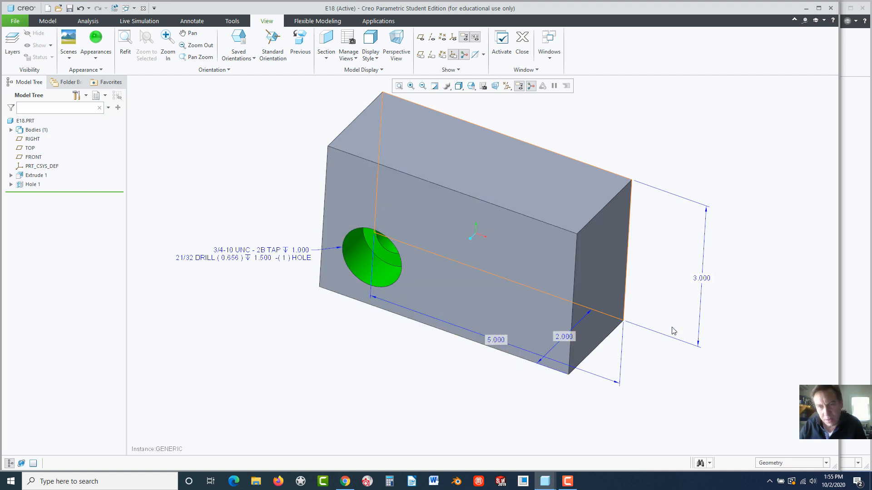
{"action": "mouse_move", "coordinate": [630, 344]}
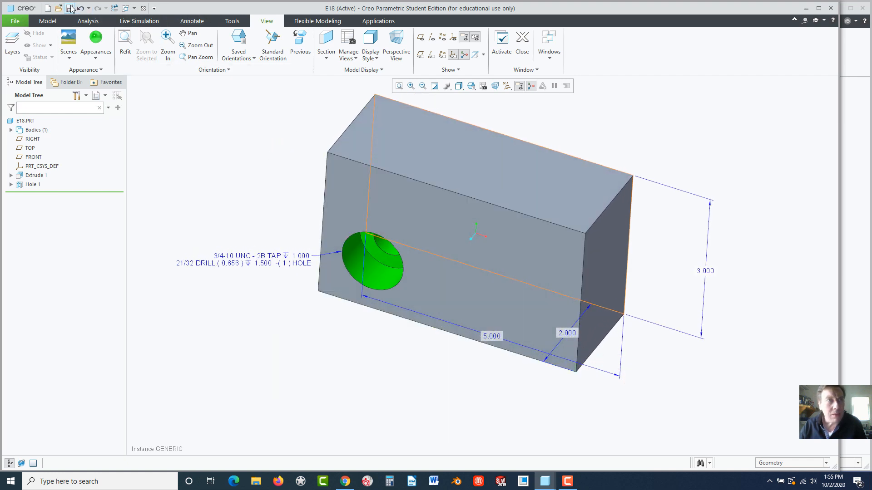
{"action": "left_click", "coordinate": [69, 8]}
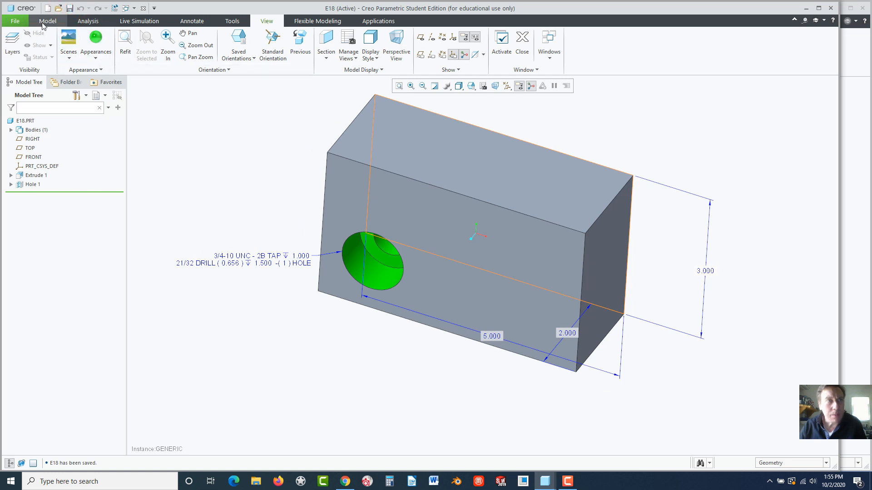
- Start a new Drawing with the default template and browse for another model
{"action": "left_click", "coordinate": [16, 20]}
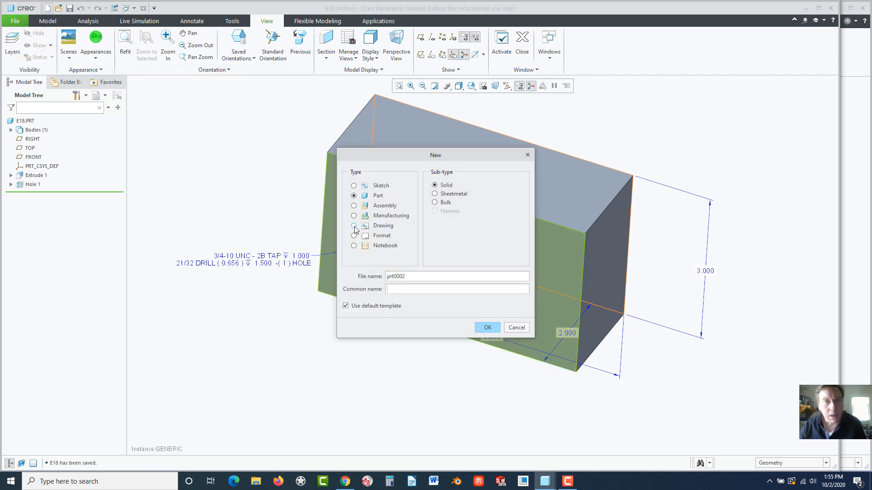
{"action": "left_click", "coordinate": [354, 226]}
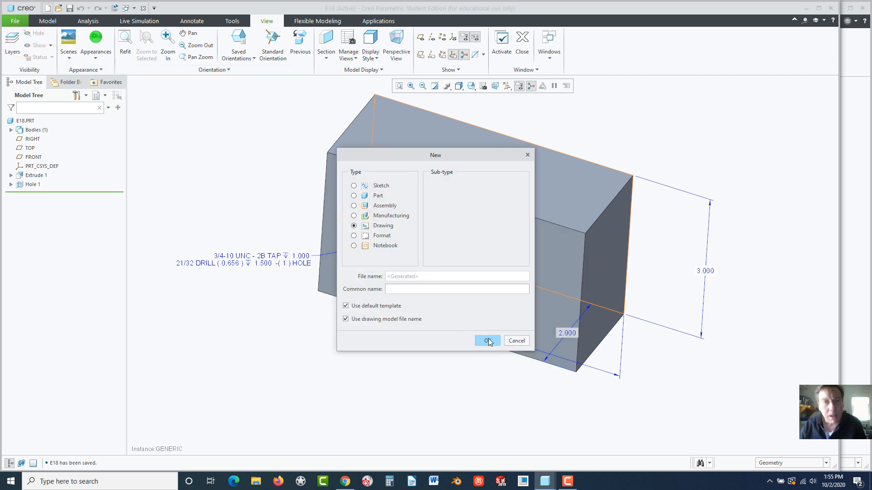
{"action": "left_click", "coordinate": [488, 340]}
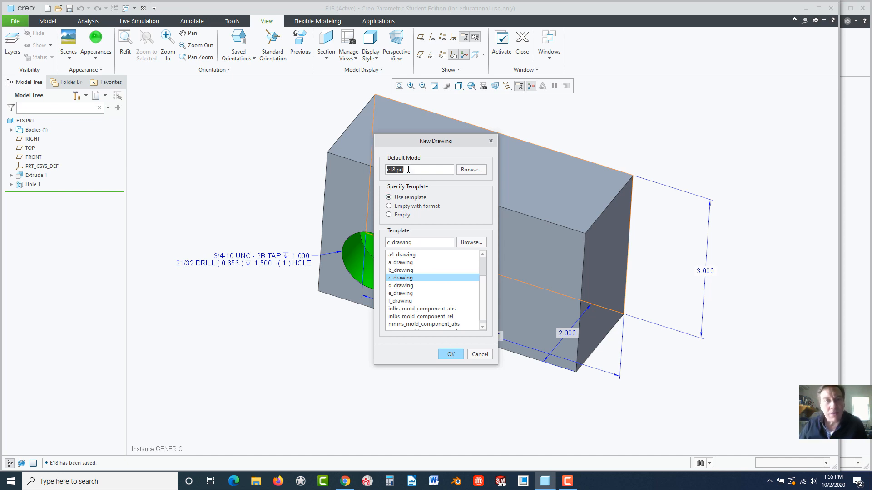
{"action": "left_click", "coordinate": [471, 169]}
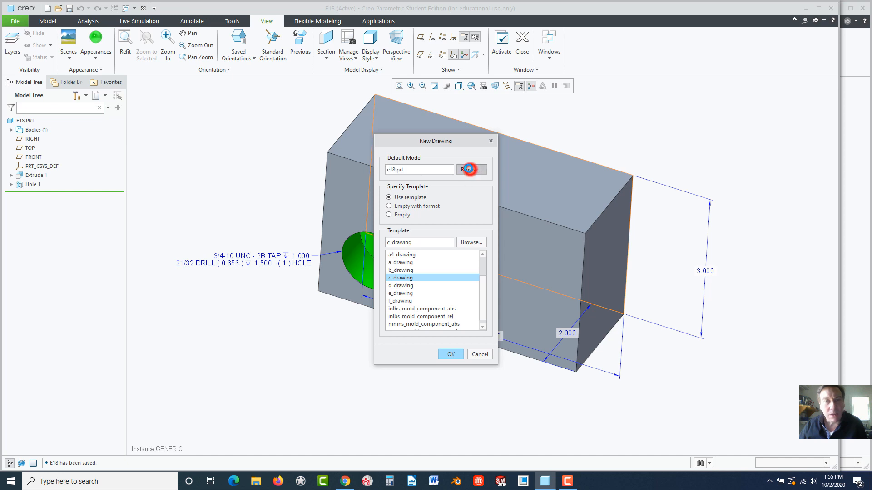
- Use e18_small as the drawing model and a.frm as the sheet format
{"action": "left_click", "coordinate": [471, 170]}
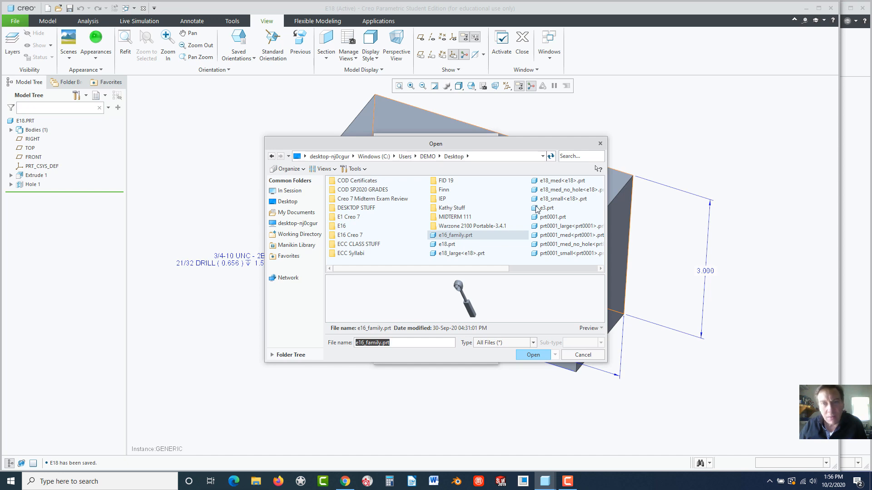
{"action": "left_click", "coordinate": [564, 199]}
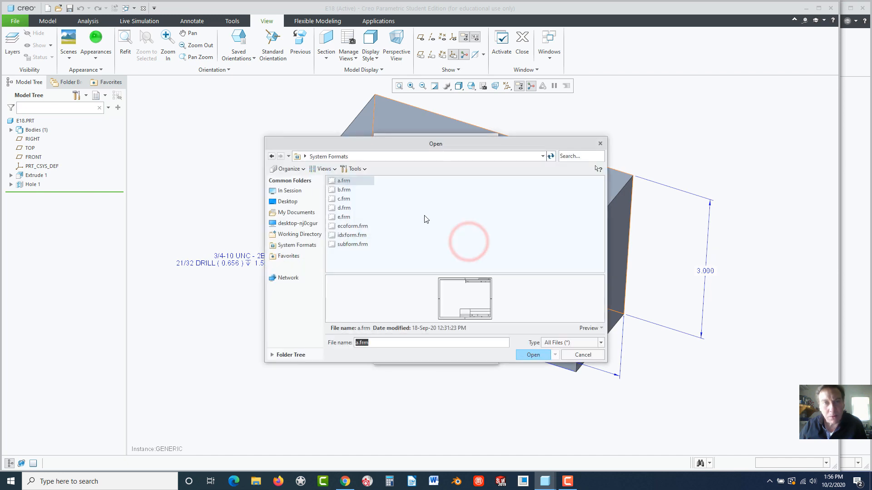
{"action": "left_click", "coordinate": [343, 181]}
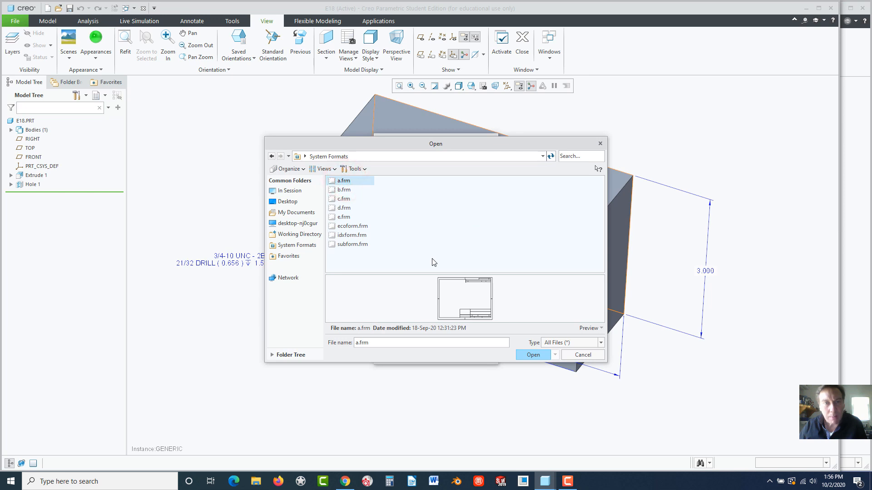
{"action": "left_click", "coordinate": [352, 225]}
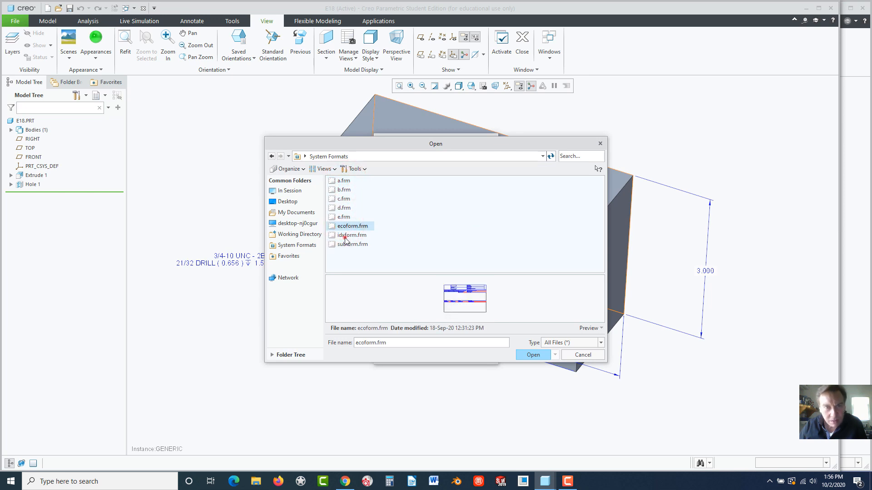
{"action": "left_click", "coordinate": [352, 245]}
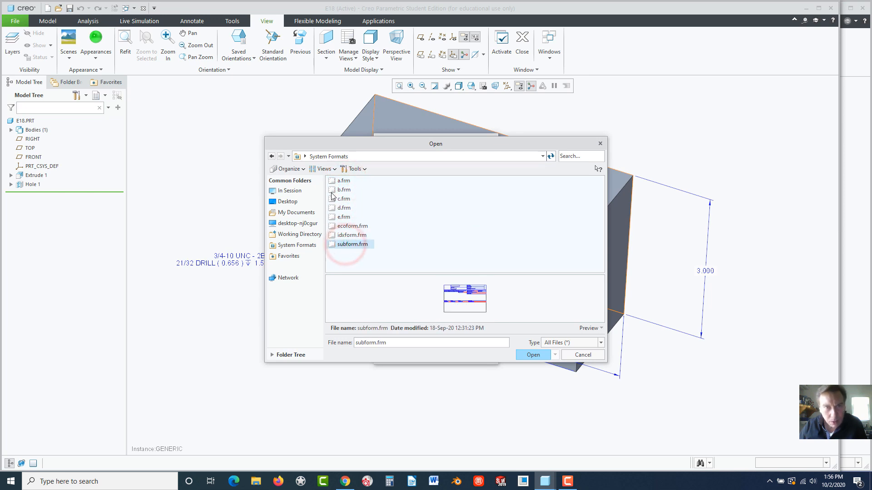
{"action": "left_click", "coordinate": [343, 180]}
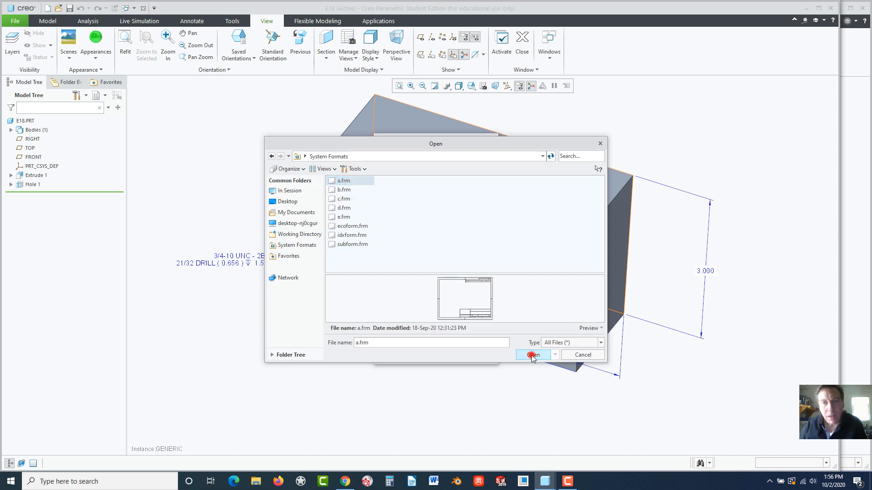
{"action": "left_click", "coordinate": [533, 355]}
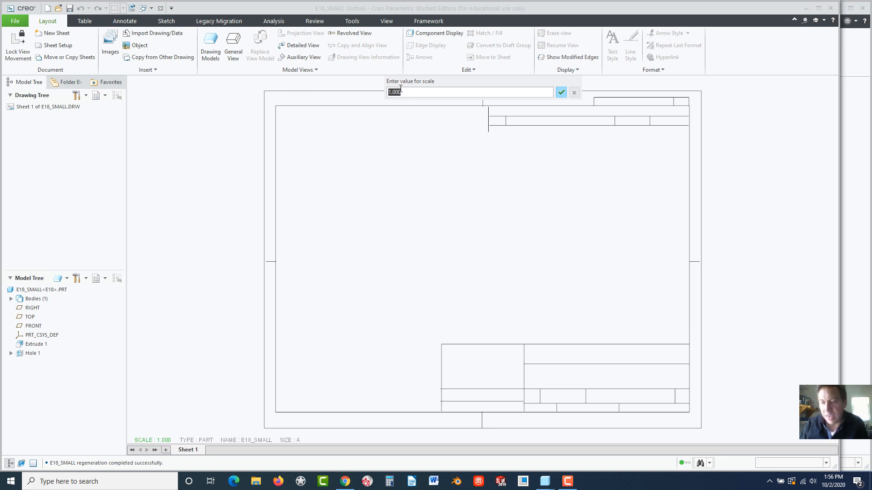
- Set the sheet scale to 0.5, then change it to 0.25
{"action": "type", "text": ".5"}
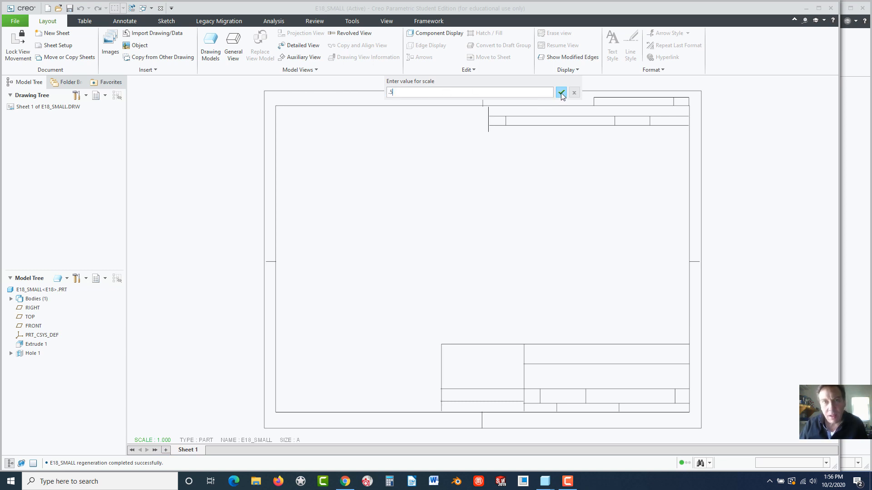
{"action": "left_click", "coordinate": [561, 92]}
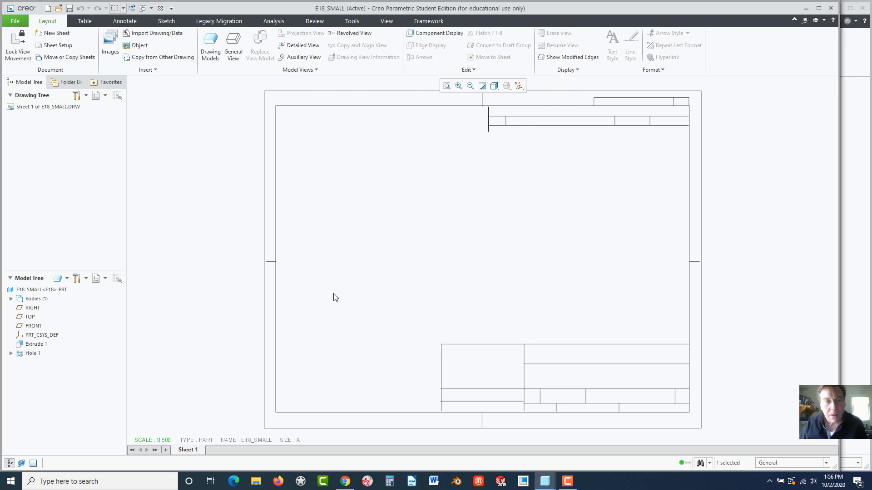
{"action": "mouse_move", "coordinate": [160, 446]}
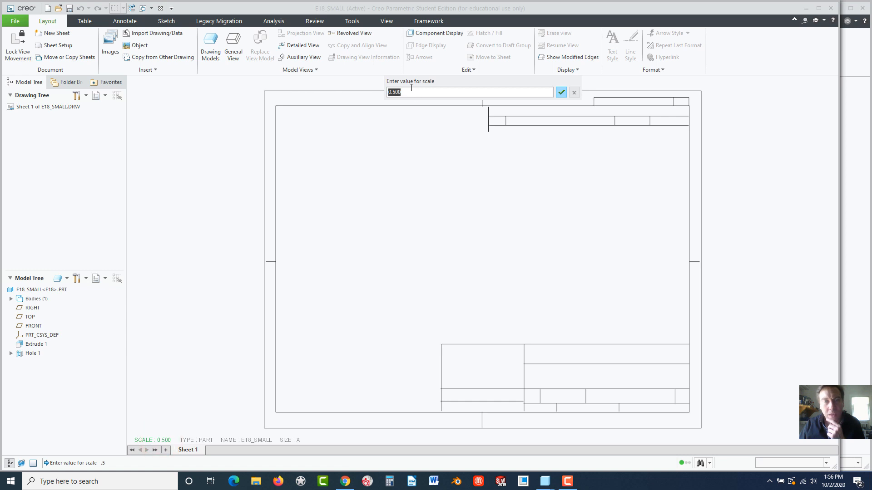
{"action": "type", "text": ".25"}
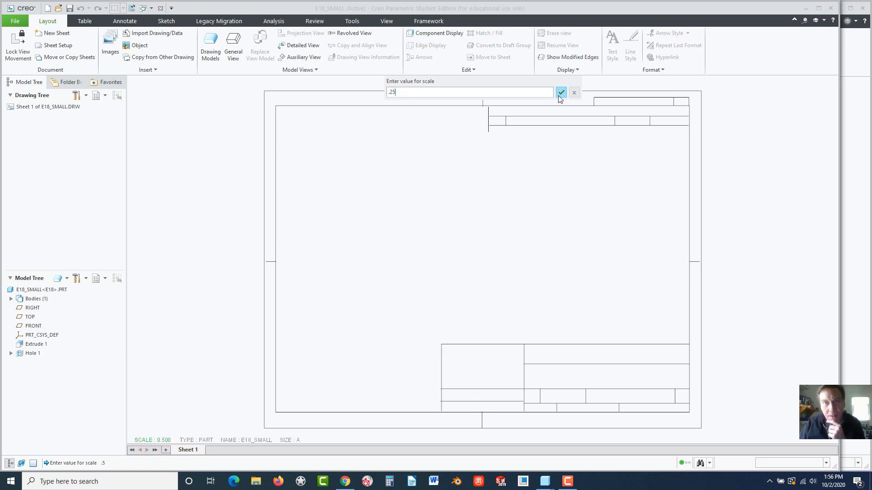
{"action": "left_click", "coordinate": [561, 93]}
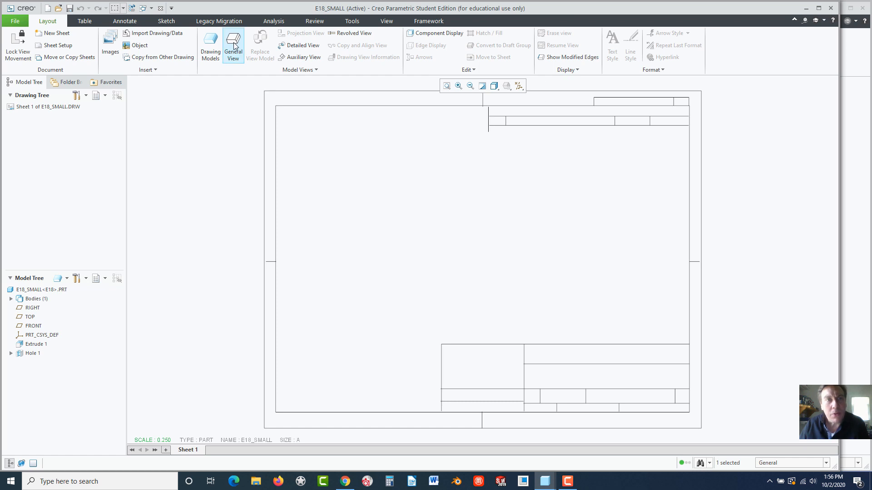
- Place a general view of E18_SMALL oriented to the FRONT model view
{"action": "left_click", "coordinate": [234, 44]}
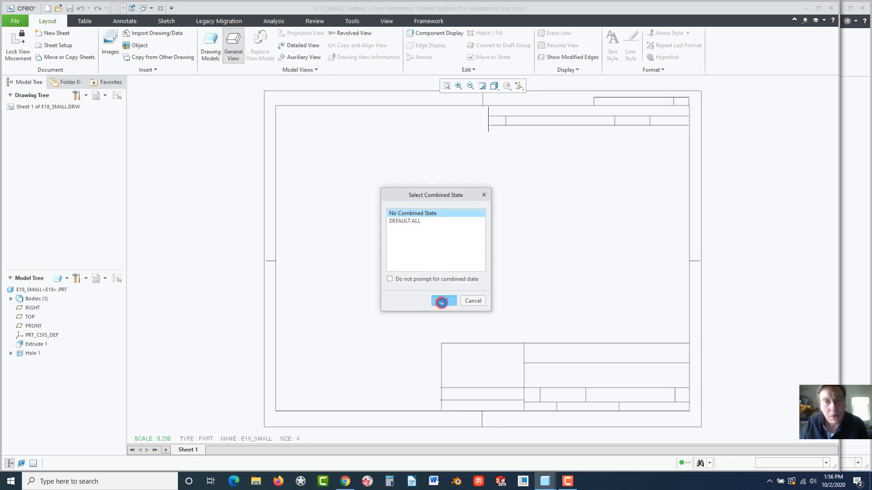
{"action": "left_click", "coordinate": [443, 301]}
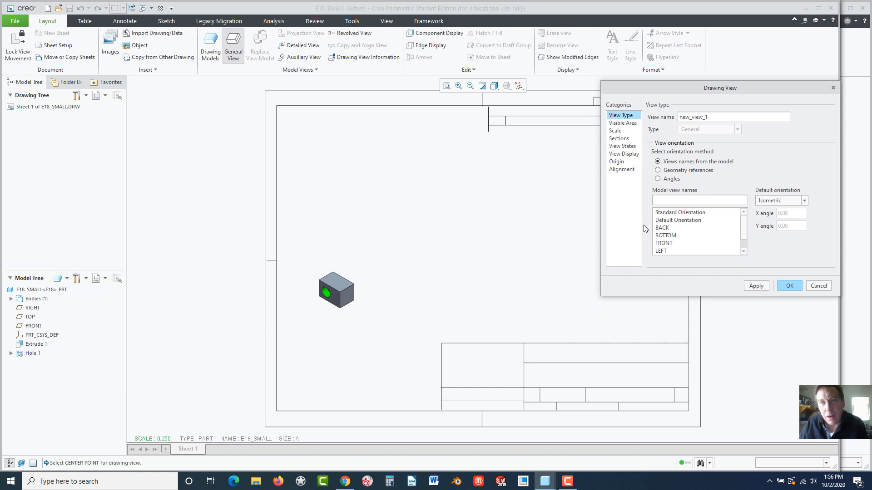
{"action": "left_click", "coordinate": [664, 243]}
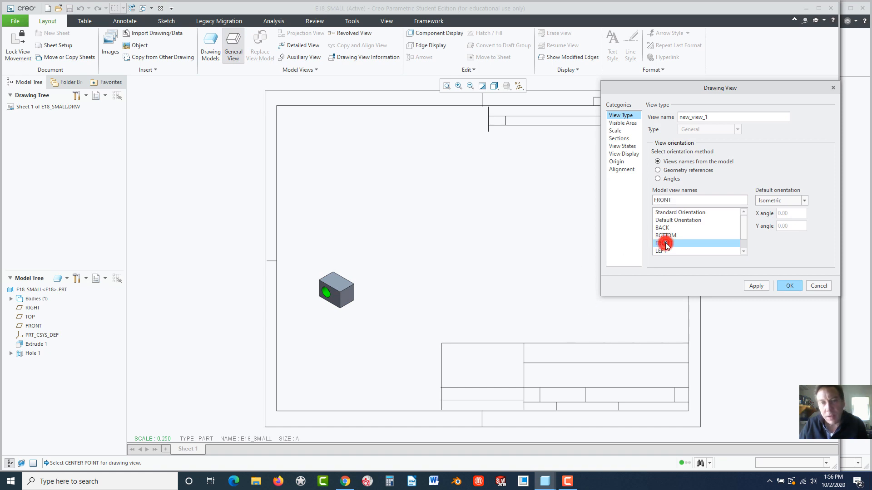
{"action": "left_click", "coordinate": [664, 243]}
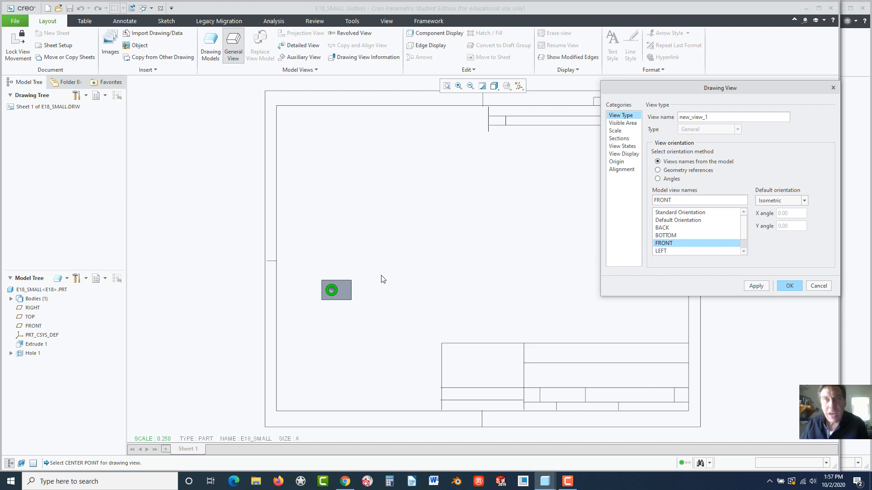
{"action": "mouse_move", "coordinate": [537, 295]}
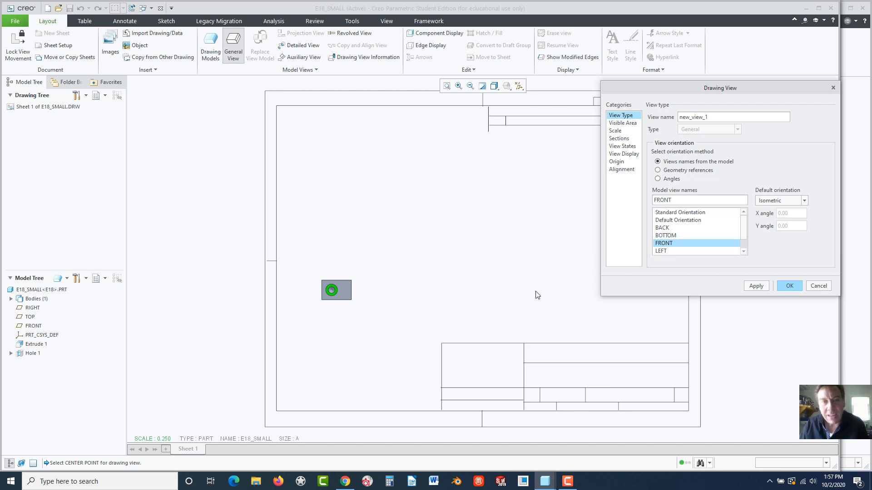
{"action": "mouse_move", "coordinate": [665, 255]}
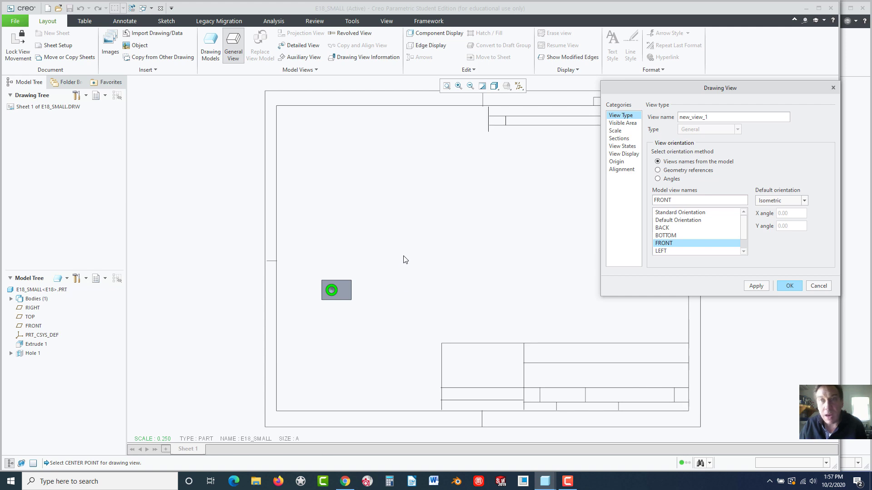
{"action": "mouse_move", "coordinate": [644, 214]}
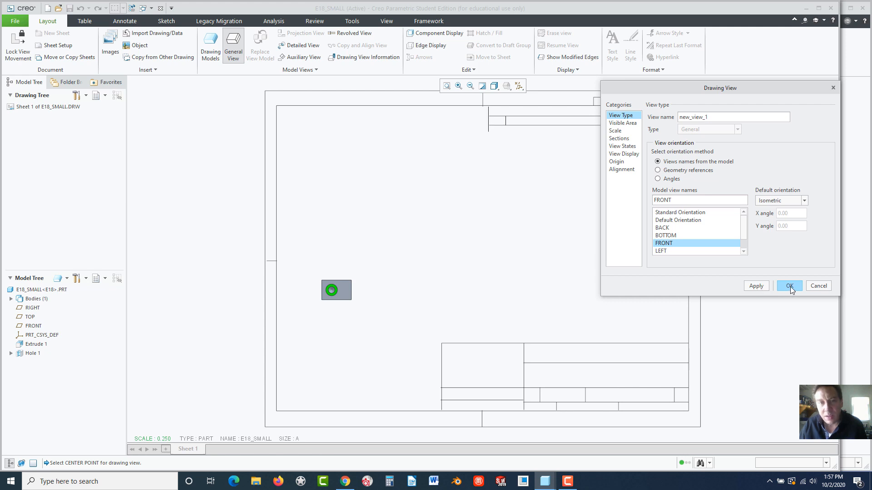
{"action": "left_click", "coordinate": [789, 286]}
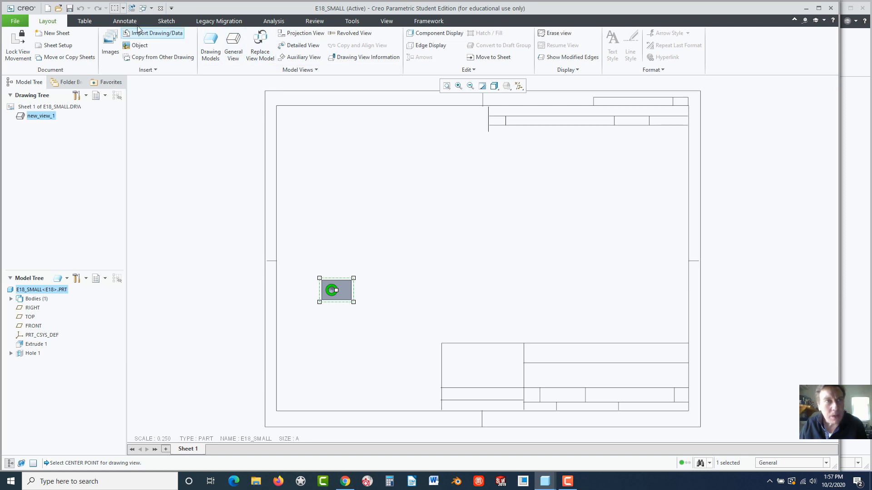
- Show the 3.000 and 2.000 model dimensions on the front view, then reselect the view
{"action": "left_click", "coordinate": [125, 21]}
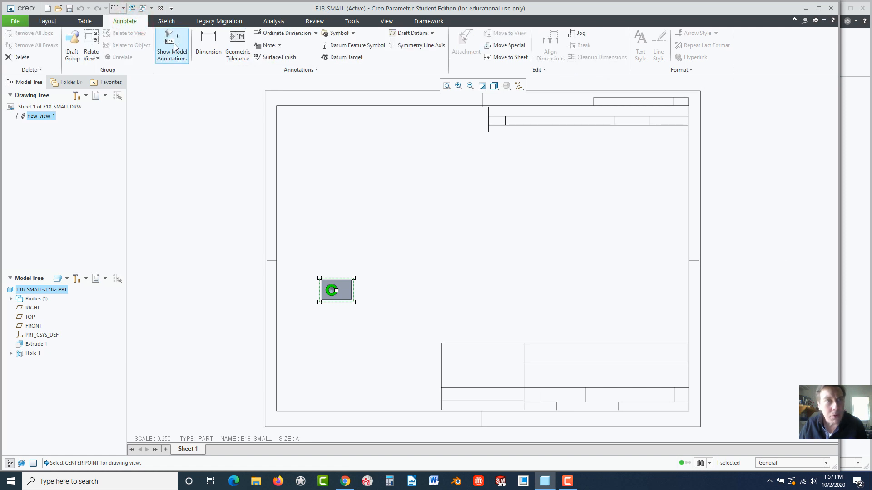
{"action": "left_click", "coordinate": [172, 43]}
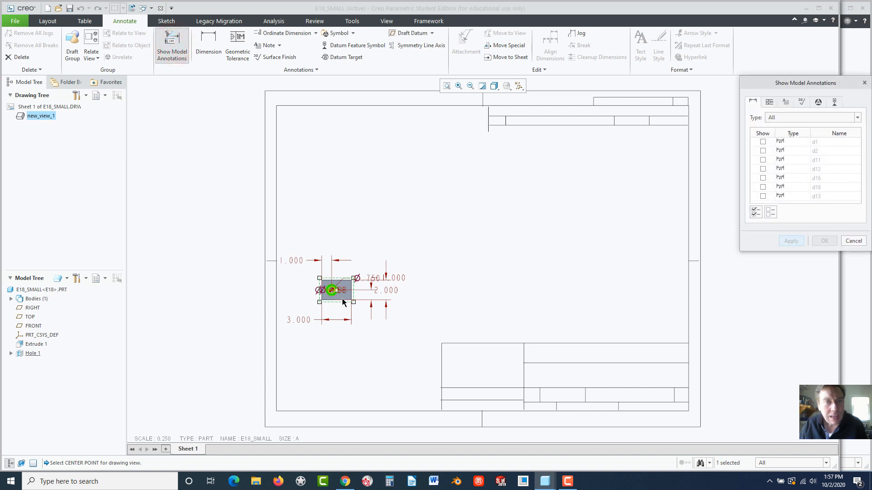
{"action": "mouse_move", "coordinate": [400, 300]}
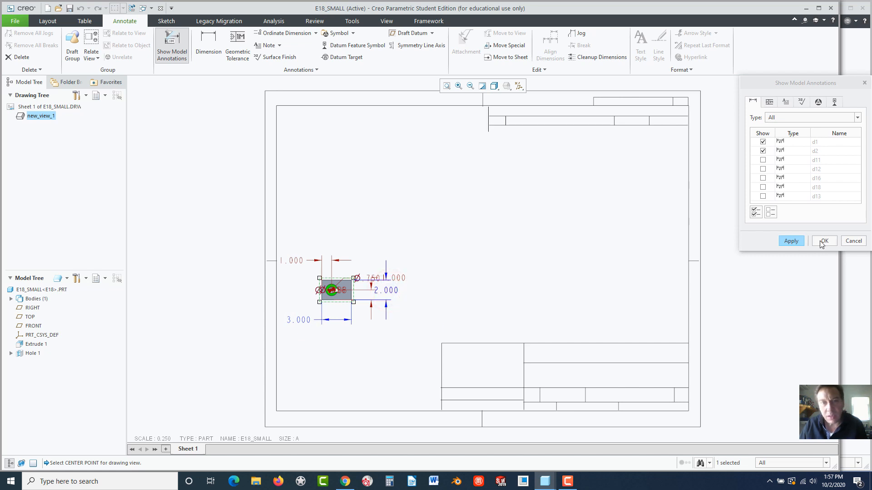
{"action": "left_click", "coordinate": [824, 240]}
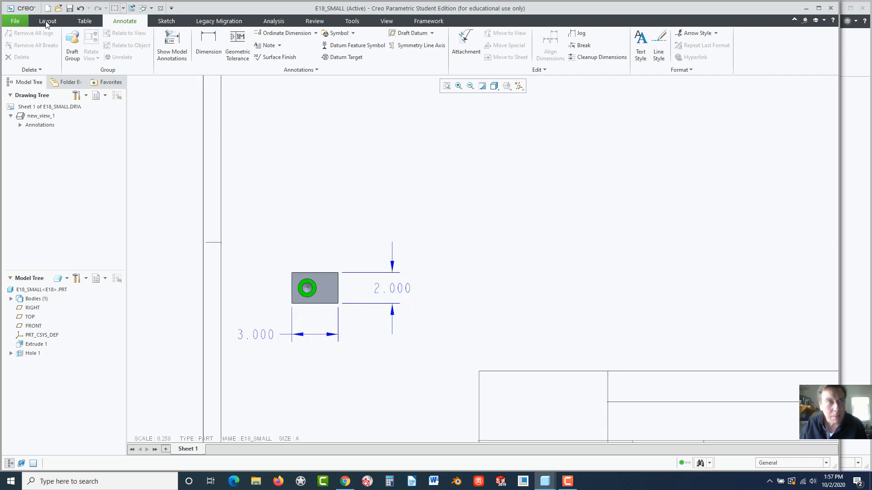
{"action": "left_click", "coordinate": [45, 20]}
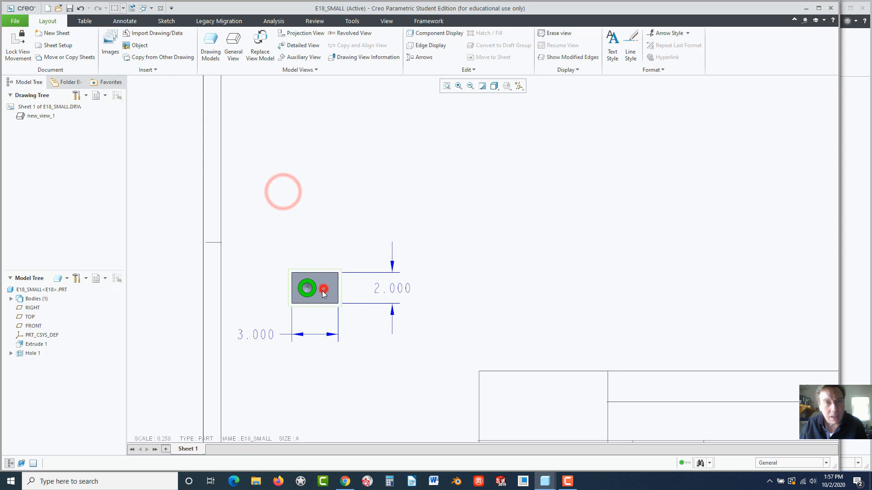
{"action": "left_click", "coordinate": [323, 290]}
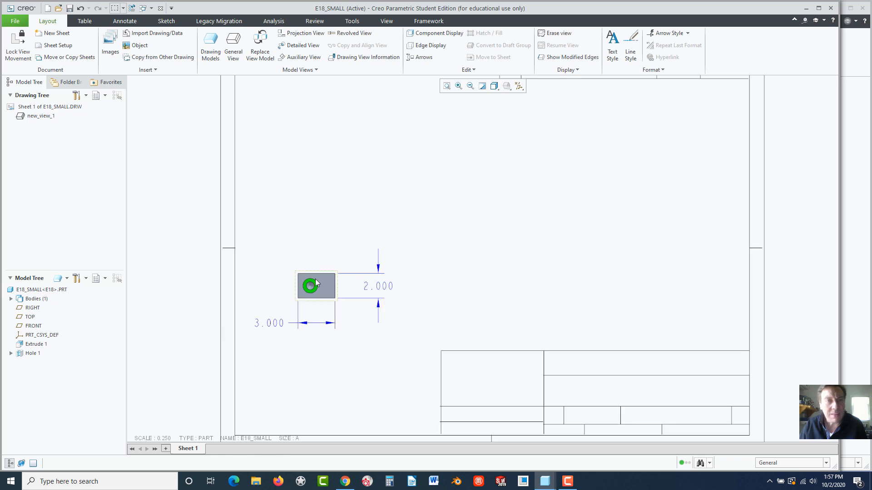
{"action": "left_click", "coordinate": [316, 285]}
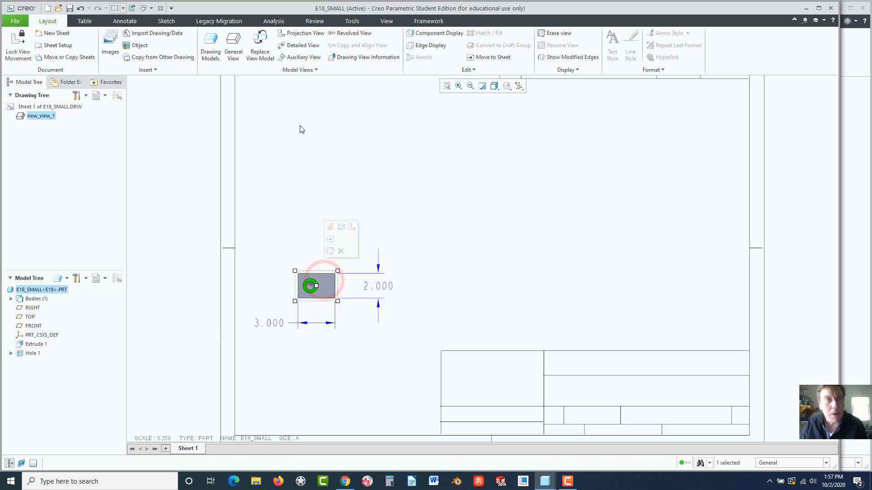
- Project a top view above the front view and set its display to hidden lines
{"action": "left_click", "coordinate": [304, 33]}
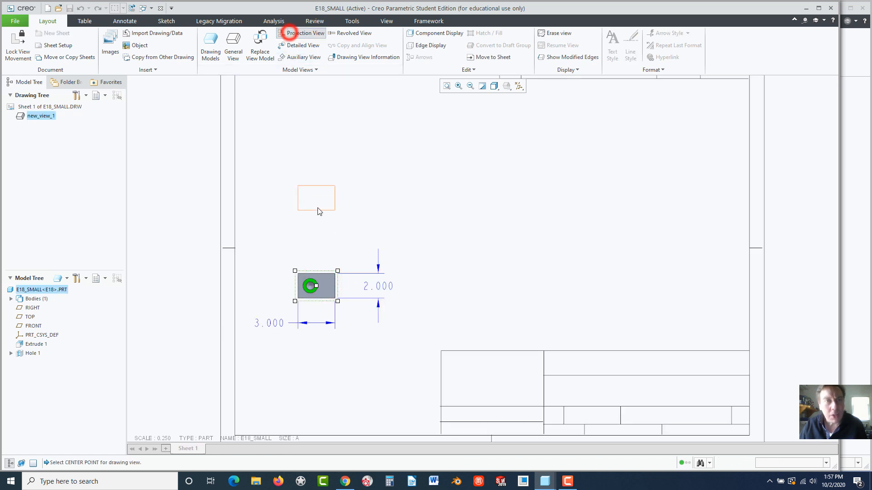
{"action": "left_click", "coordinate": [316, 198]}
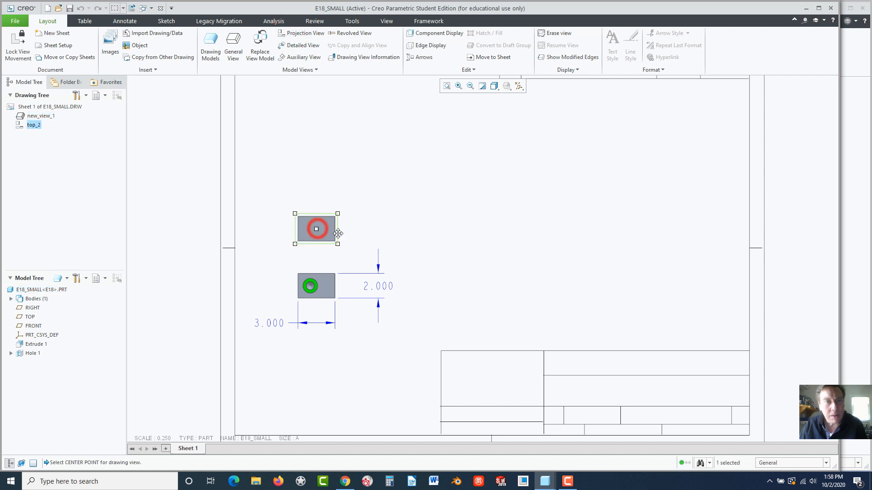
{"action": "double_click", "coordinate": [317, 229]}
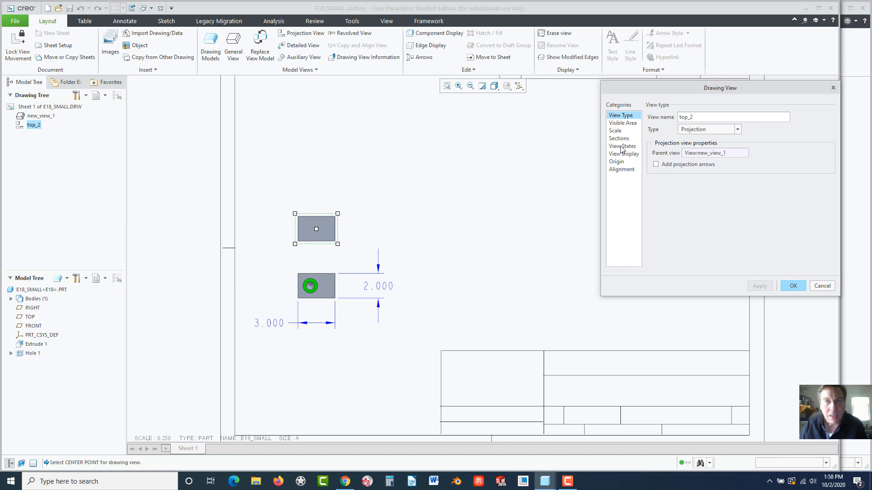
{"action": "left_click", "coordinate": [625, 153]}
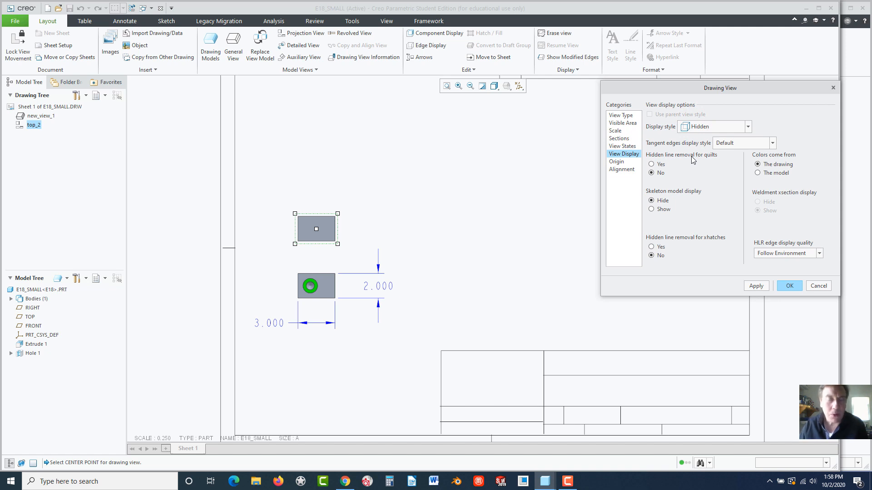
{"action": "mouse_move", "coordinate": [678, 162]}
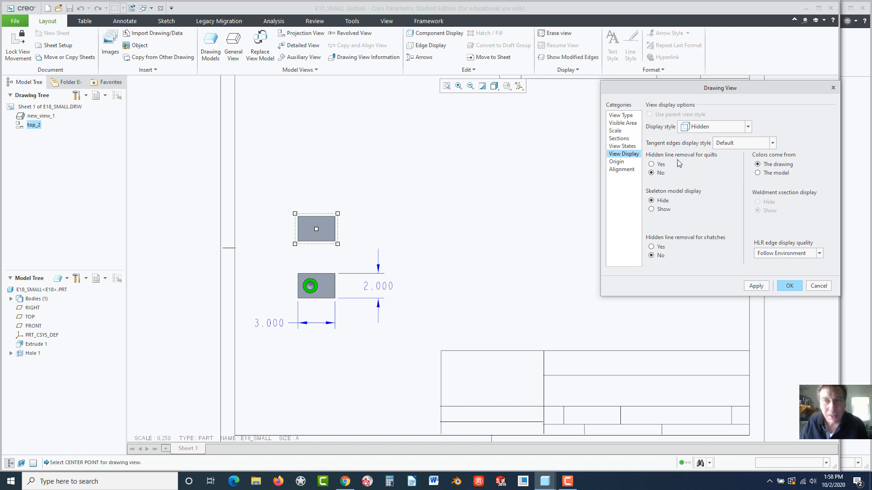
{"action": "mouse_move", "coordinate": [705, 132]}
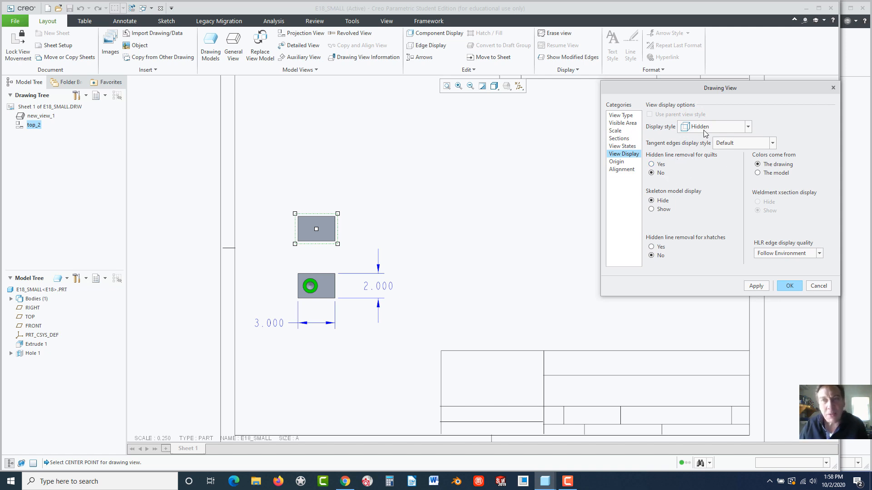
{"action": "mouse_move", "coordinate": [700, 129]}
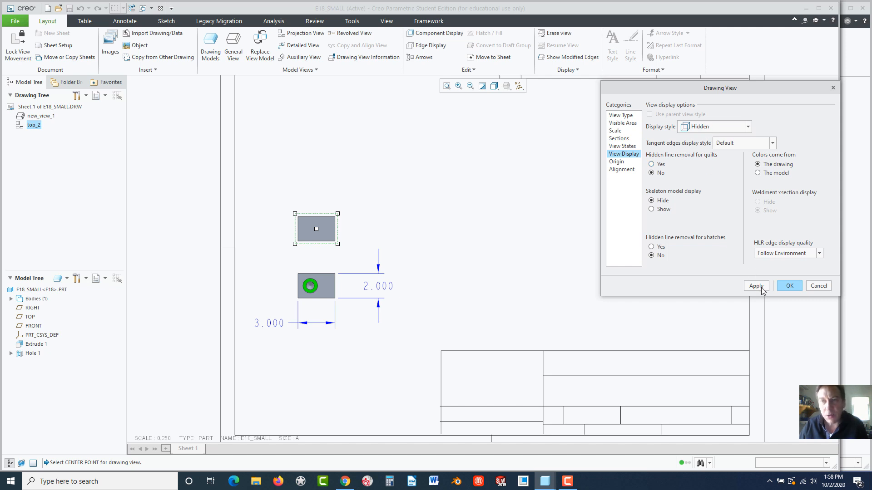
{"action": "left_click", "coordinate": [758, 286]}
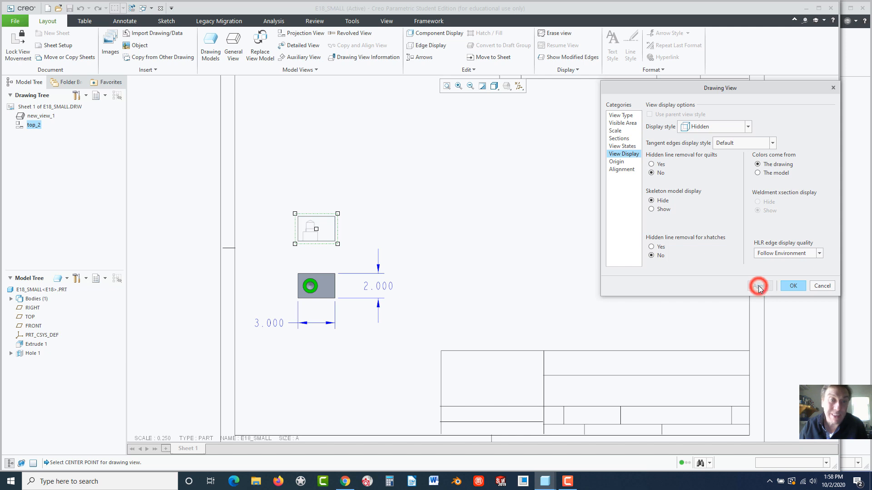
{"action": "left_click", "coordinate": [759, 286]}
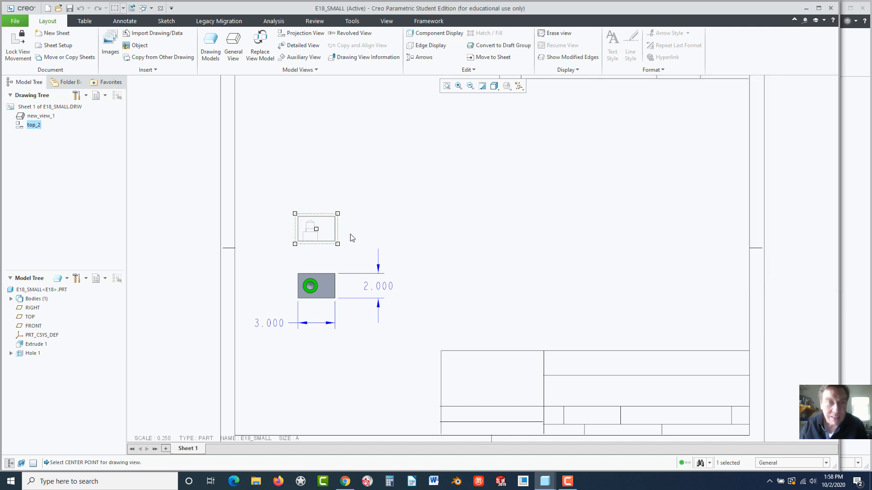
{"action": "right_click", "coordinate": [331, 230]}
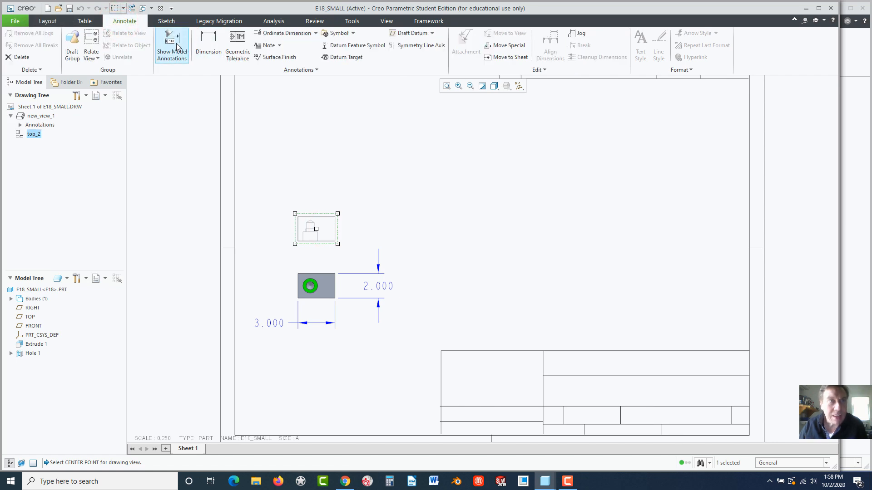
- Show the 2.000 depth dimension (d0) on the small part's top view
{"action": "left_click", "coordinate": [172, 38]}
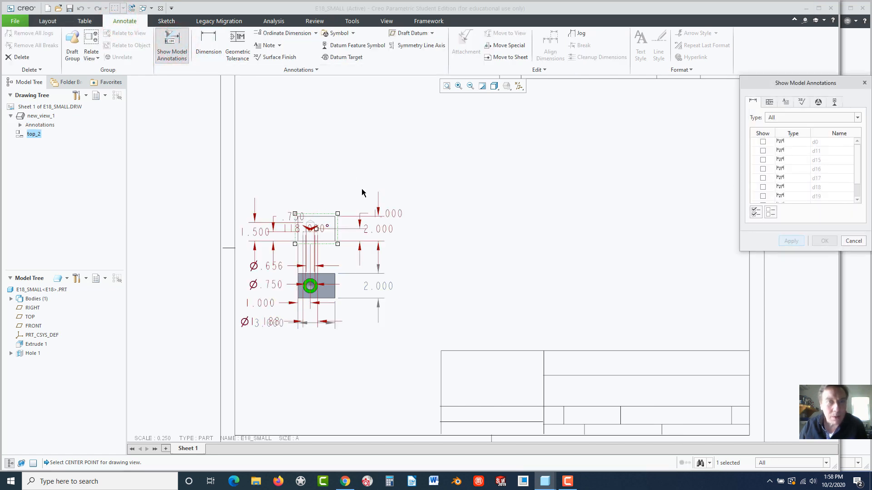
{"action": "left_click", "coordinate": [791, 241]}
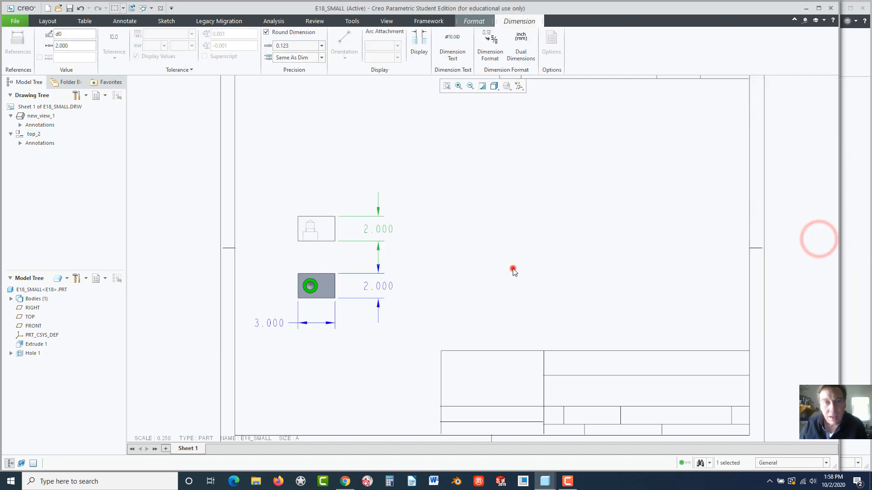
{"action": "left_click", "coordinate": [124, 21]}
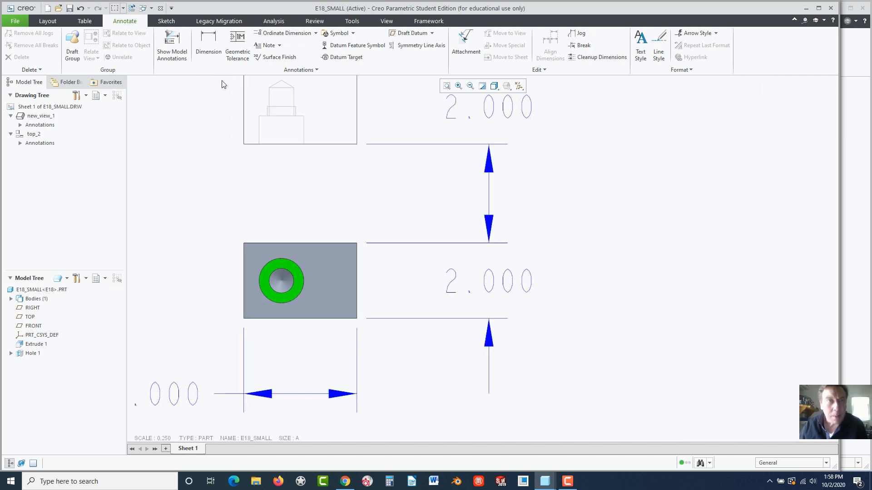
- Show Hole 1's datum axis A_1 on the small part's front view
{"action": "left_click", "coordinate": [172, 44]}
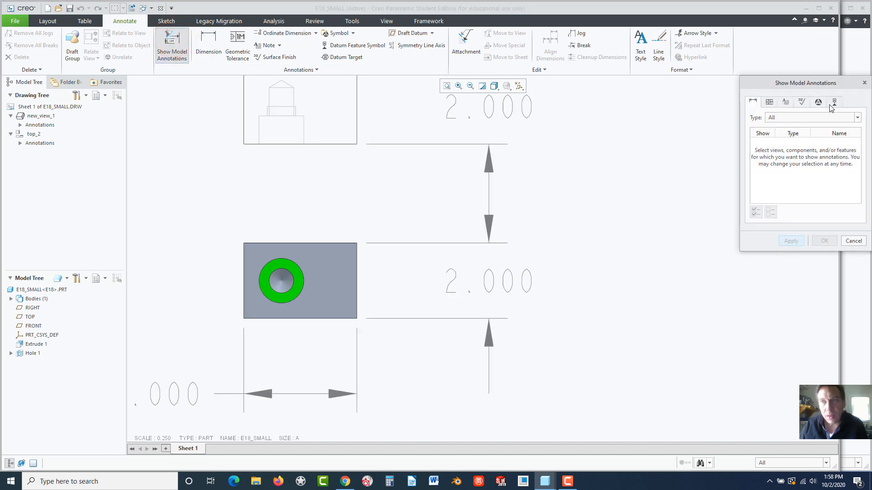
{"action": "left_click", "coordinate": [841, 102]}
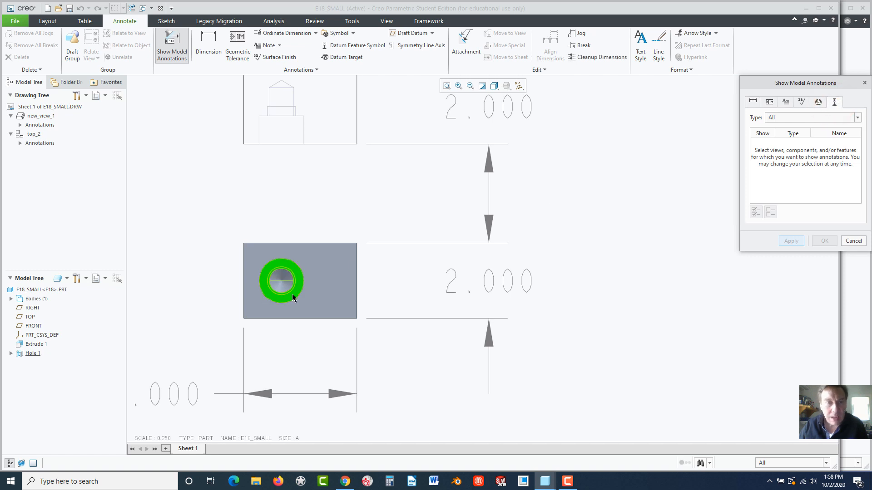
{"action": "left_click", "coordinate": [281, 282]}
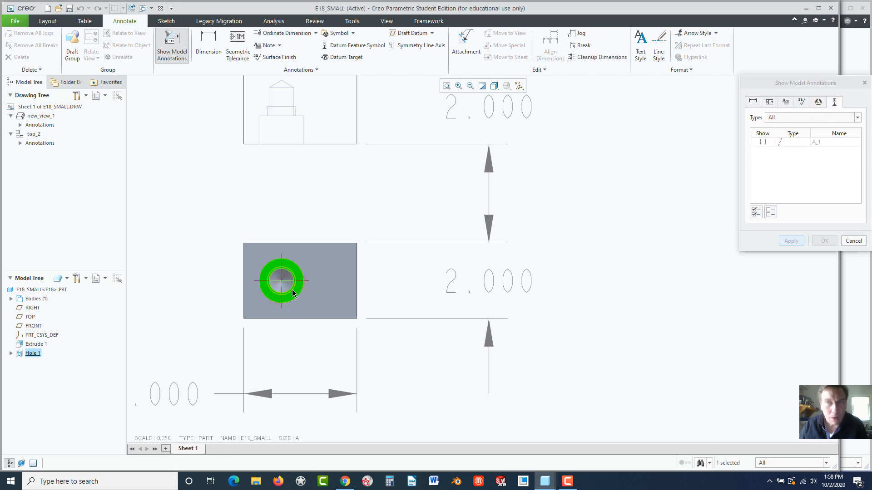
{"action": "left_click", "coordinate": [763, 141]}
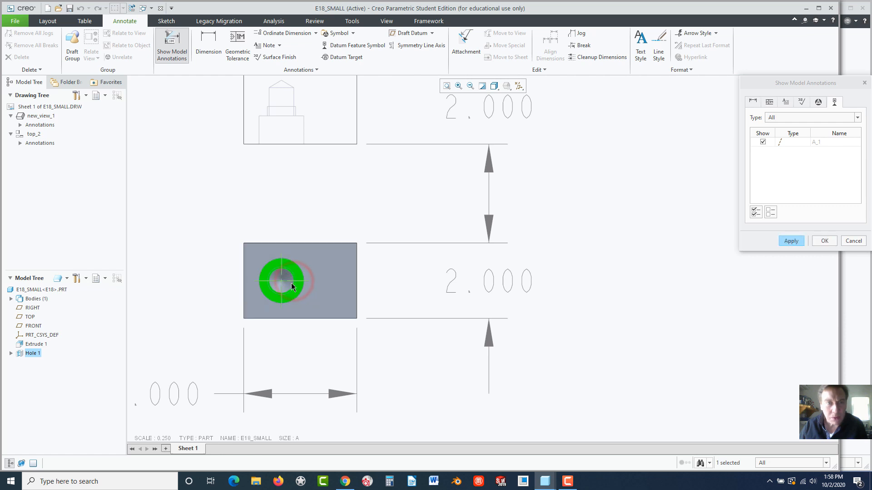
{"action": "left_click", "coordinate": [825, 241]}
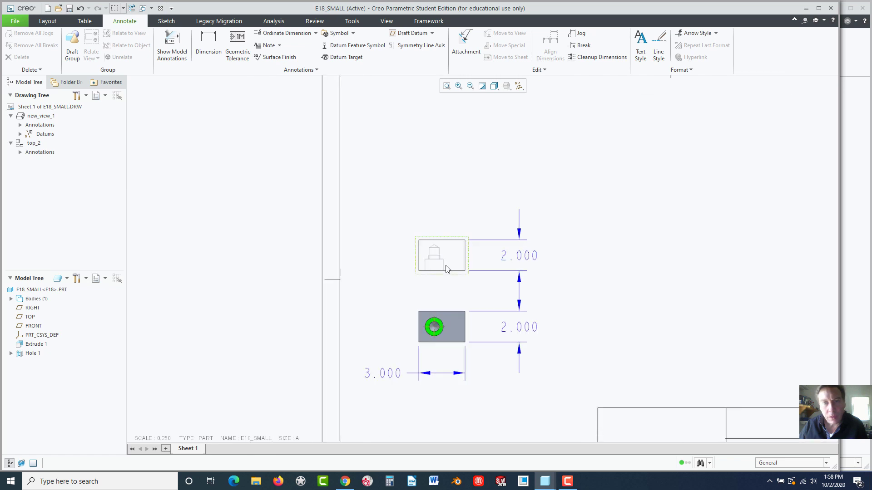
- Select and reposition the small part's top view
{"action": "left_click", "coordinate": [441, 256]}
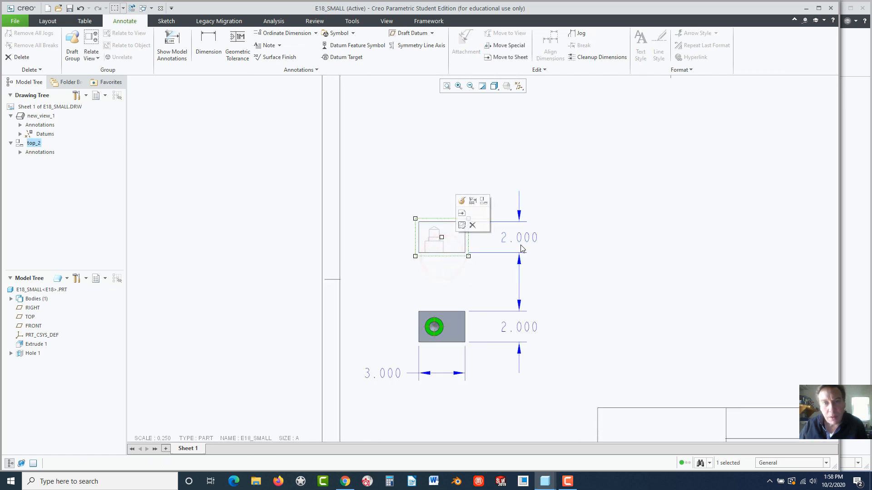
{"action": "double_click", "coordinate": [522, 238]}
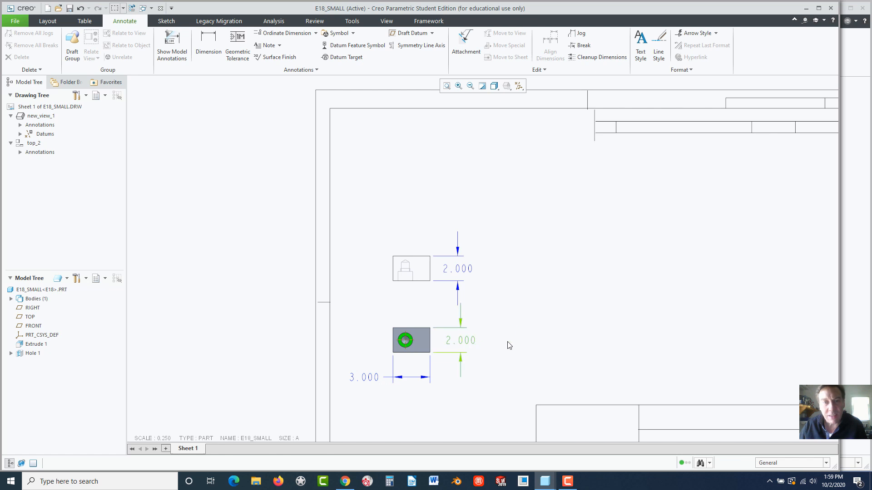
{"action": "left_click", "coordinate": [48, 20]}
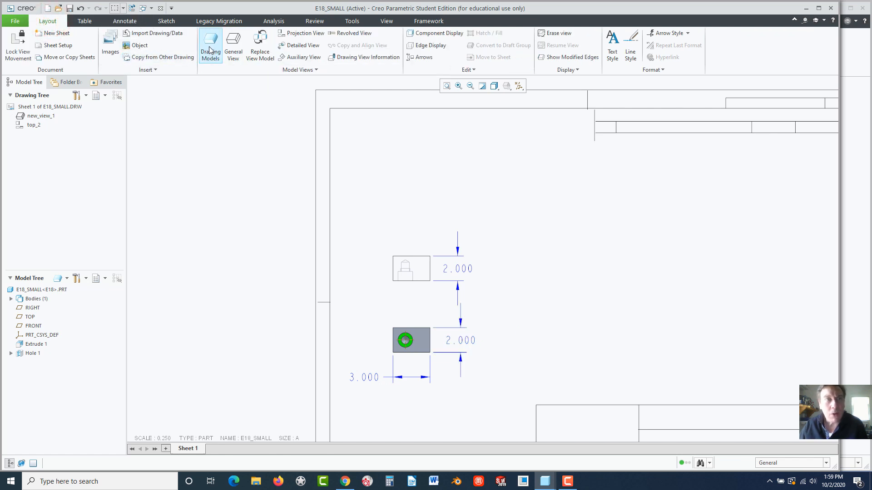
- Add e18_med, e18_large and e18_med_no_hole from the Desktop as drawing models
{"action": "left_click", "coordinate": [211, 41]}
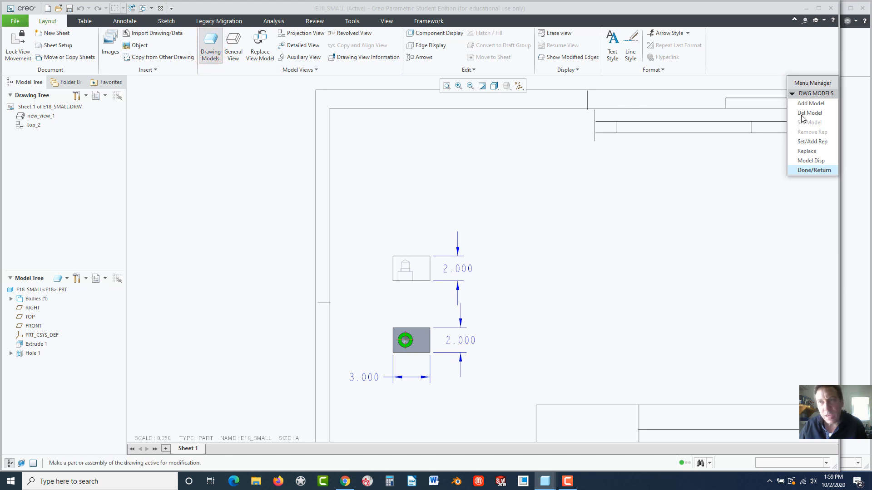
{"action": "left_click", "coordinate": [811, 103]}
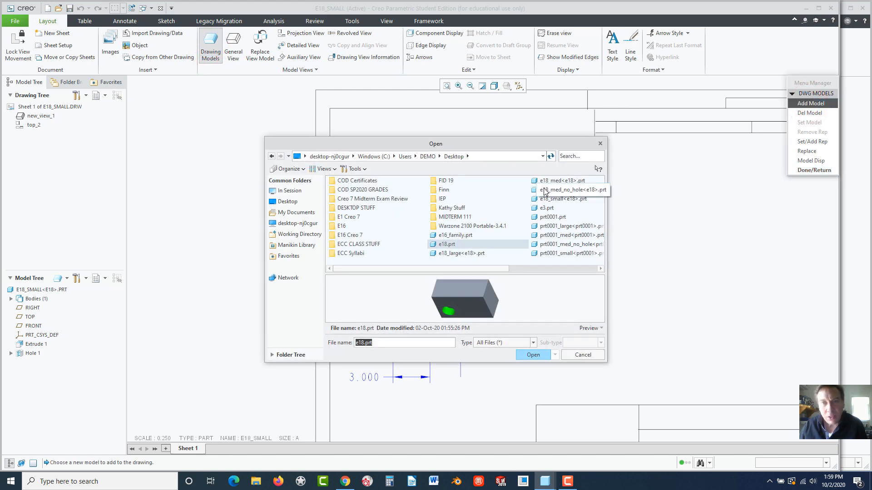
{"action": "left_click", "coordinate": [533, 355]}
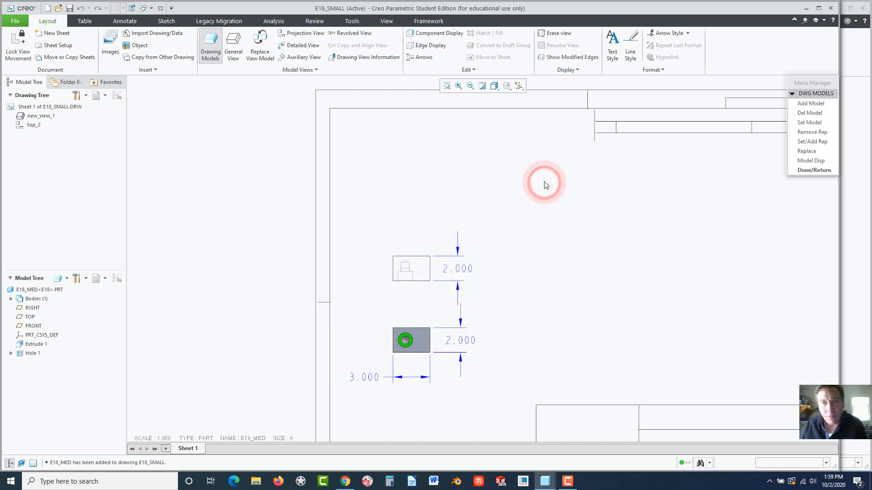
{"action": "left_click", "coordinate": [809, 103]}
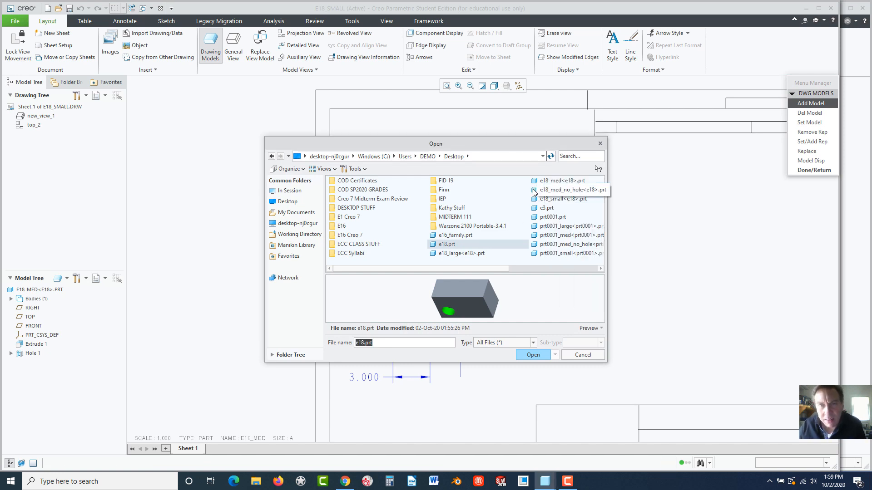
{"action": "left_click", "coordinate": [570, 190]}
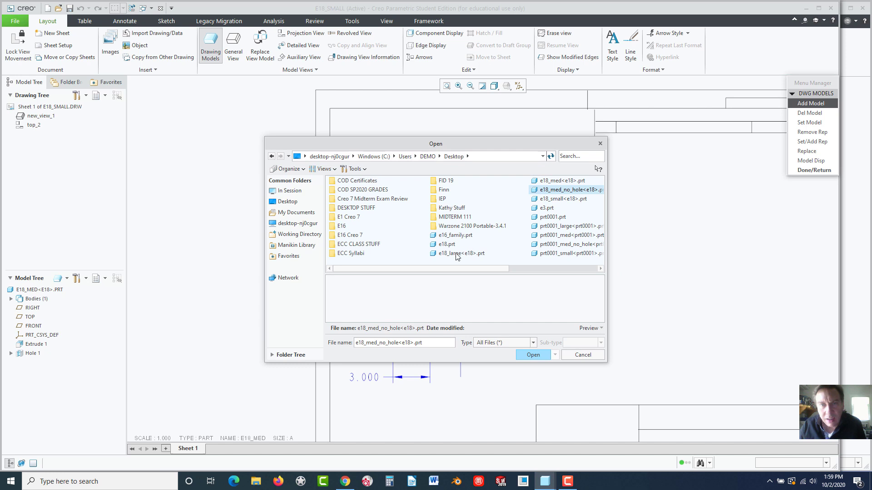
{"action": "left_click", "coordinate": [460, 254]}
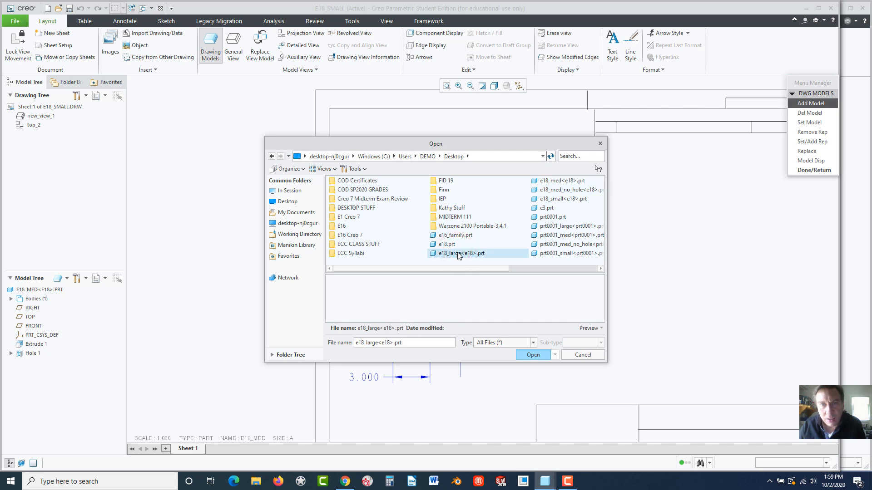
{"action": "left_click", "coordinate": [533, 355]}
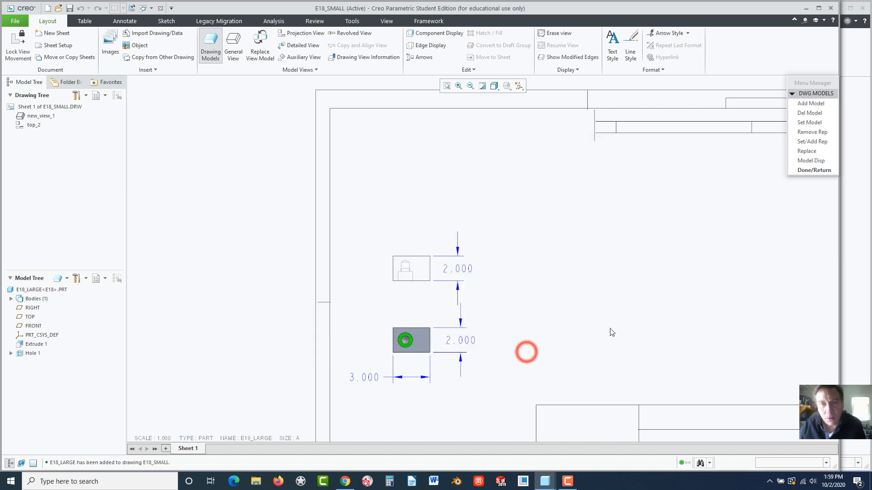
{"action": "left_click", "coordinate": [809, 104]}
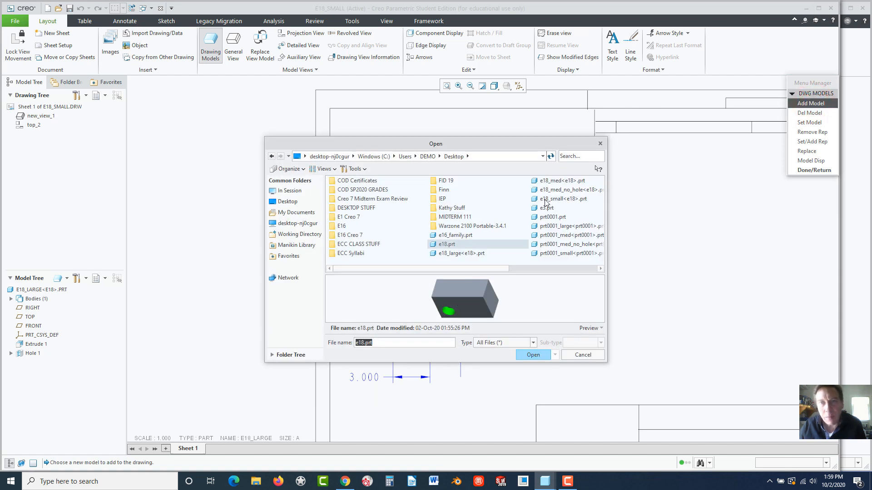
{"action": "left_click", "coordinate": [533, 354]}
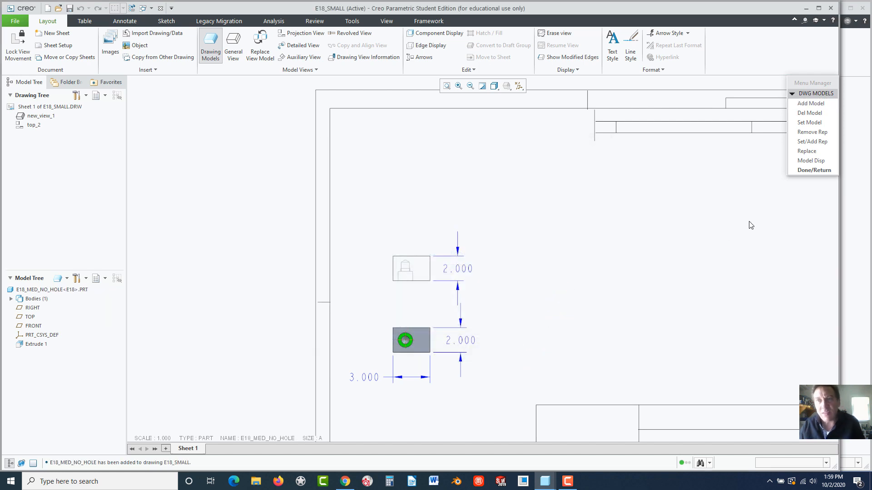
{"action": "mouse_move", "coordinate": [813, 141]}
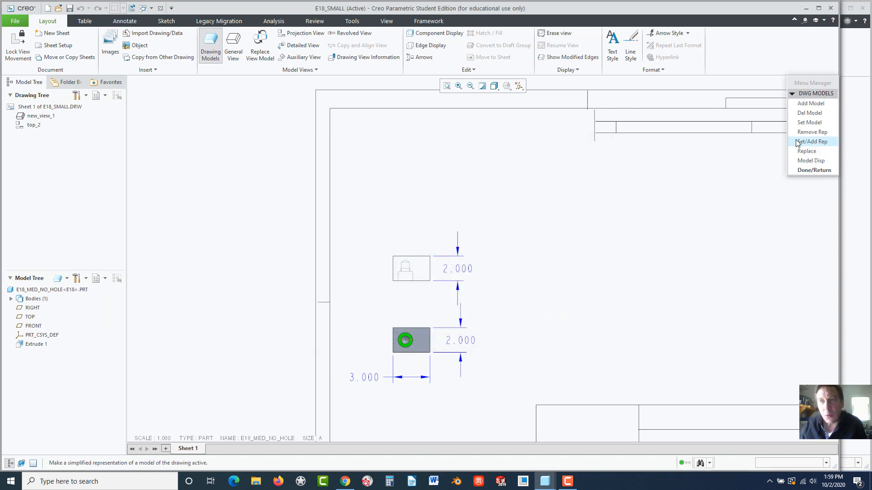
- Set E18_MED as the current drawing model and start a General View
{"action": "left_click", "coordinate": [810, 123]}
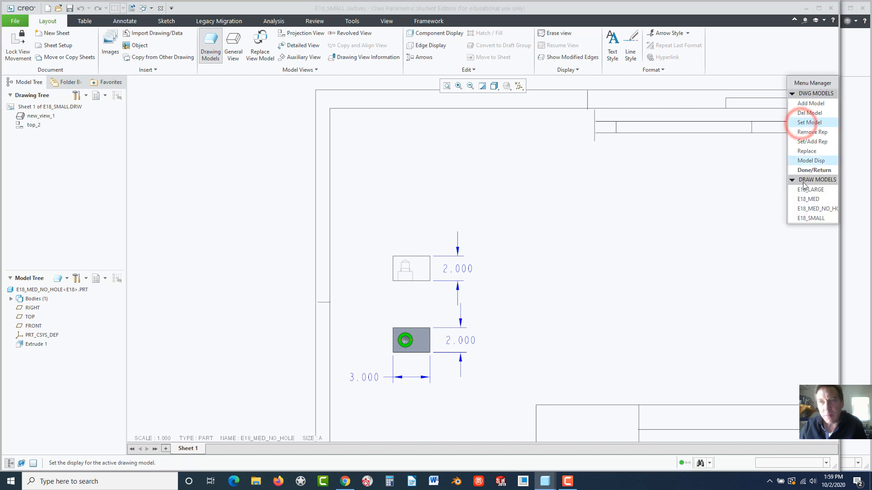
{"action": "left_click", "coordinate": [807, 199]}
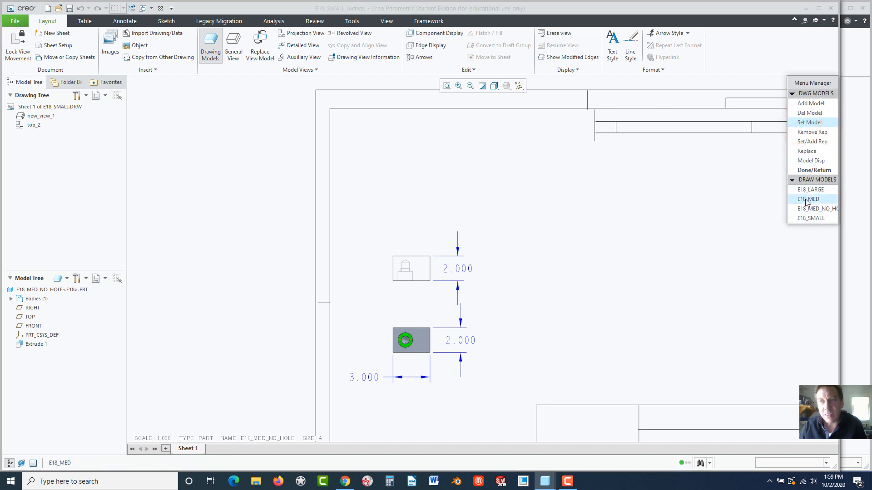
{"action": "left_click", "coordinate": [823, 208]}
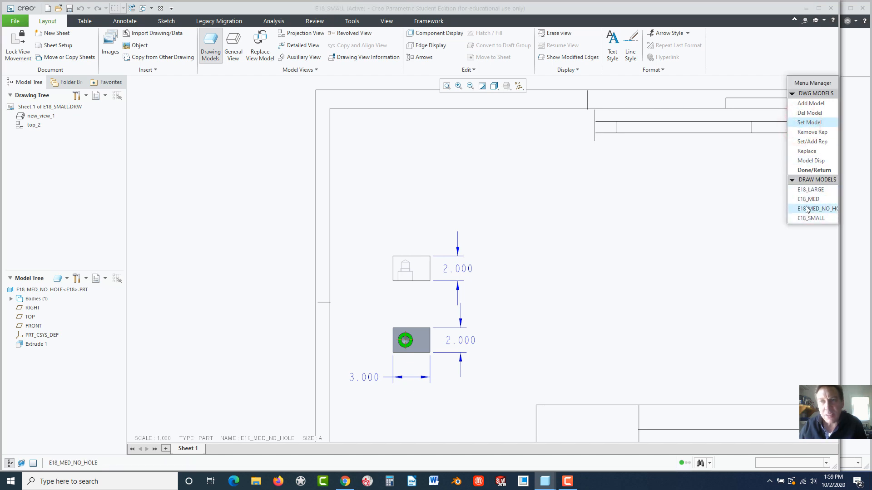
{"action": "left_click", "coordinate": [814, 209]}
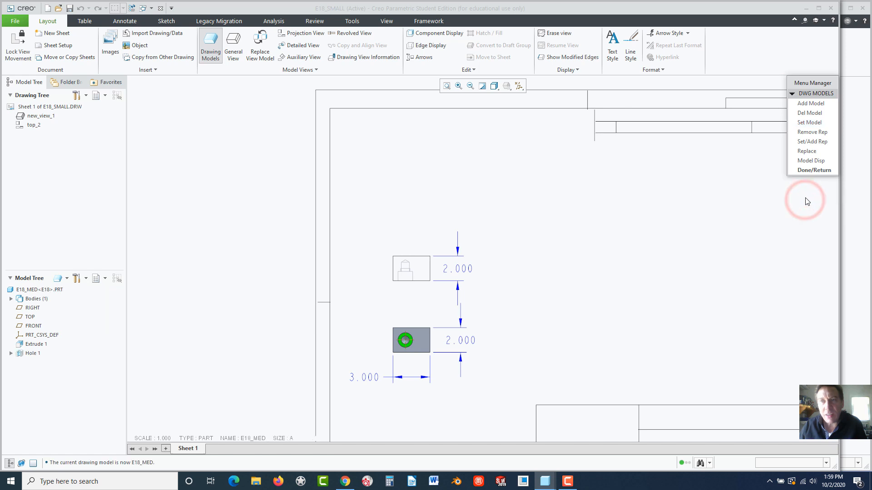
{"action": "left_click", "coordinate": [814, 170]}
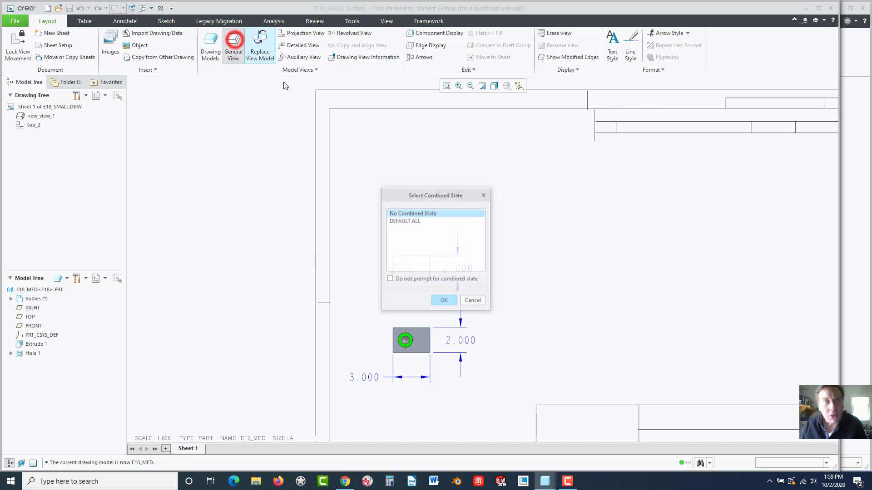
- Place a FRONT-oriented general view of E18_MED right of the small part's front view
{"action": "left_click", "coordinate": [444, 300]}
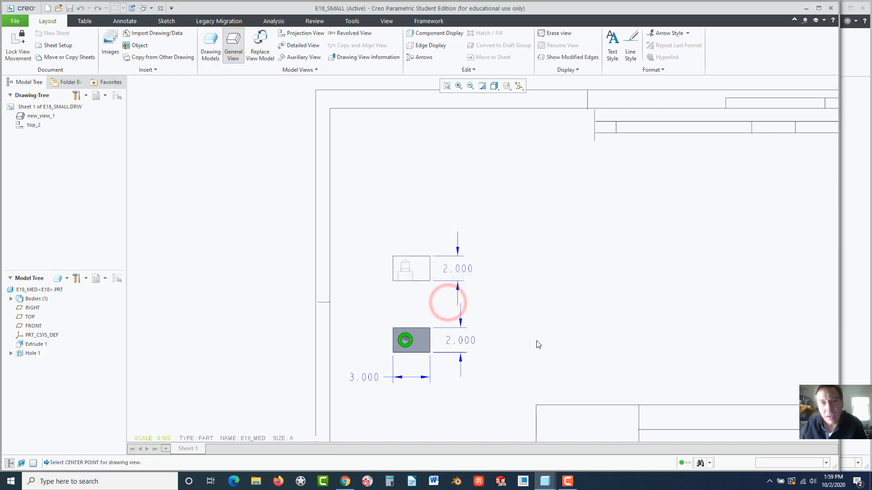
{"action": "left_click", "coordinate": [447, 302]}
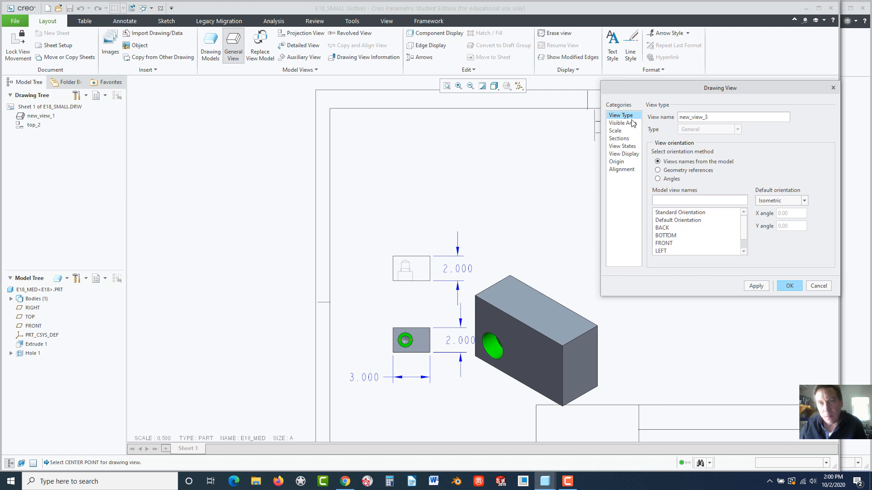
{"action": "left_click", "coordinate": [616, 131]}
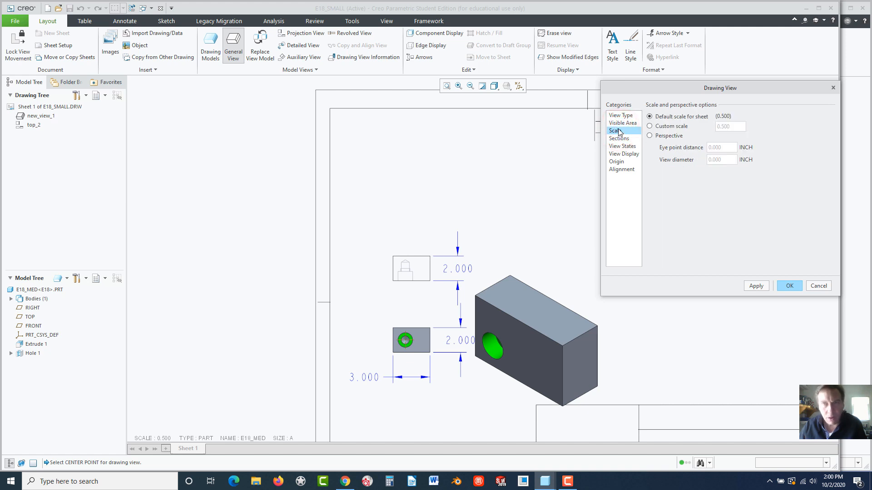
{"action": "left_click", "coordinate": [621, 114]}
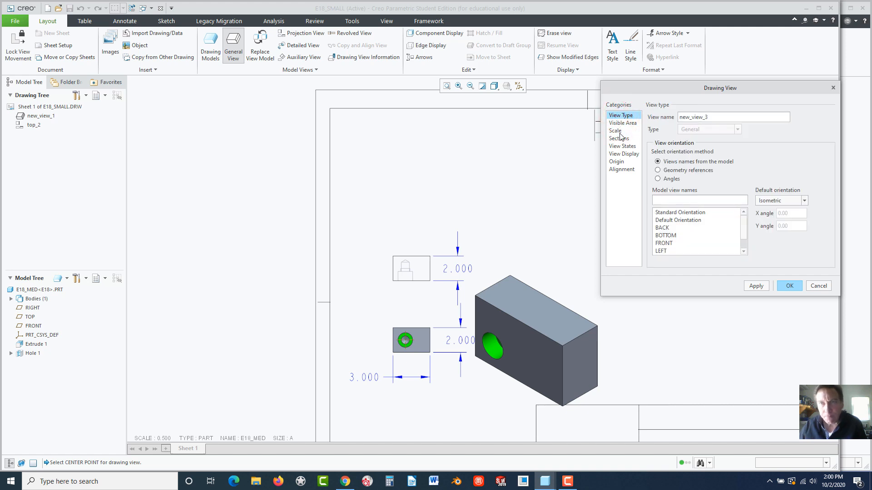
{"action": "left_click", "coordinate": [623, 153]}
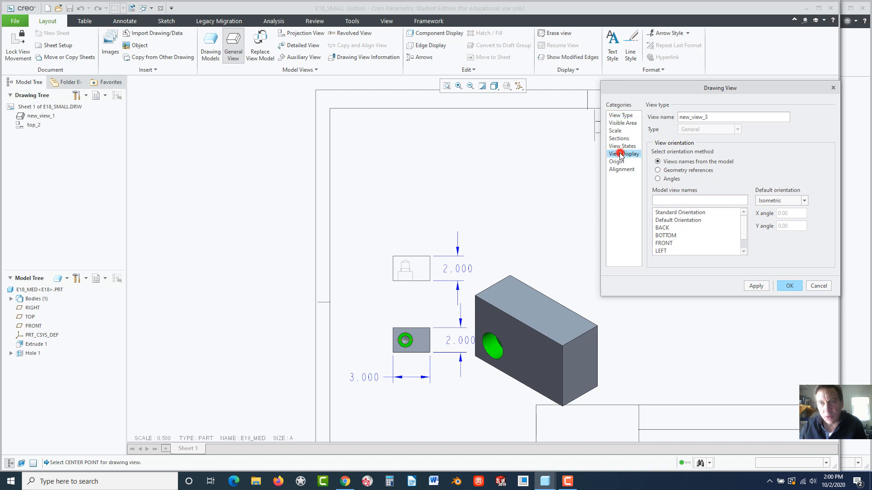
{"action": "left_click", "coordinate": [624, 154]}
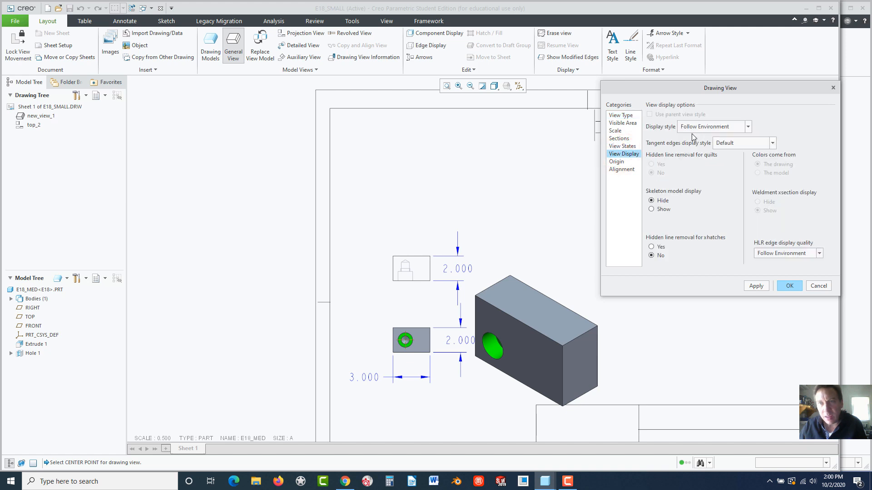
{"action": "left_click", "coordinate": [621, 146]}
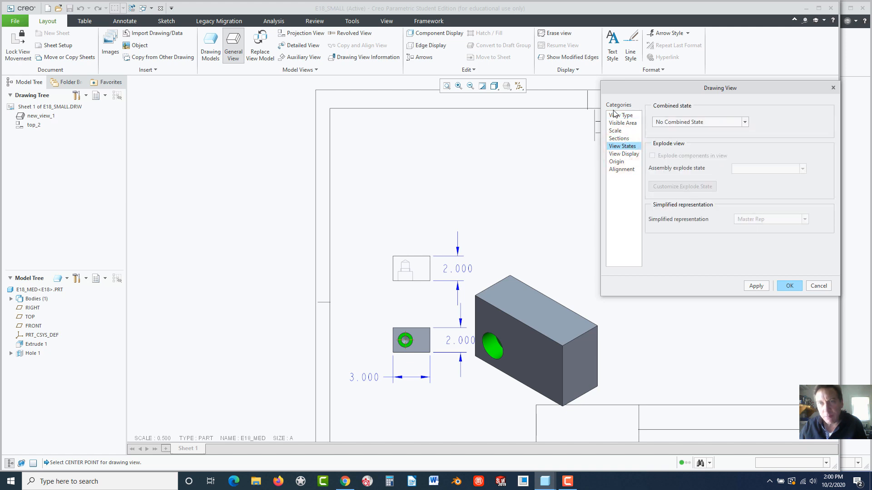
{"action": "left_click", "coordinate": [623, 115]}
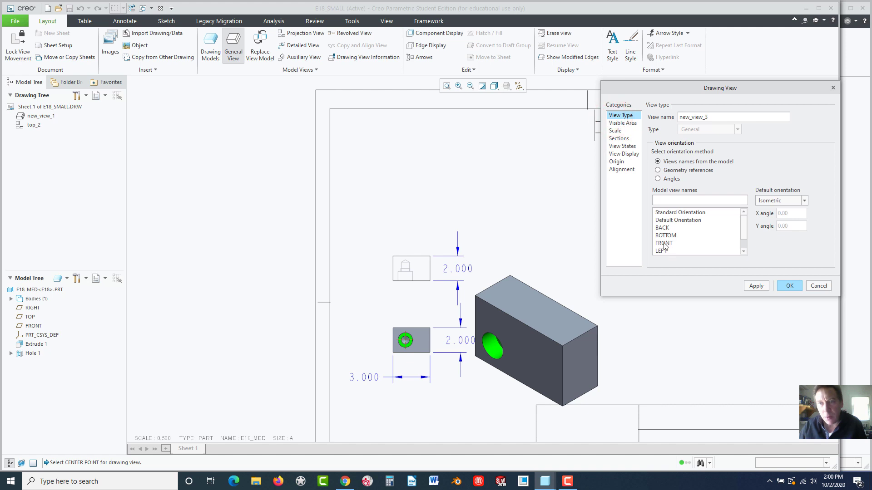
{"action": "left_click", "coordinate": [664, 243]}
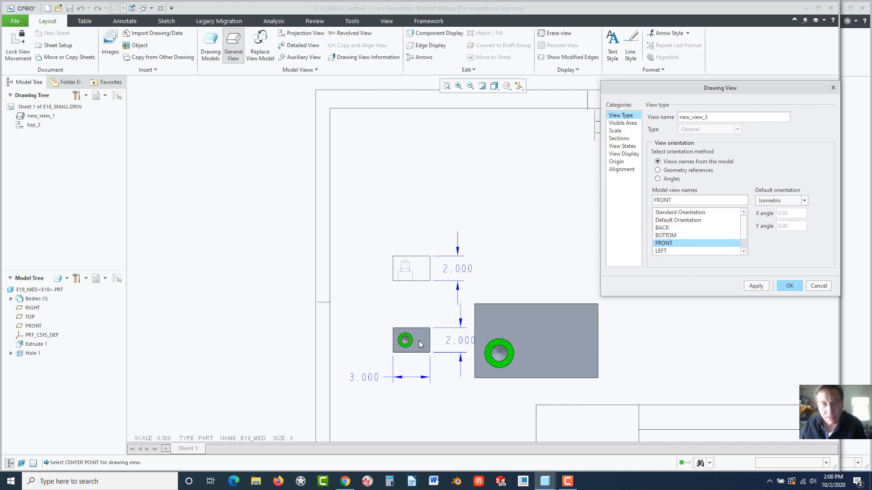
{"action": "mouse_move", "coordinate": [425, 349]}
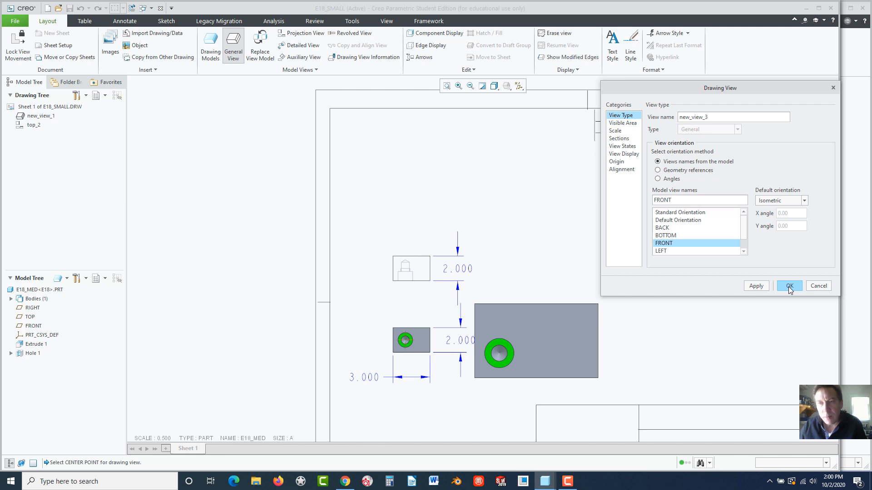
{"action": "left_click", "coordinate": [789, 287]}
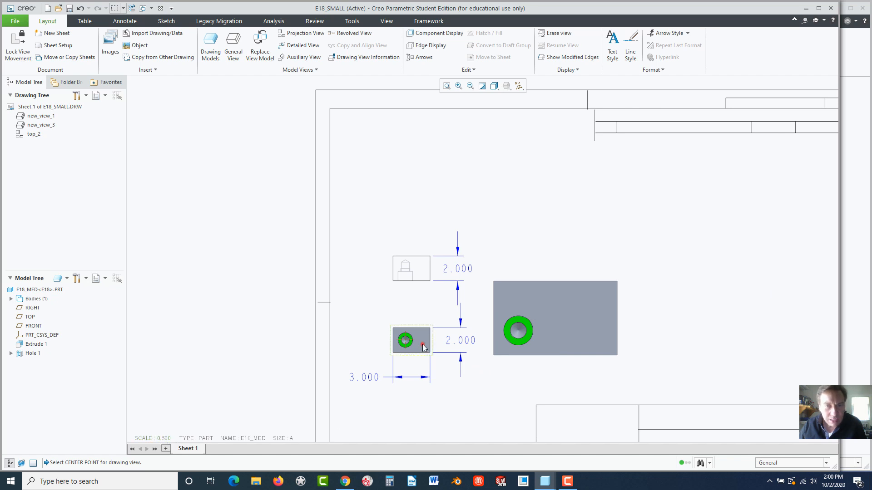
- Give new_view_1 a custom 0.5 scale, enlarging the small part's front and top views
{"action": "double_click", "coordinate": [423, 346]}
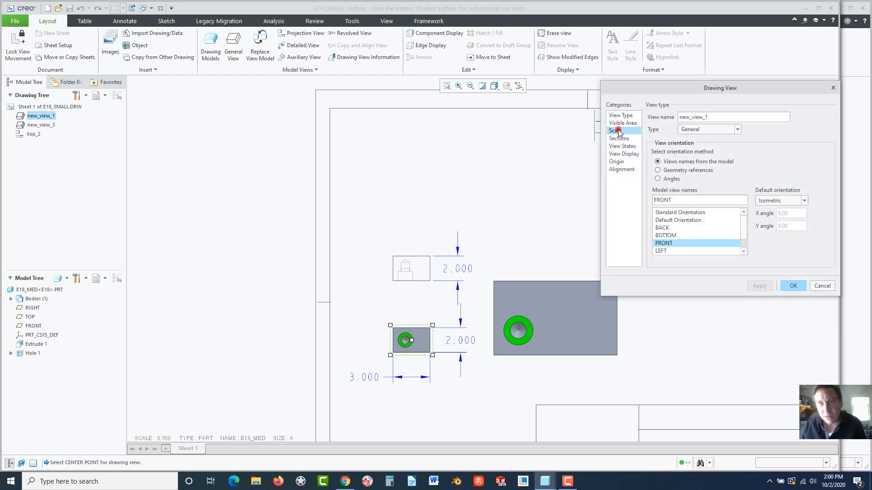
{"action": "left_click", "coordinate": [615, 130]}
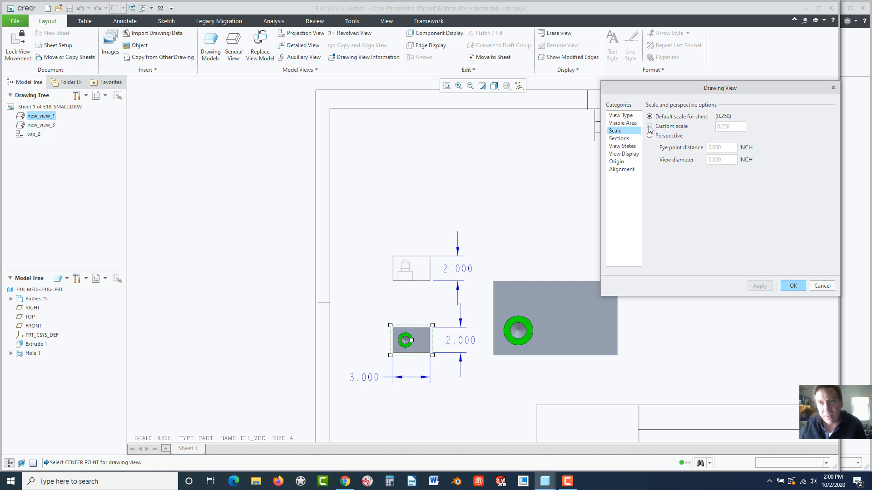
{"action": "left_click", "coordinate": [649, 117]}
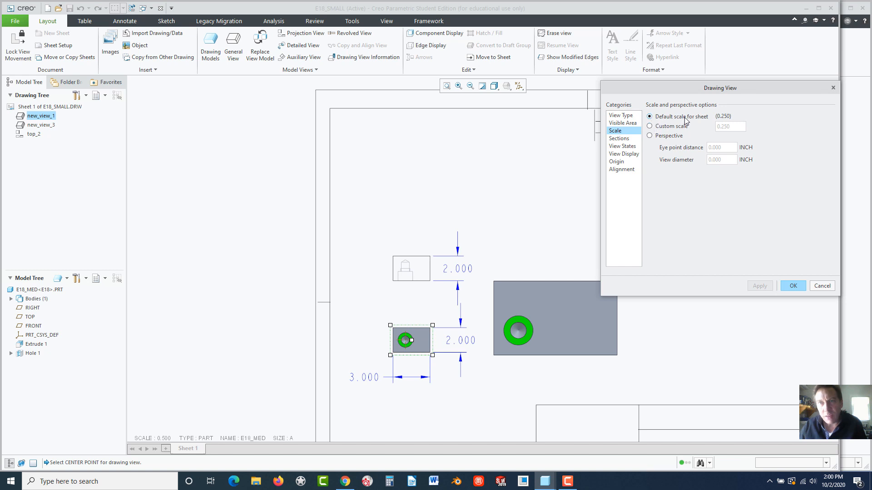
{"action": "left_click", "coordinate": [650, 126]}
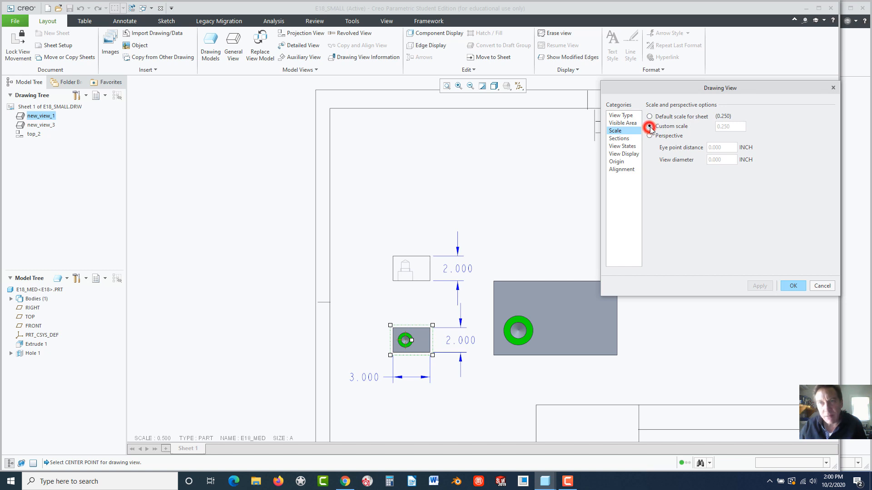
{"action": "left_click", "coordinate": [649, 127]}
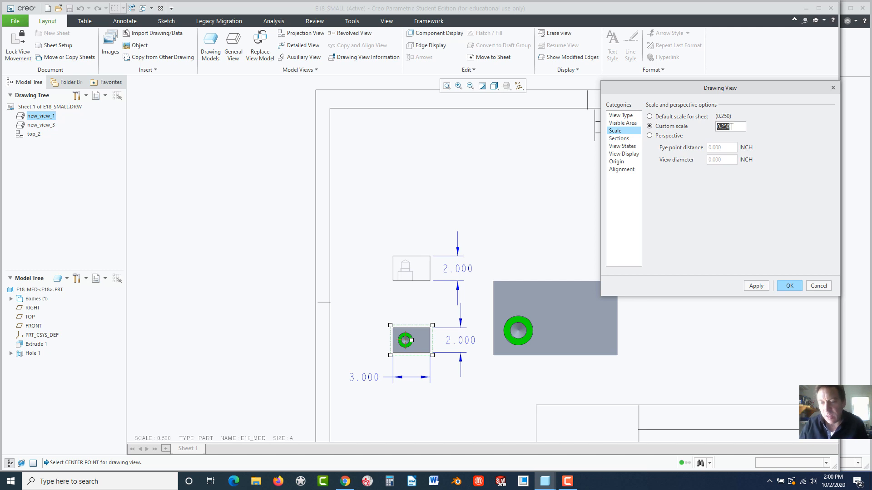
{"action": "type", "text": ".5"}
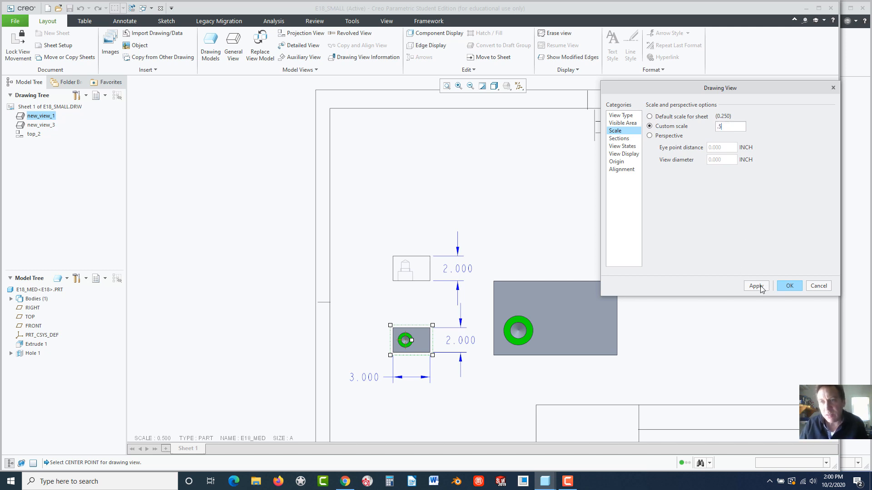
{"action": "left_click", "coordinate": [789, 286]}
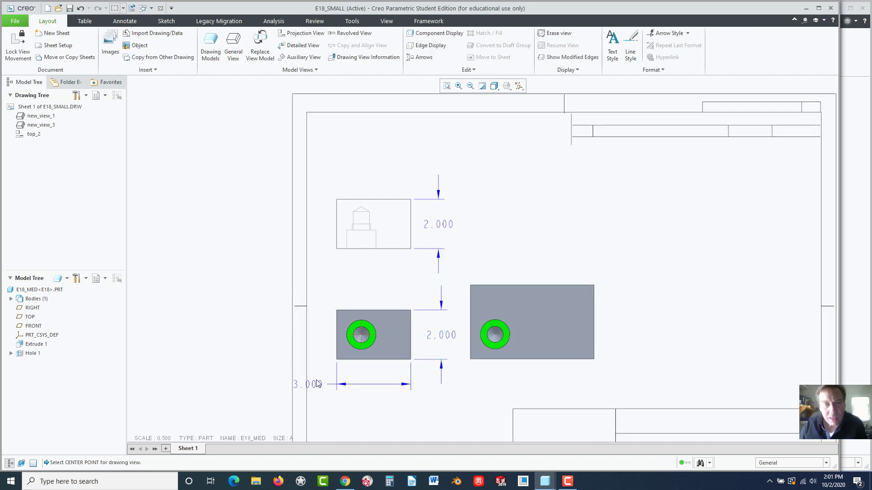
- Drag the 3.000 width dimension text between its arrows below the front view
{"action": "left_click", "coordinate": [306, 384]}
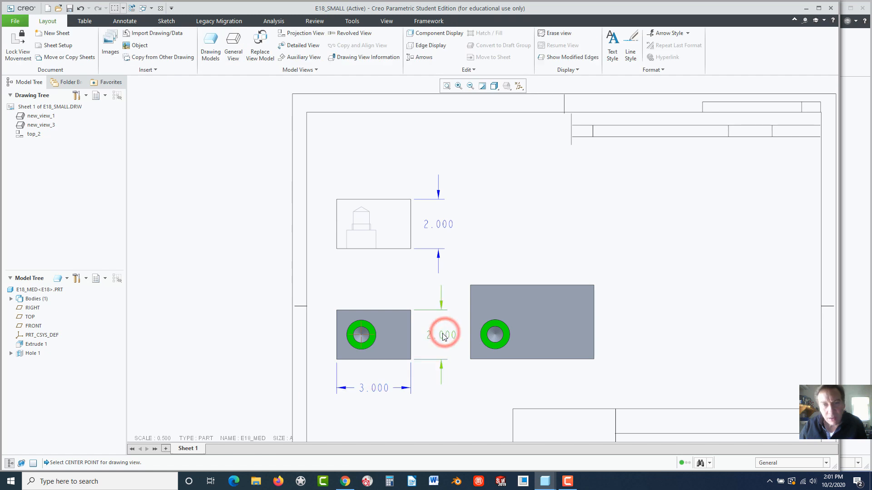
{"action": "double_click", "coordinate": [444, 334]}
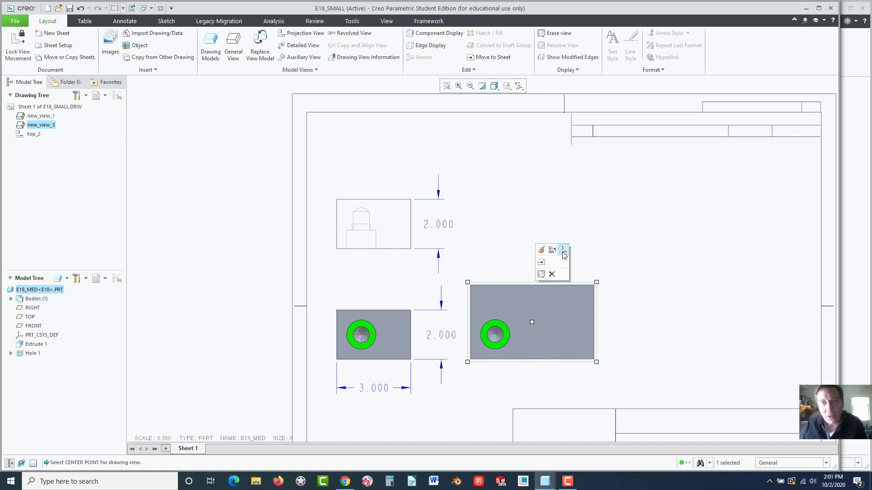
- Project a No Hidden top view above E18_MED's front view and shift its views left
{"action": "left_click", "coordinate": [562, 250]}
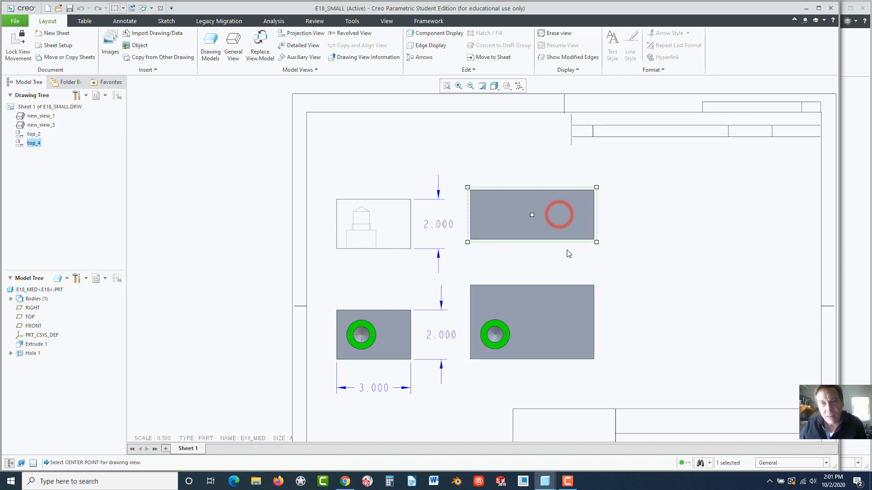
{"action": "double_click", "coordinate": [532, 215]}
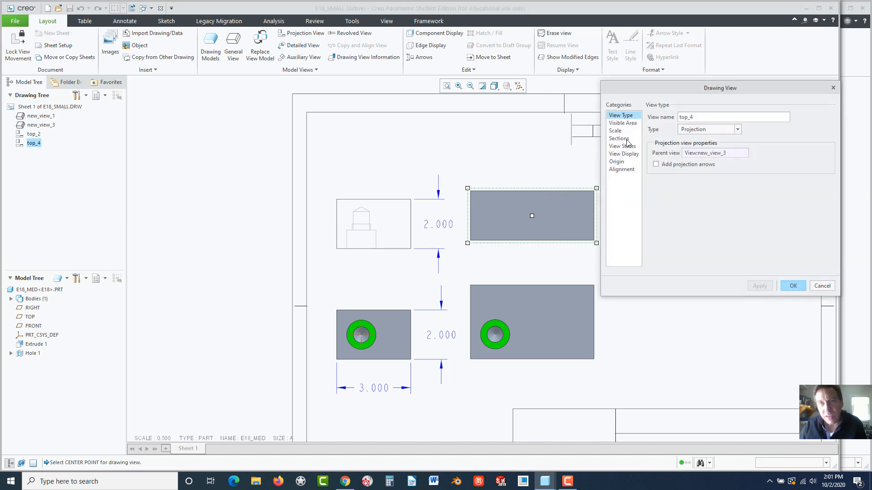
{"action": "mouse_move", "coordinate": [621, 154]}
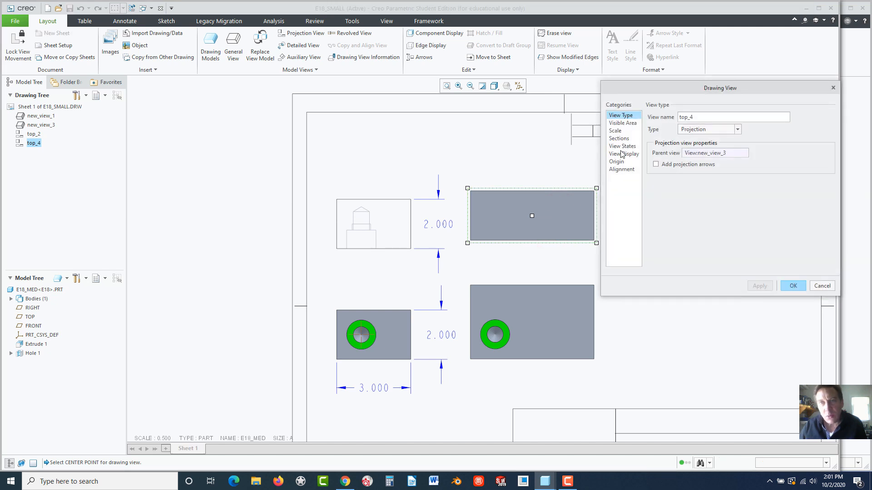
{"action": "left_click", "coordinate": [624, 154]}
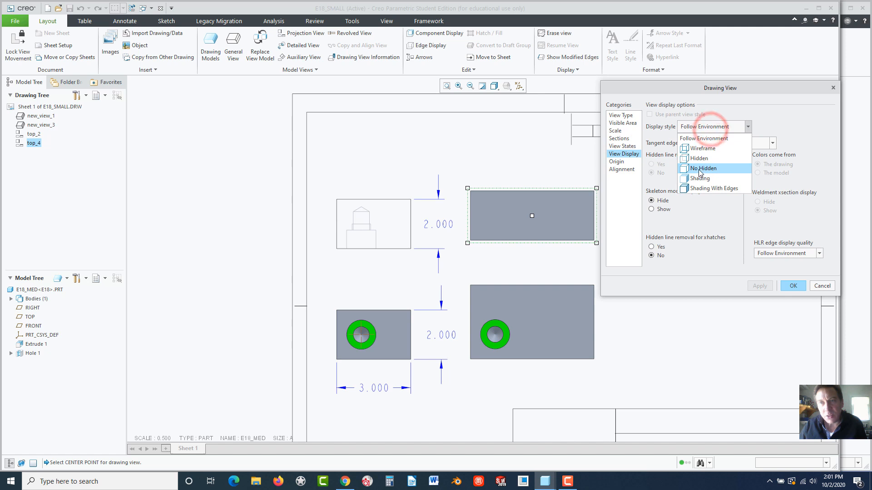
{"action": "left_click", "coordinate": [700, 158]}
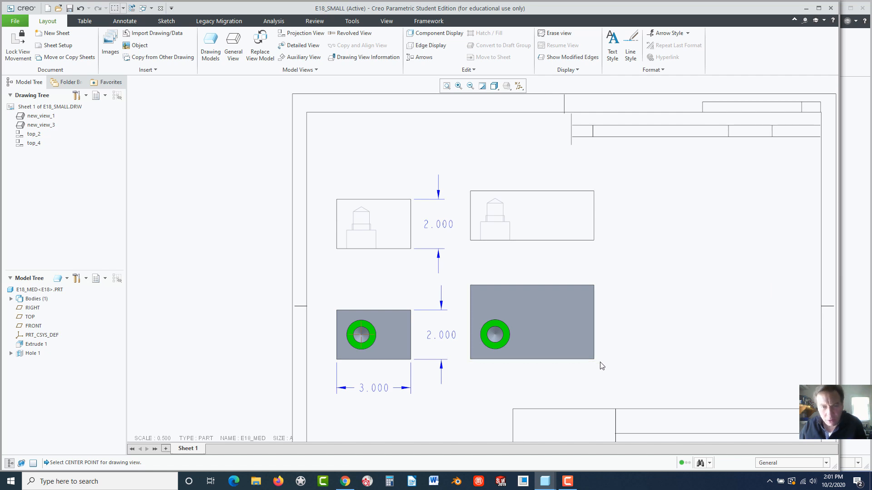
{"action": "left_click", "coordinate": [373, 337]}
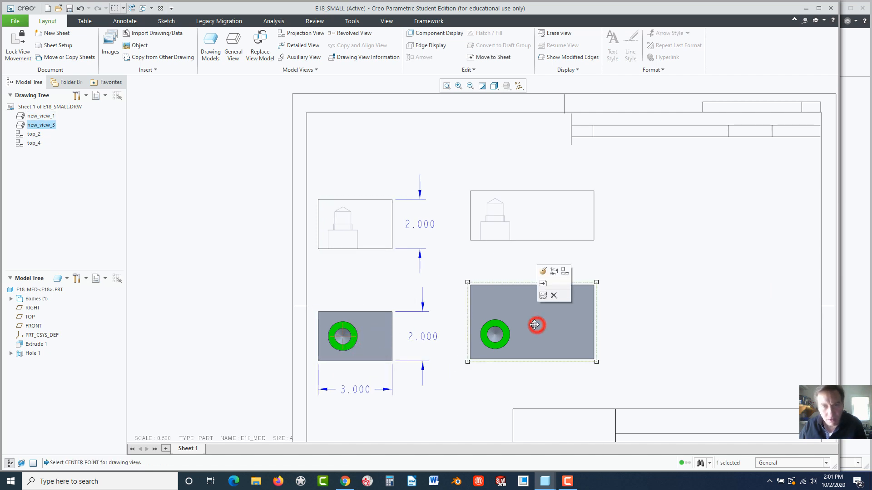
{"action": "left_click_drag", "start_coordinate": [535, 325], "coordinate": [505, 338]}
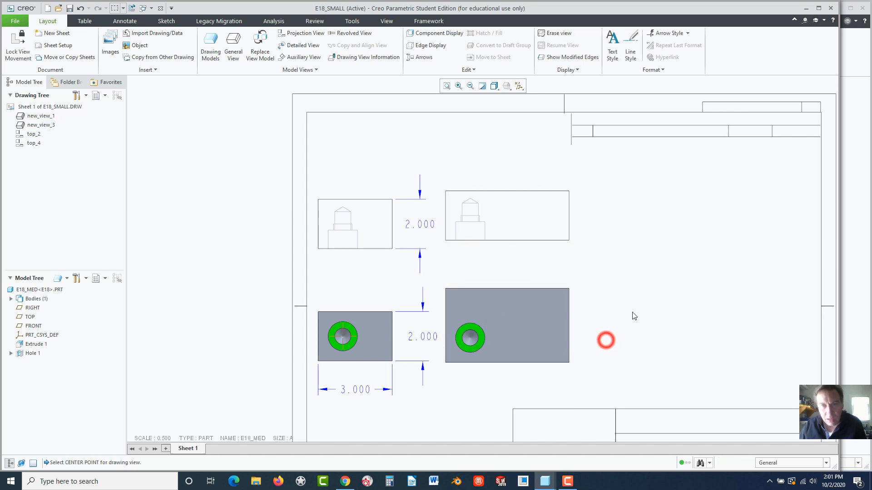
- Set E18_LARGE as the current drawing model through Drawing Models > Set Model
{"action": "left_click", "coordinate": [211, 39]}
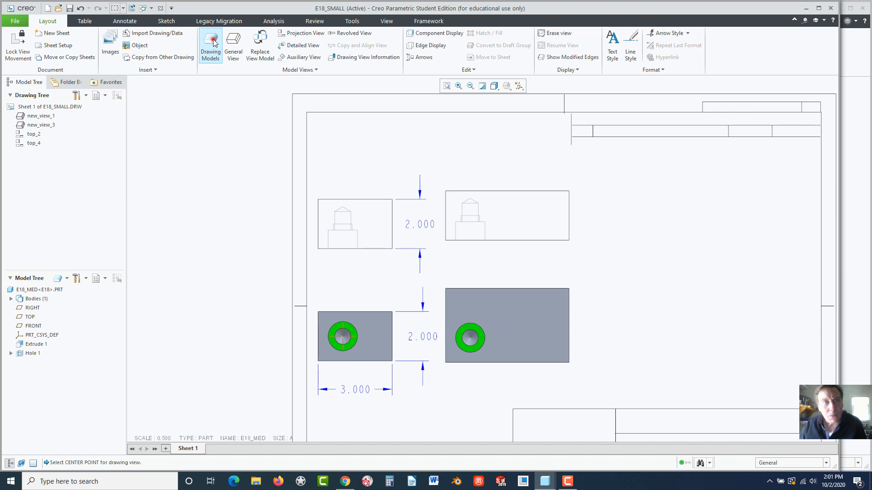
{"action": "left_click", "coordinate": [211, 37]}
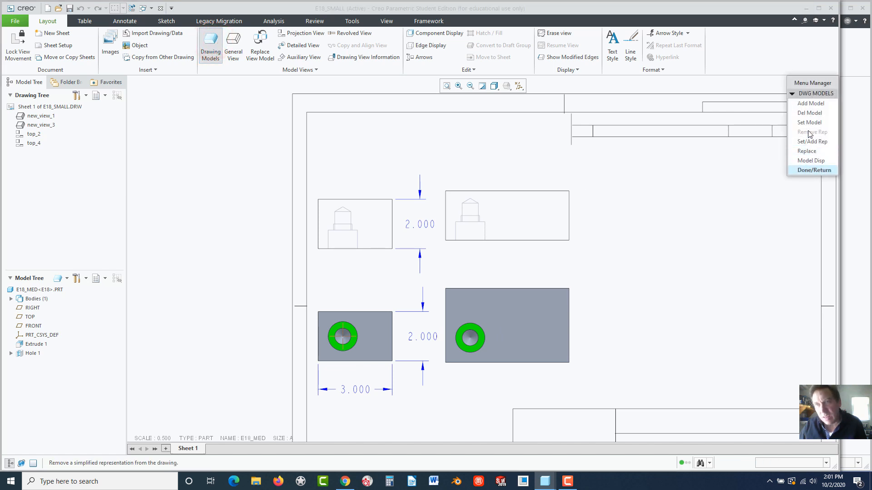
{"action": "left_click", "coordinate": [810, 122]}
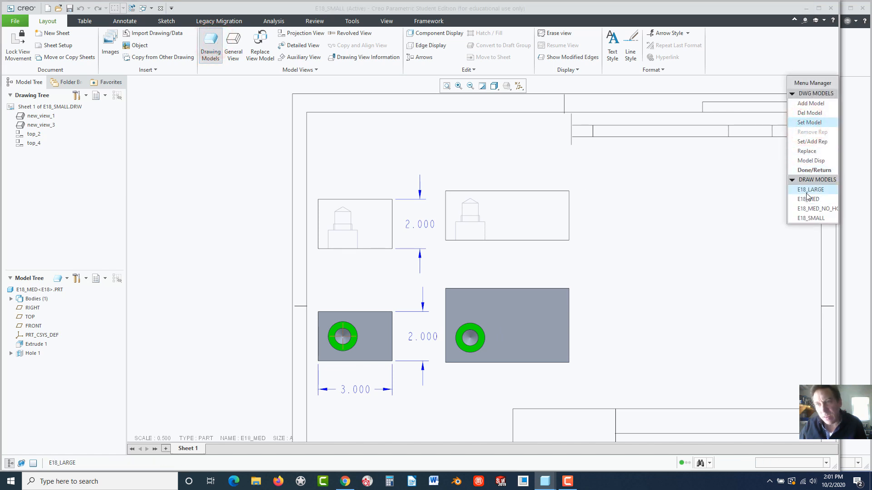
{"action": "left_click", "coordinate": [810, 189]}
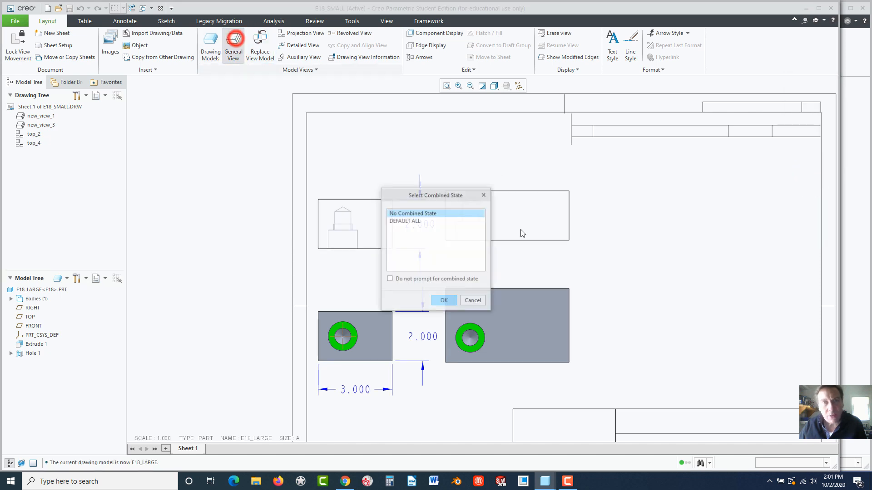
- Place a FRONT general view of E18_LARGE at custom scale 0.5, right of the medium part
{"action": "left_click", "coordinate": [444, 300]}
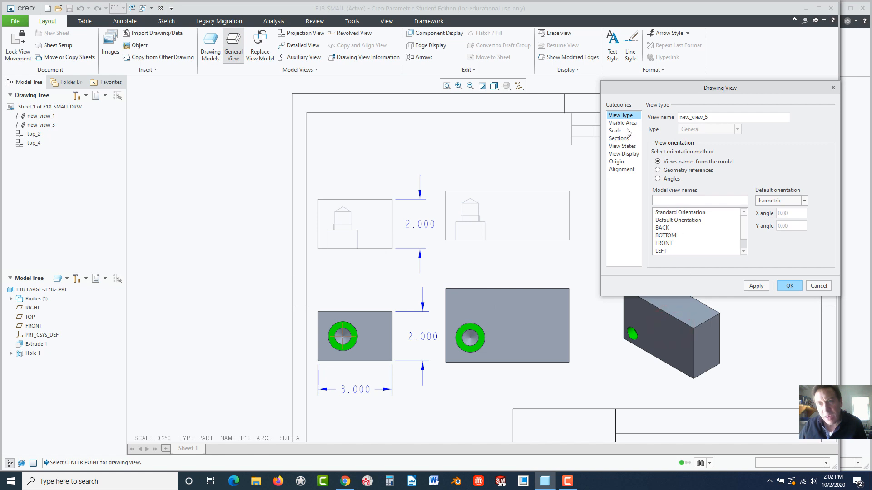
{"action": "mouse_move", "coordinate": [621, 133]}
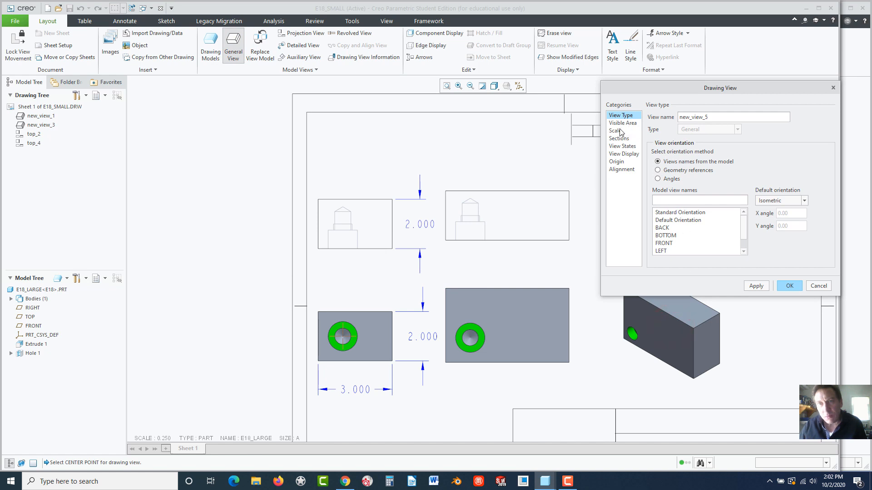
{"action": "left_click", "coordinate": [615, 131]}
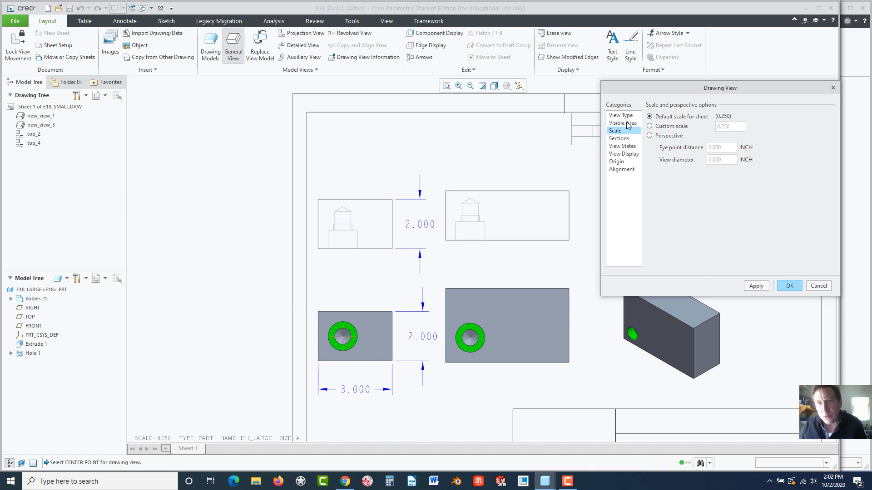
{"action": "left_click", "coordinate": [622, 115]}
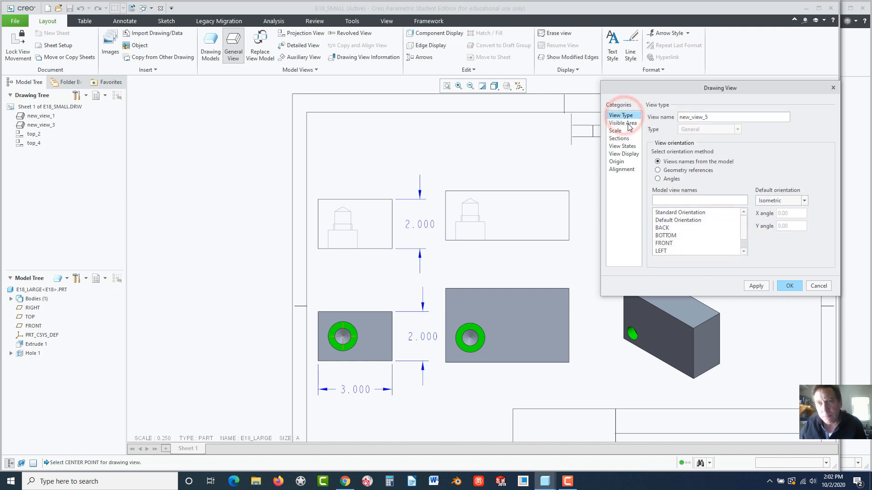
{"action": "left_click", "coordinate": [615, 131]}
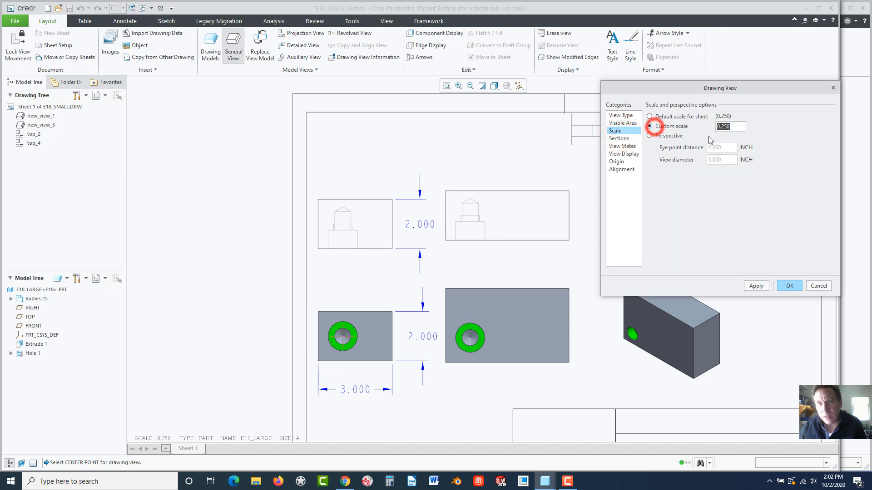
{"action": "type", "text": ".5"}
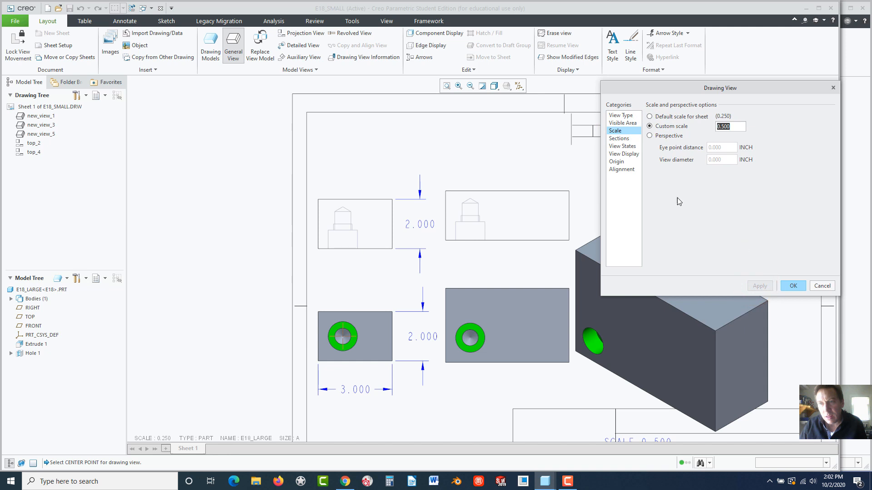
{"action": "left_click", "coordinate": [621, 115]}
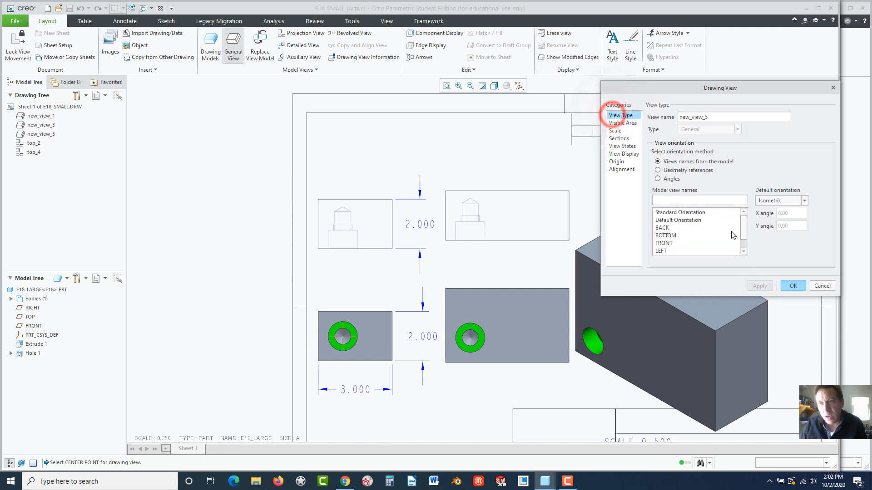
{"action": "left_click", "coordinate": [664, 243]}
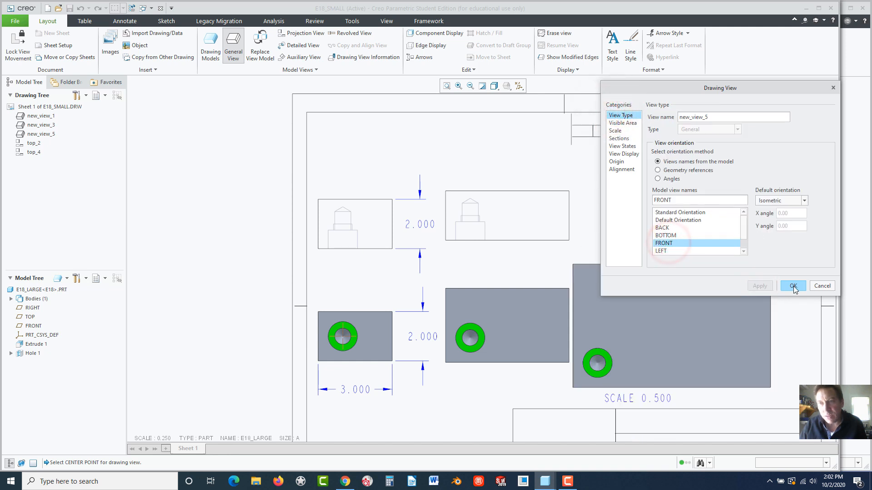
{"action": "left_click", "coordinate": [793, 286]}
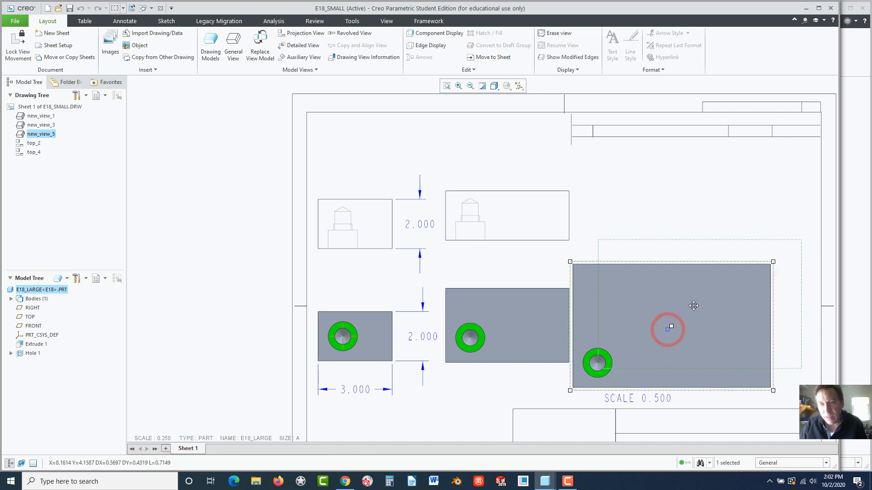
{"action": "left_click_drag", "start_coordinate": [668, 328], "coordinate": [697, 297]}
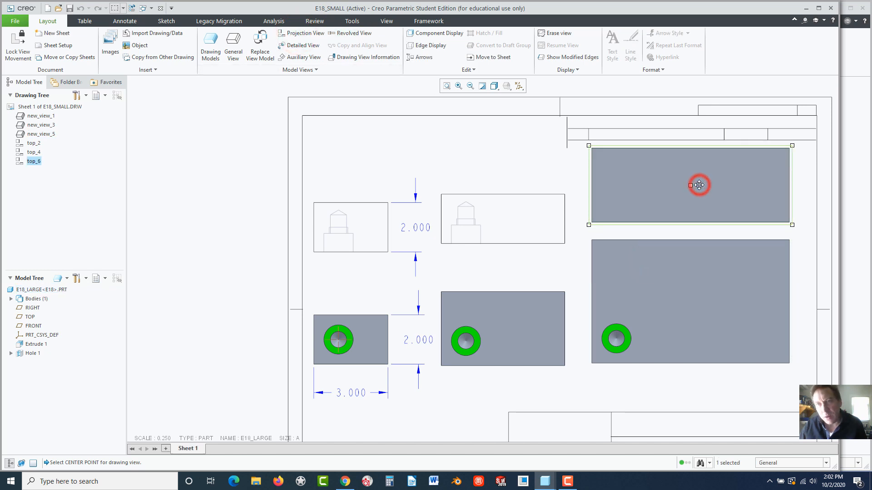
- Switch the top_6 view to Hidden display style and nudge E18_MED's views left
{"action": "double_click", "coordinate": [695, 185]}
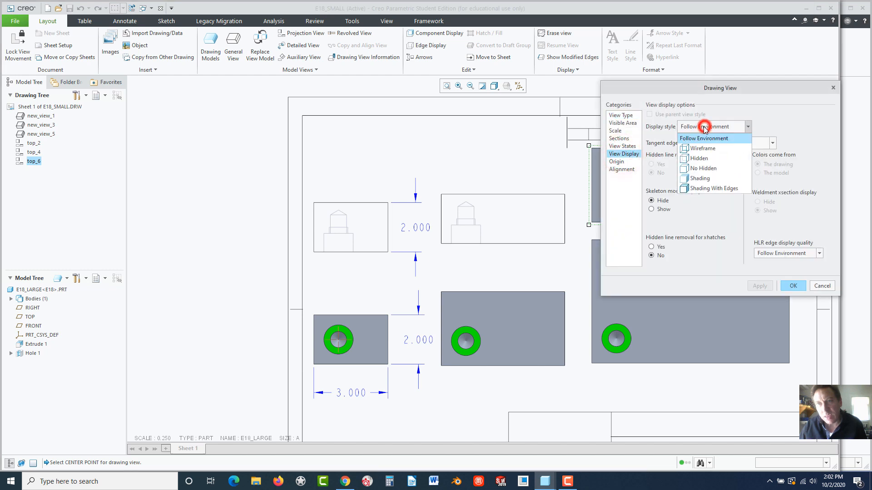
{"action": "left_click", "coordinate": [699, 158]}
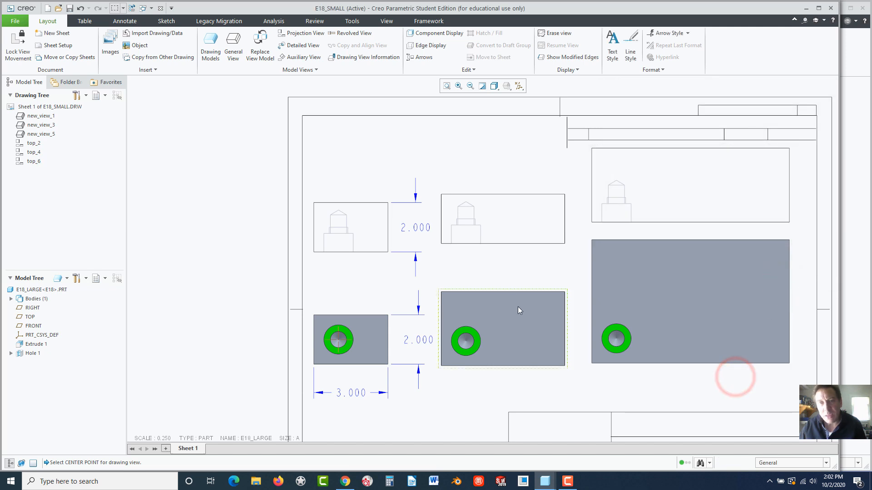
{"action": "left_click", "coordinate": [416, 340]}
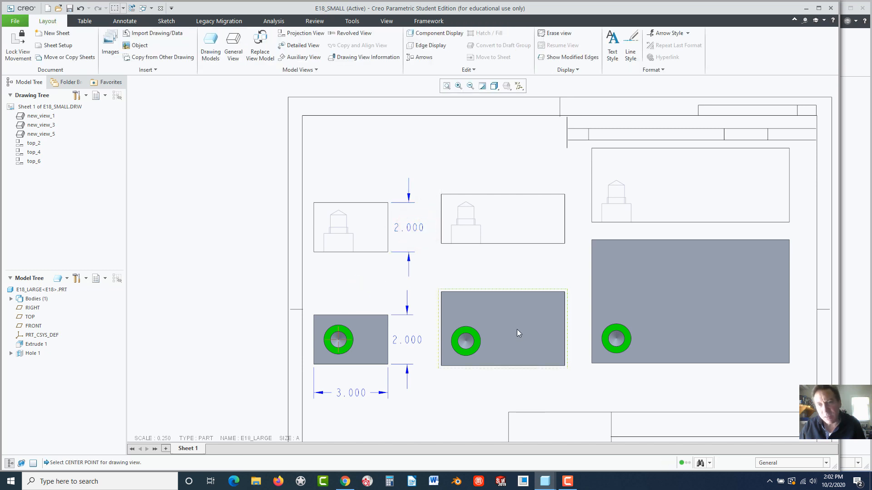
{"action": "left_click", "coordinate": [501, 329]}
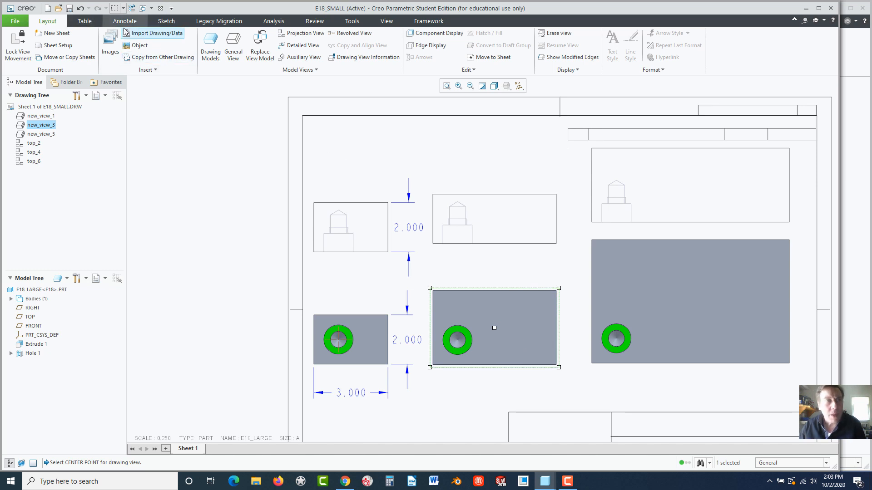
- Show all Extrude 1 dimensions on the medium and large part views
{"action": "left_click", "coordinate": [125, 21]}
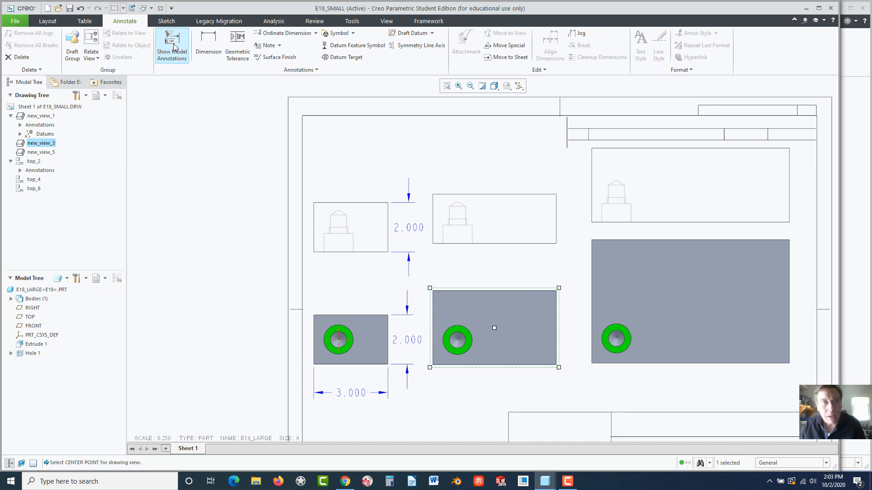
{"action": "left_click", "coordinate": [172, 39]}
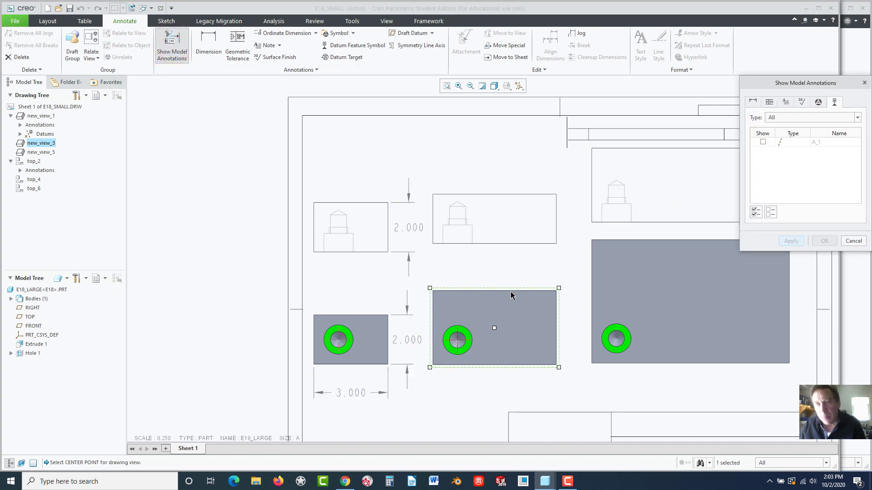
{"action": "left_click", "coordinate": [503, 320]}
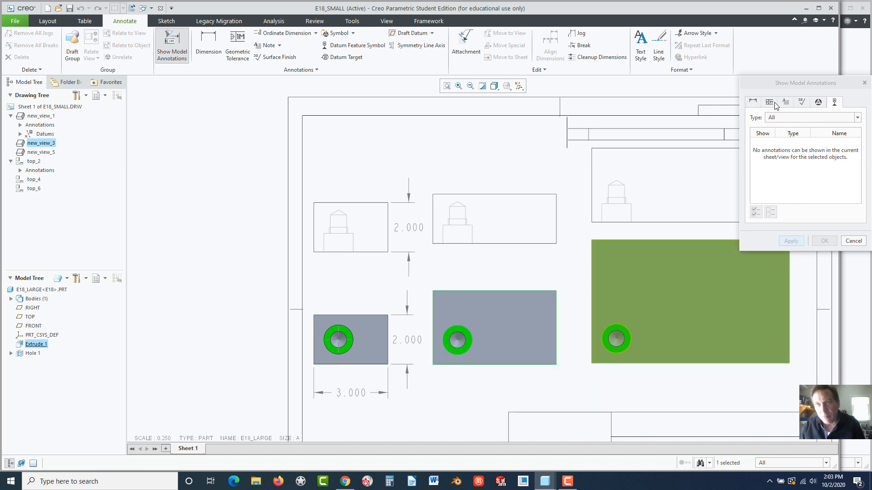
{"action": "left_click", "coordinate": [752, 100]}
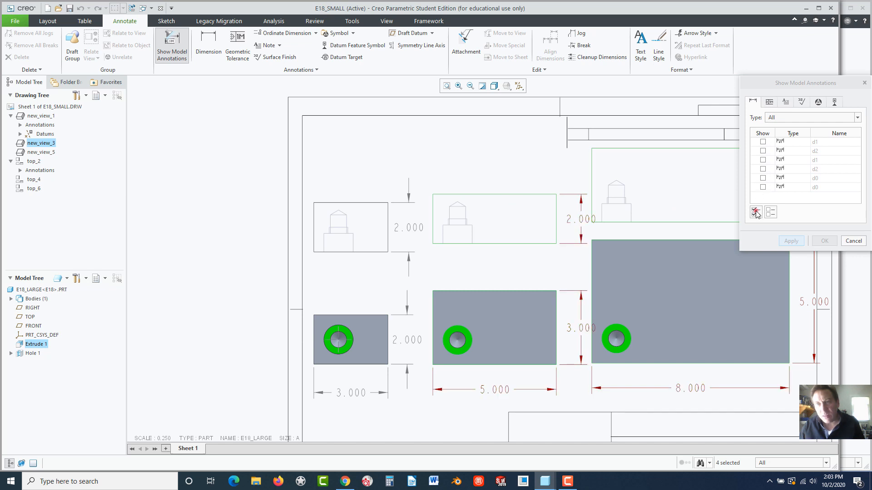
{"action": "left_click", "coordinate": [756, 212]}
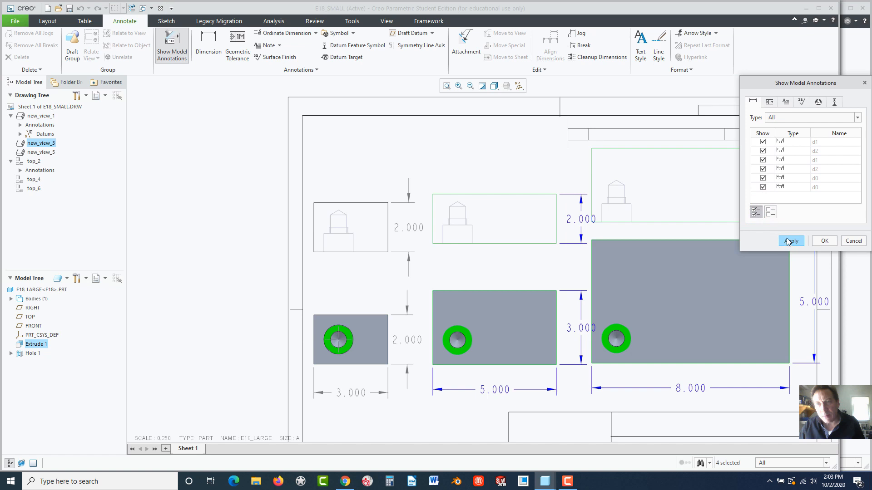
{"action": "left_click", "coordinate": [834, 102]}
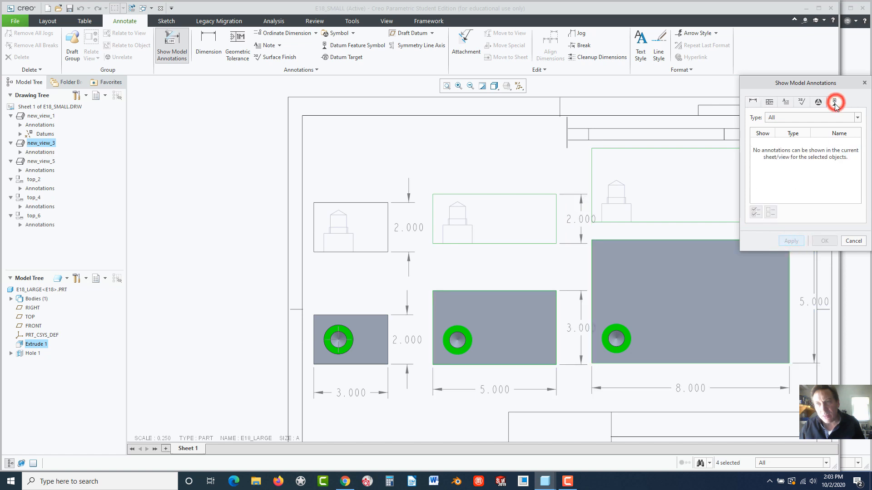
- Show the holes' center axes, then close the Show Model Annotations dialog
{"action": "left_click", "coordinate": [457, 340]}
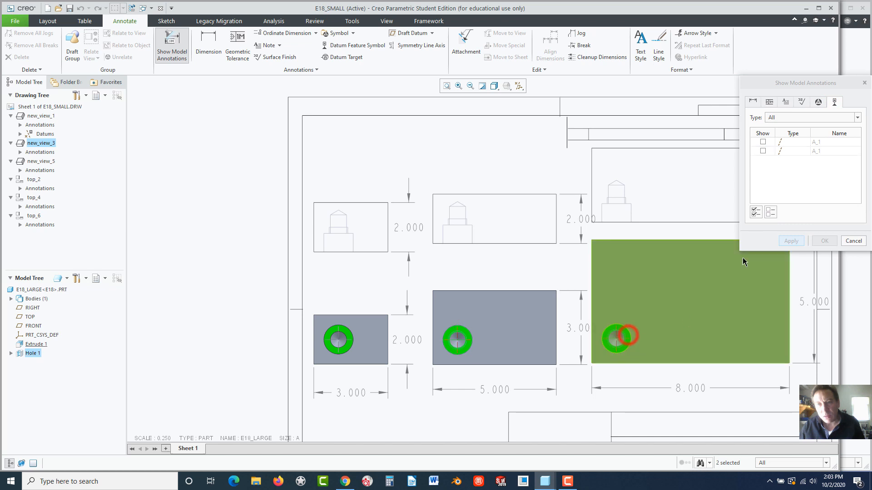
{"action": "left_click", "coordinate": [755, 212]}
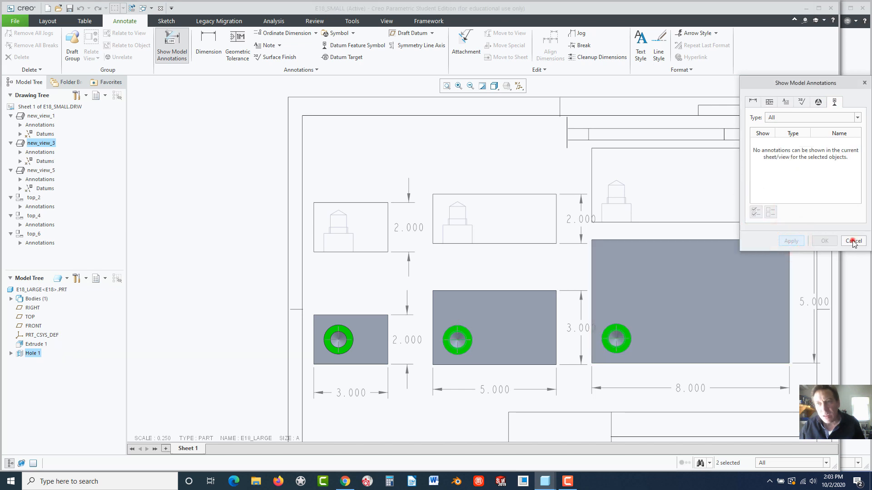
{"action": "left_click", "coordinate": [852, 241]}
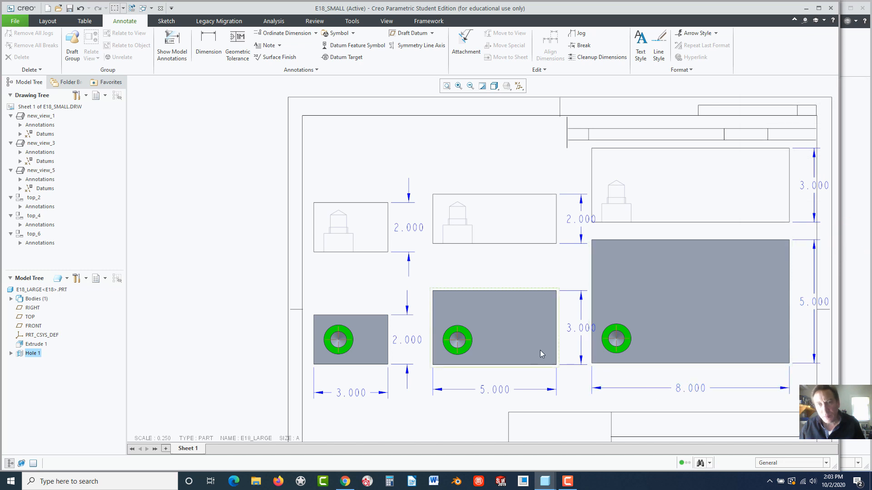
{"action": "left_click", "coordinate": [455, 339]}
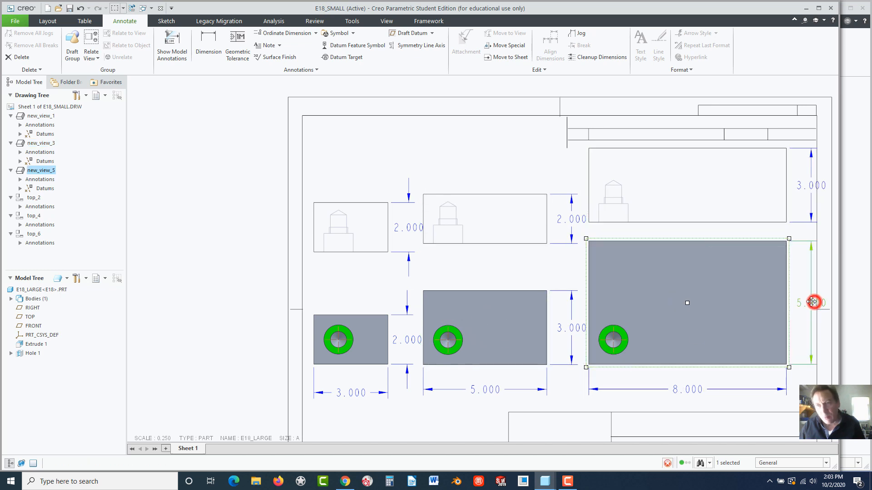
- Drag the medium part's top view down toward its front view
{"action": "double_click", "coordinate": [811, 303]}
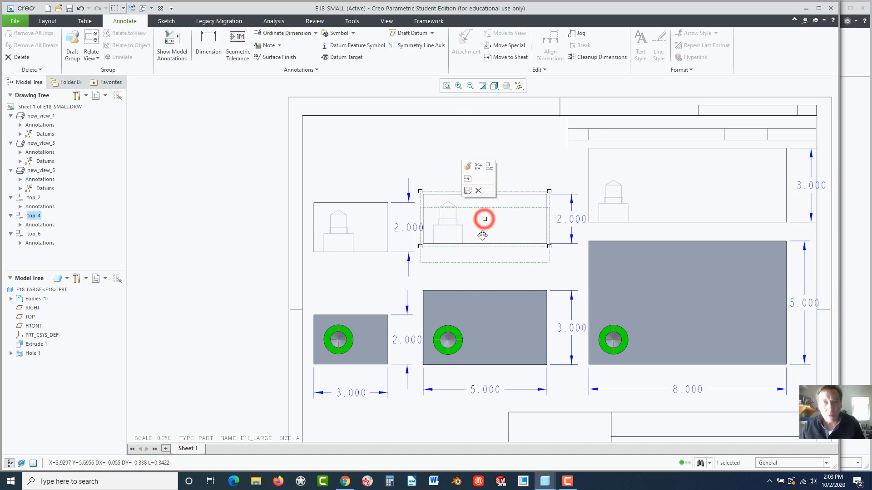
{"action": "left_click_drag", "start_coordinate": [482, 218], "coordinate": [349, 226]}
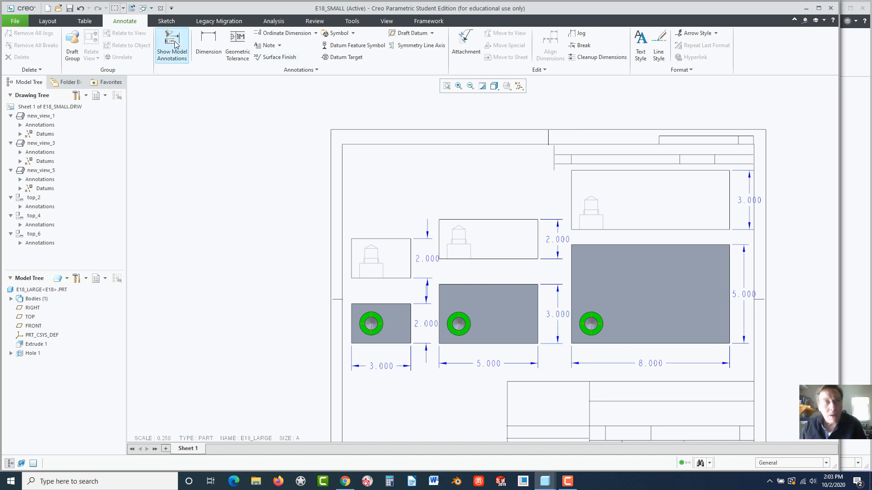
{"action": "mouse_move", "coordinate": [53, 21]}
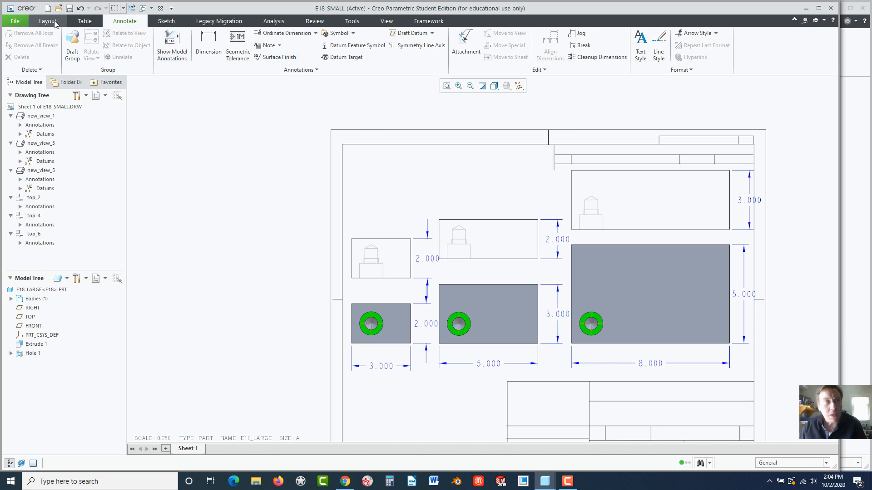
- Set E18_MED as the current drawing model and begin inserting a General View
{"action": "left_click", "coordinate": [49, 21]}
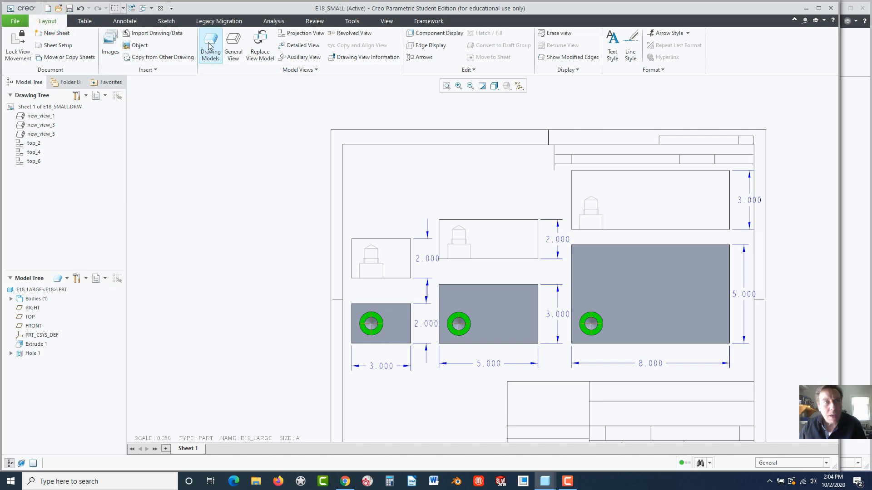
{"action": "left_click", "coordinate": [210, 41]}
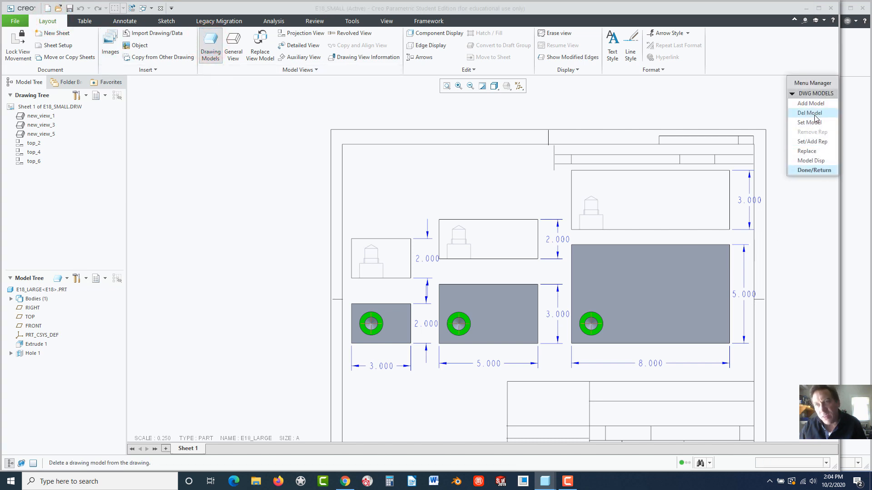
{"action": "left_click", "coordinate": [808, 112]}
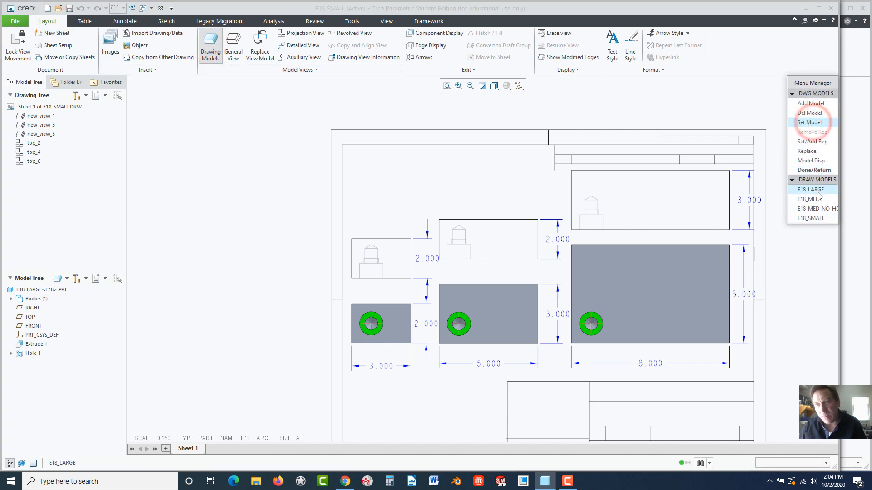
{"action": "left_click", "coordinate": [815, 209]}
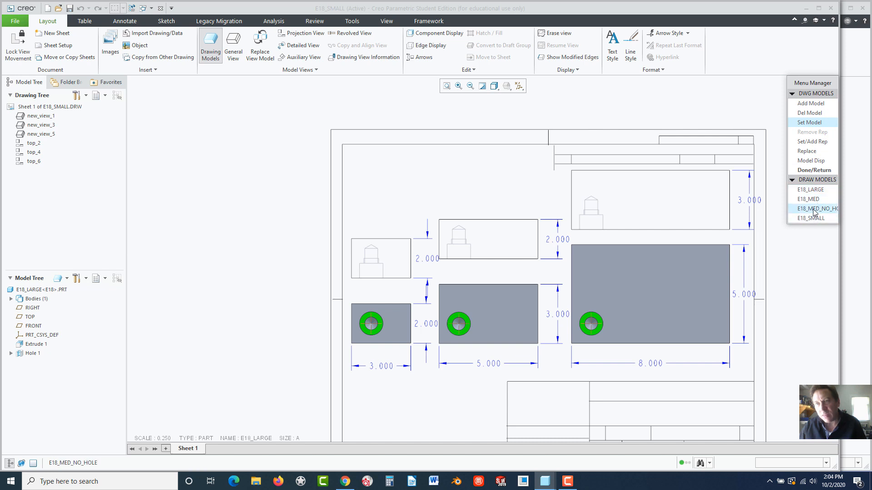
{"action": "left_click", "coordinate": [810, 199]}
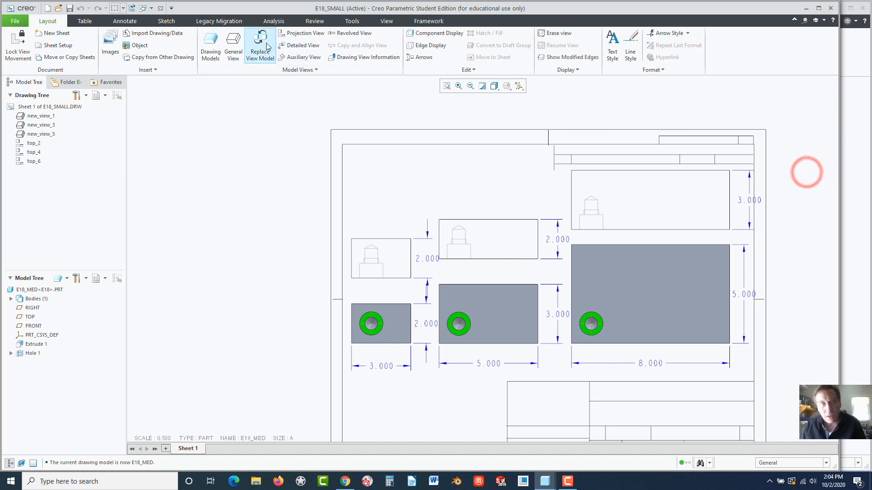
{"action": "left_click", "coordinate": [233, 41]}
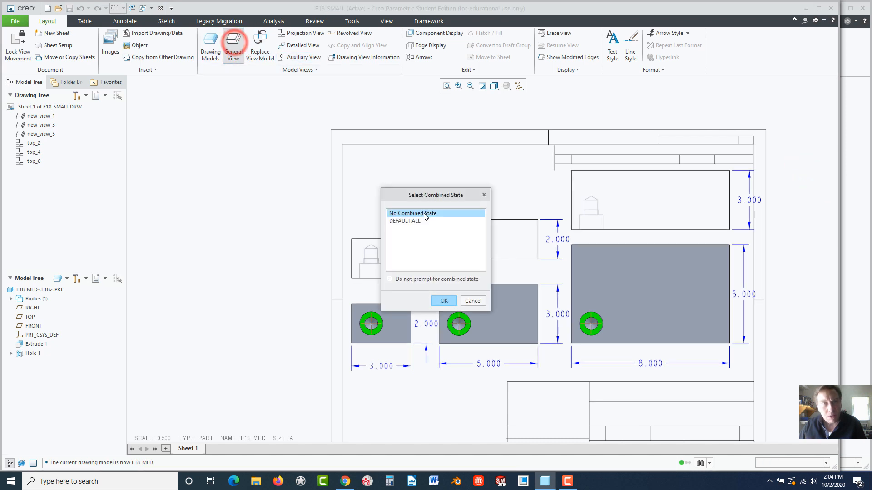
- Place an isometric E18_MED view at upper left with no combined state and scale 0.250
{"action": "left_click", "coordinate": [445, 301]}
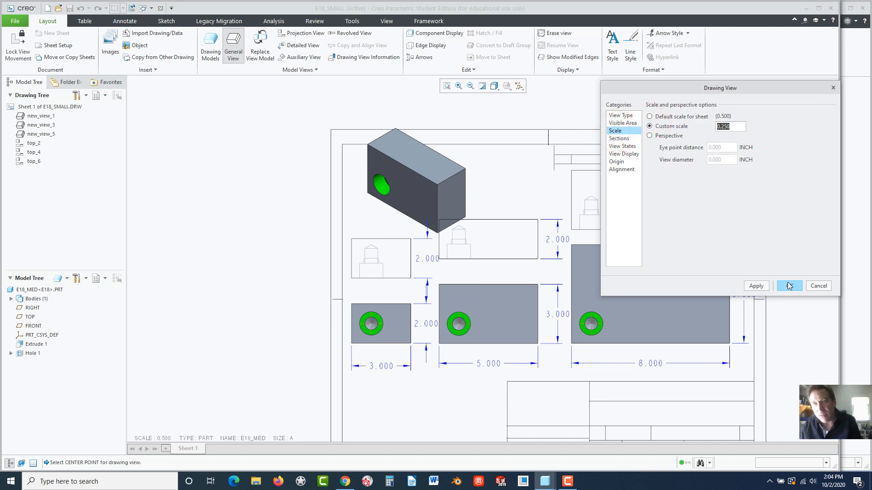
{"action": "left_click", "coordinate": [789, 286]}
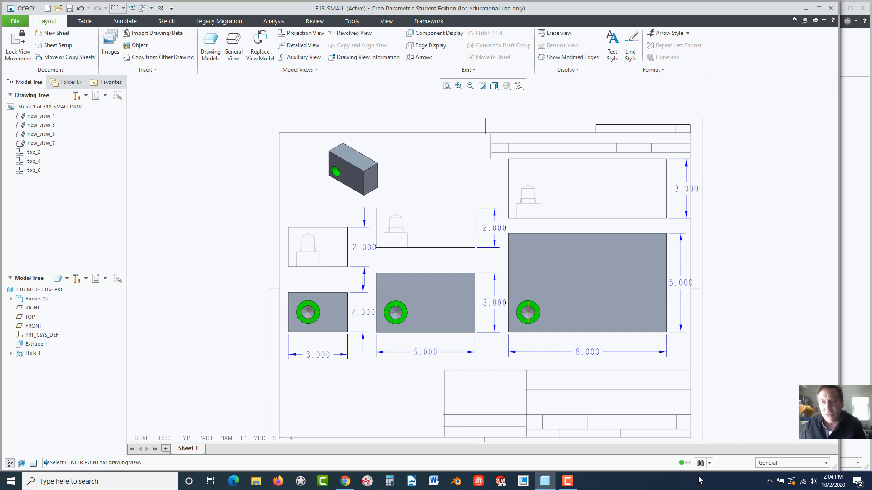
{"action": "left_click", "coordinate": [567, 480]}
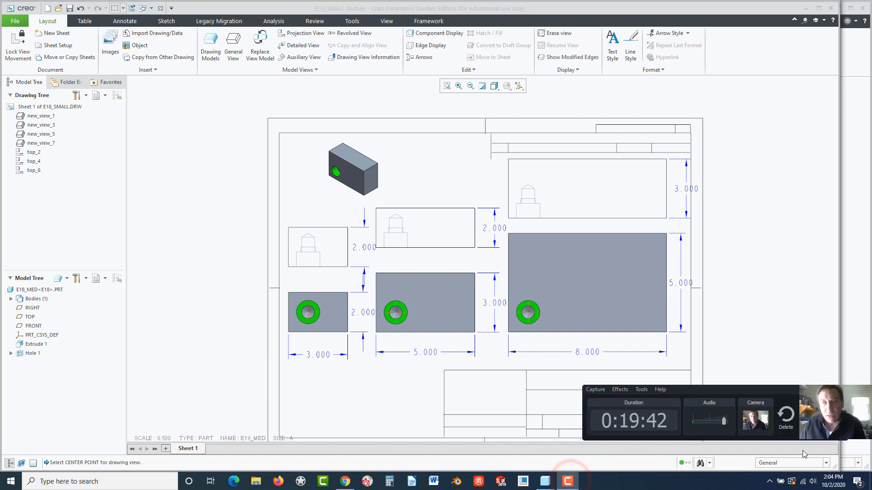